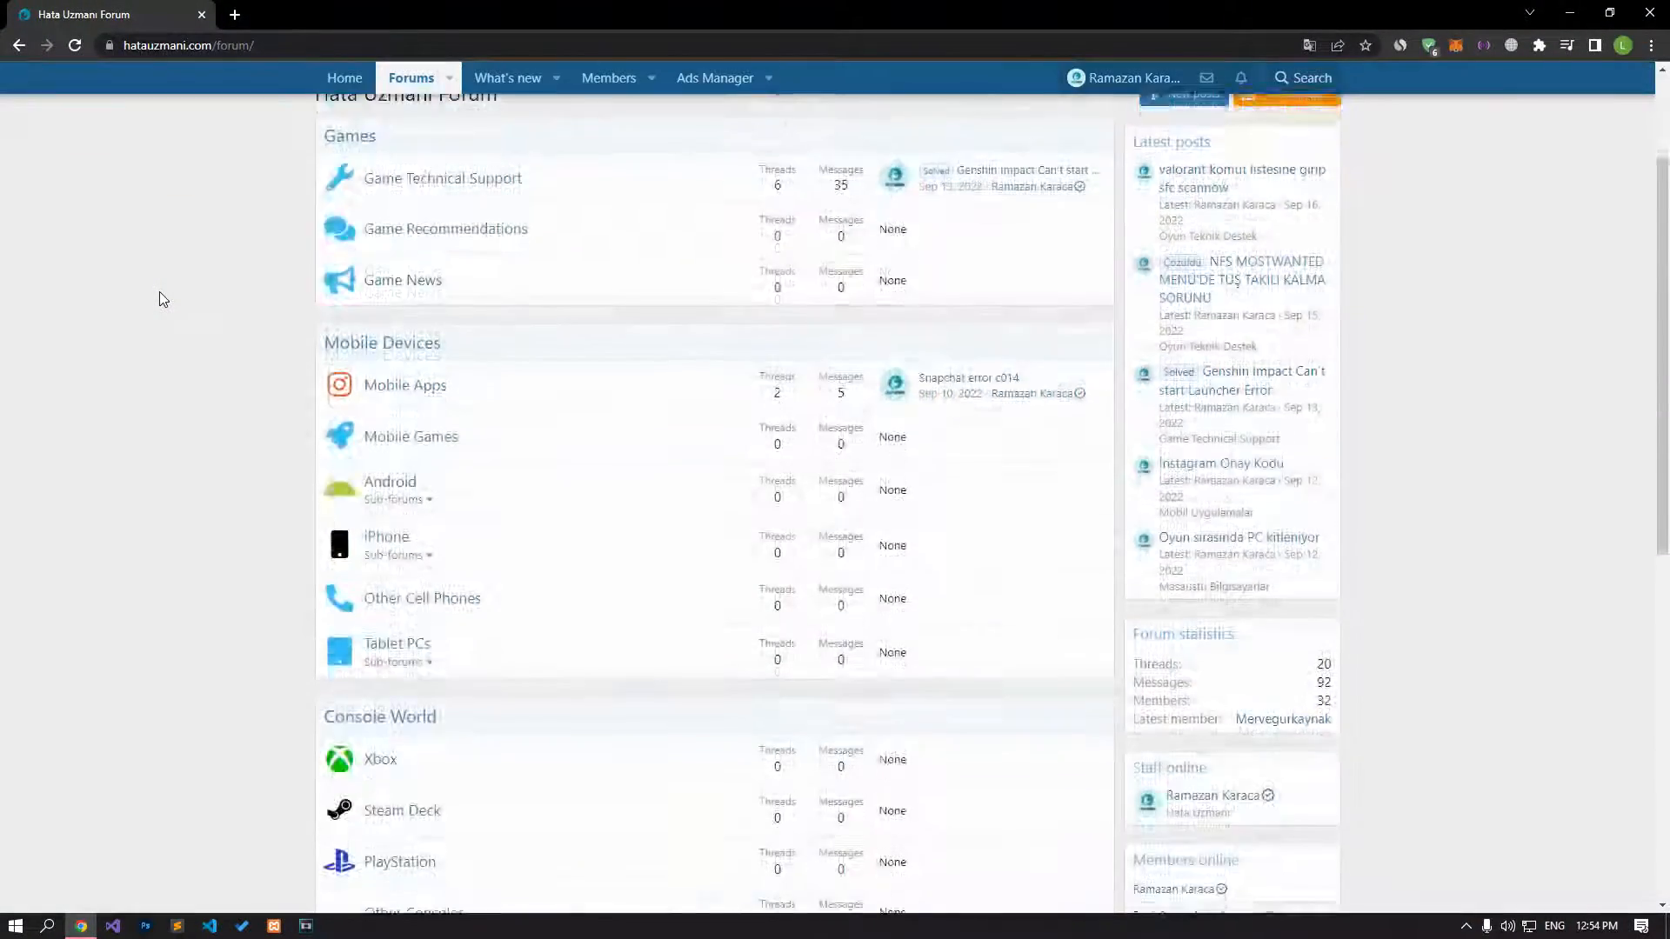
# Read further down the Valorant 0xc0000005 error guide to the Riot Client steps
pyautogui.scroll(-3)
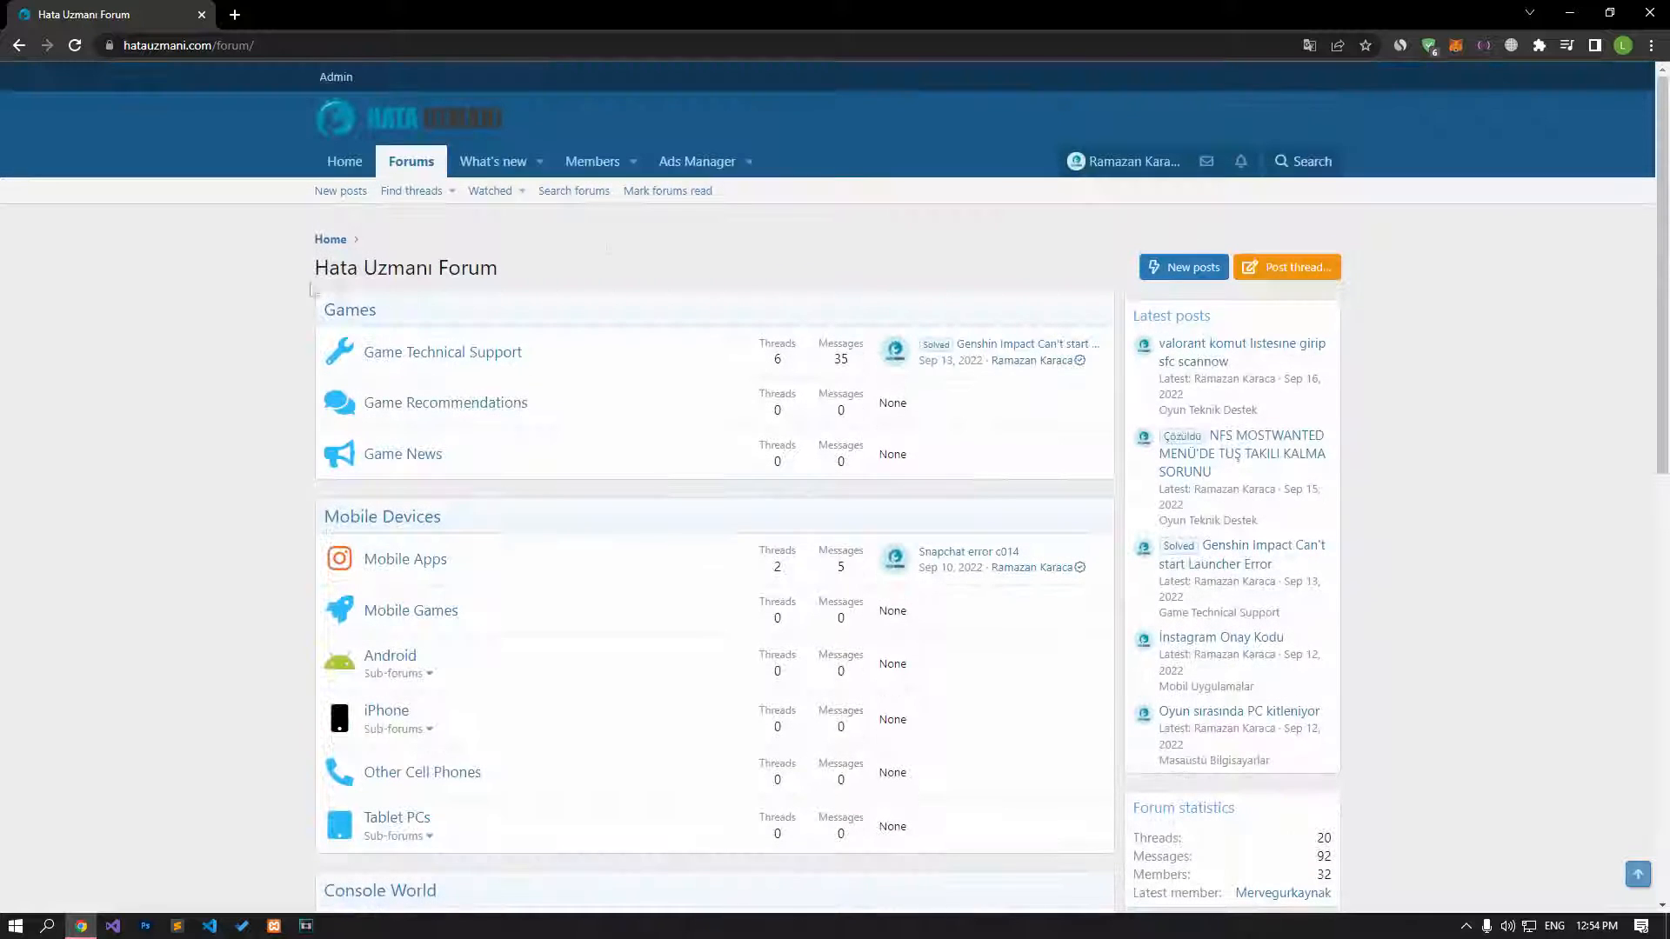
pyautogui.click(1285, 268)
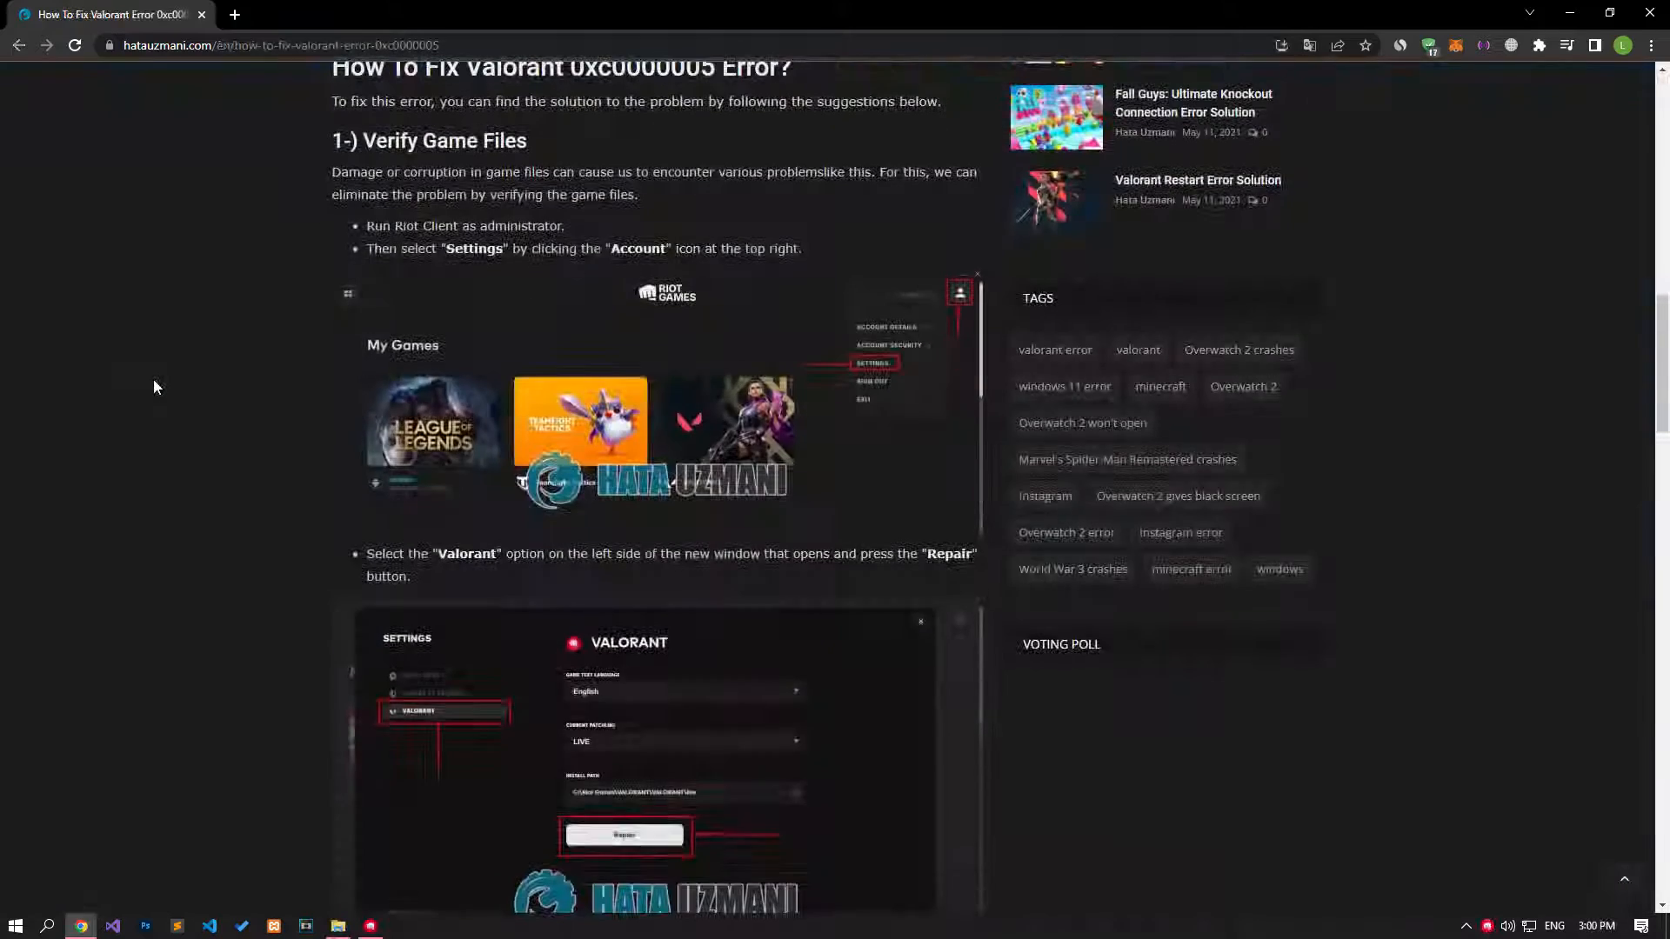
pyautogui.scroll(-3)
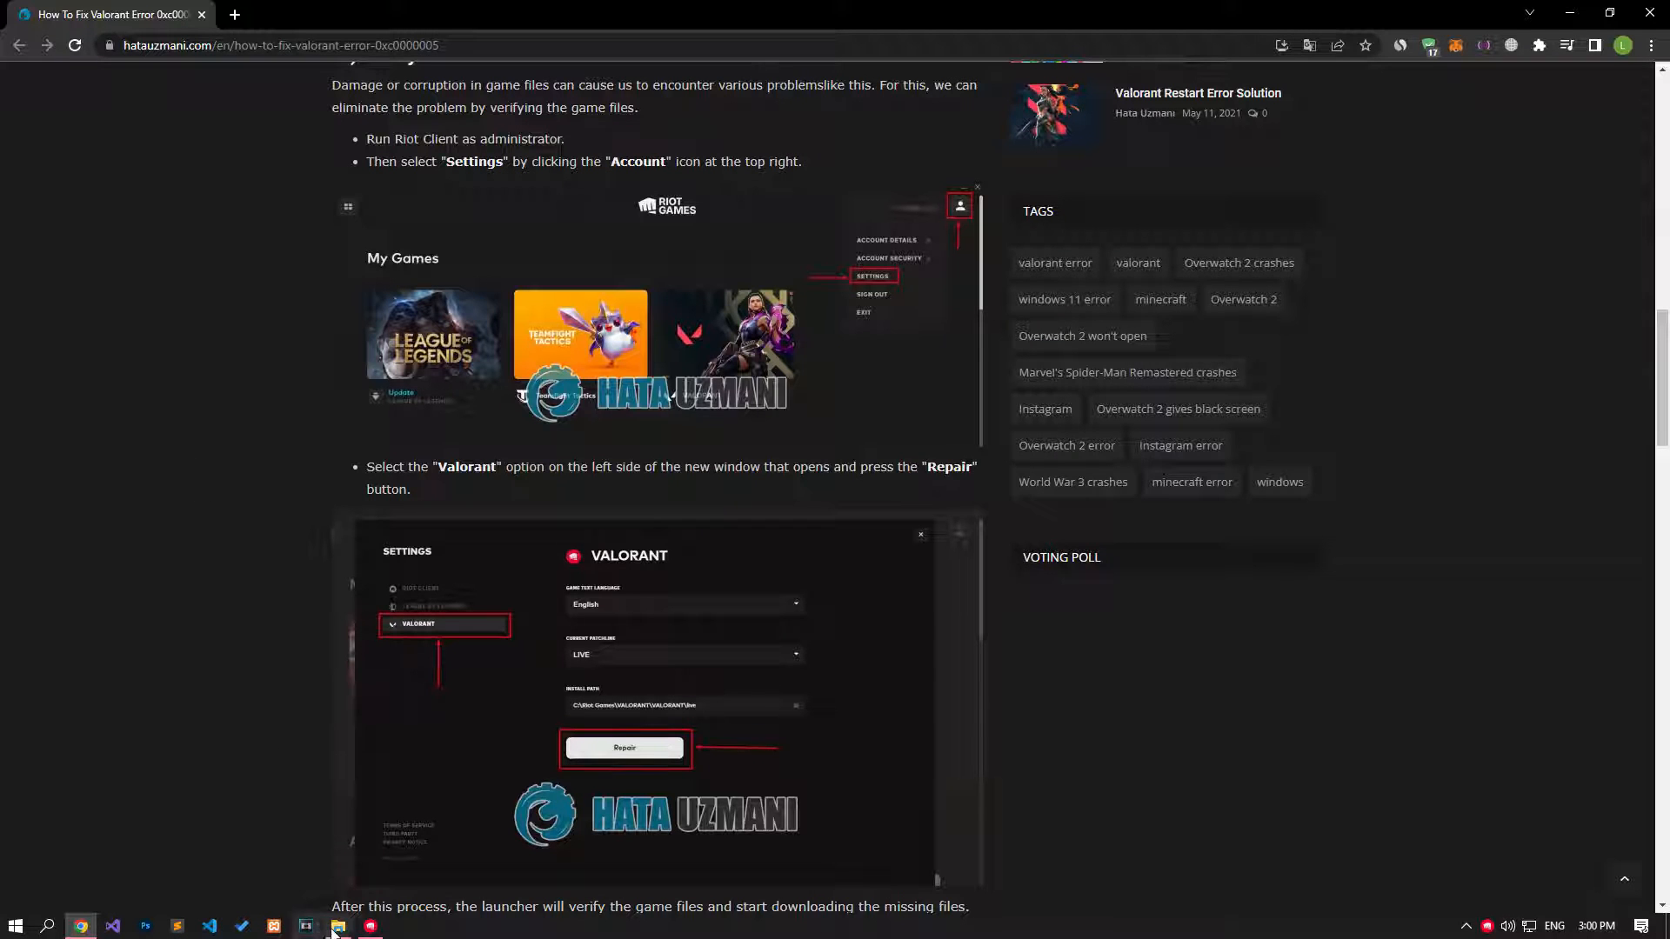
# Launch the Riot Client shortcut with Run as administrator from File Explorer
pyautogui.click(337, 925)
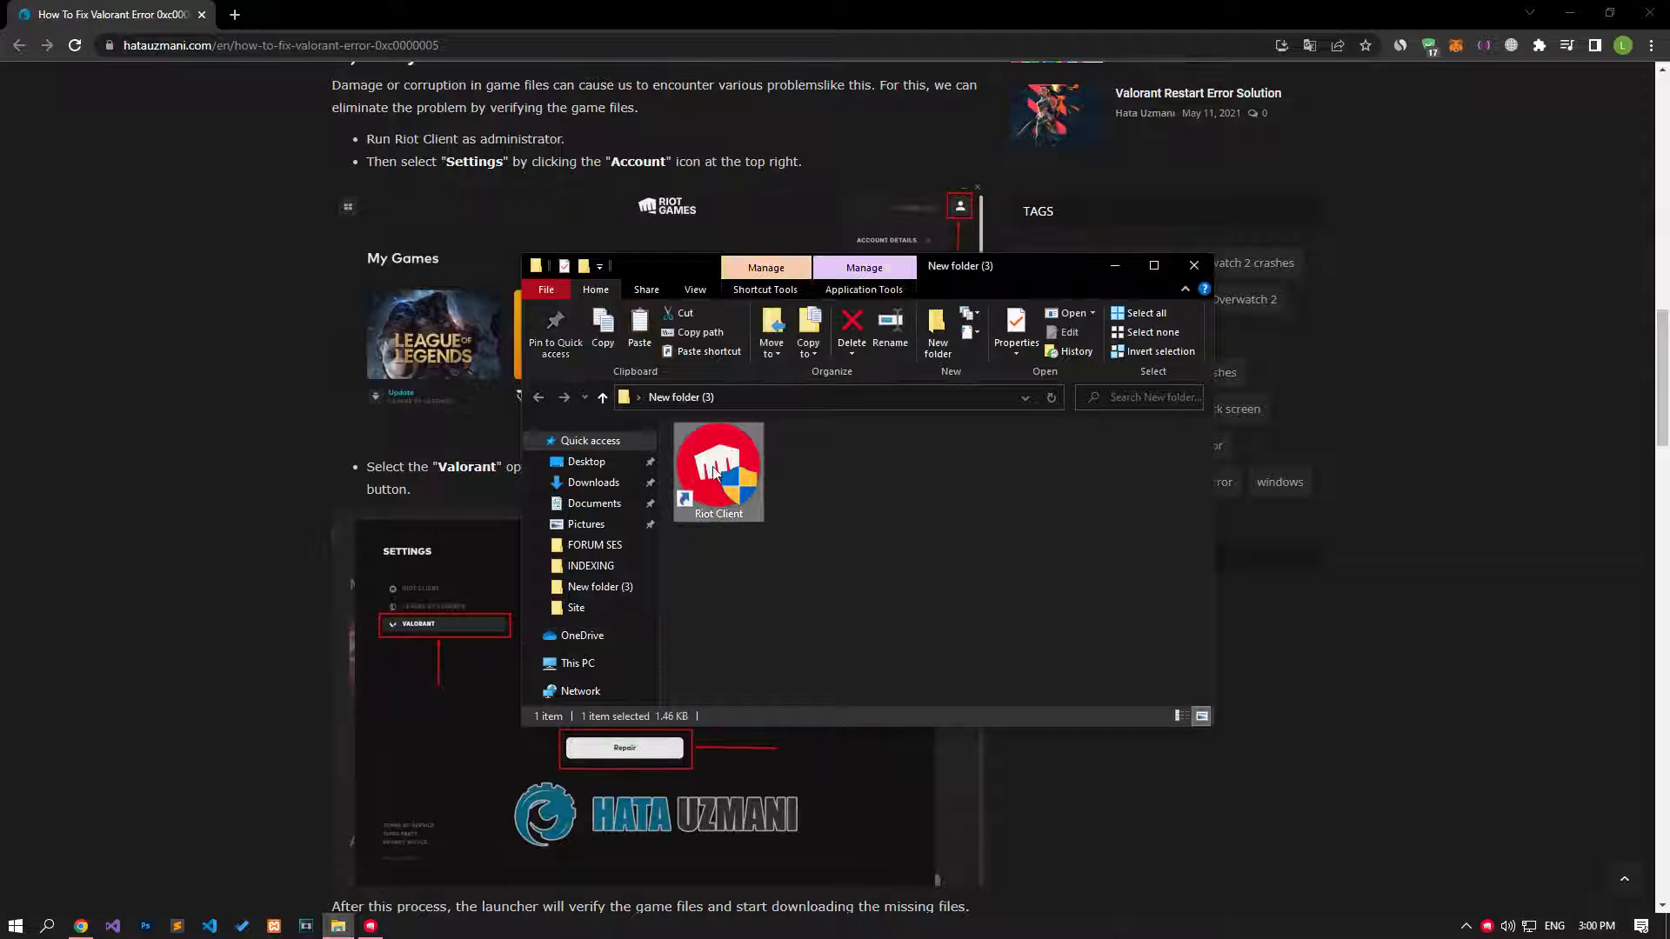
pyautogui.rightClick(718, 468)
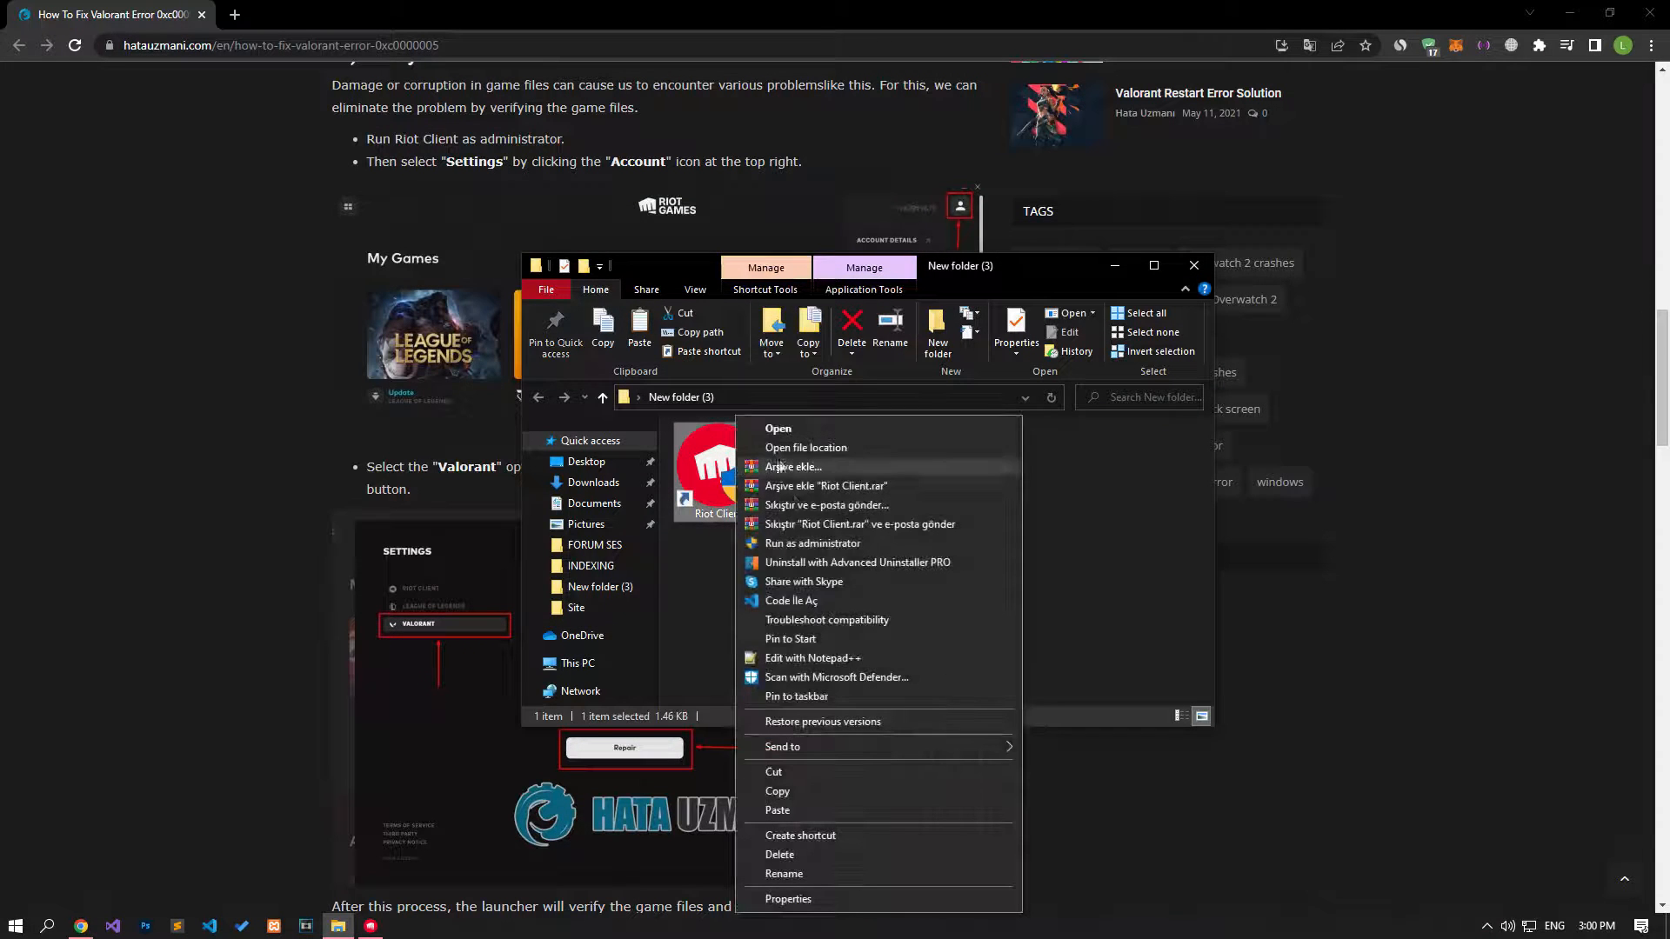
pyautogui.click(719, 557)
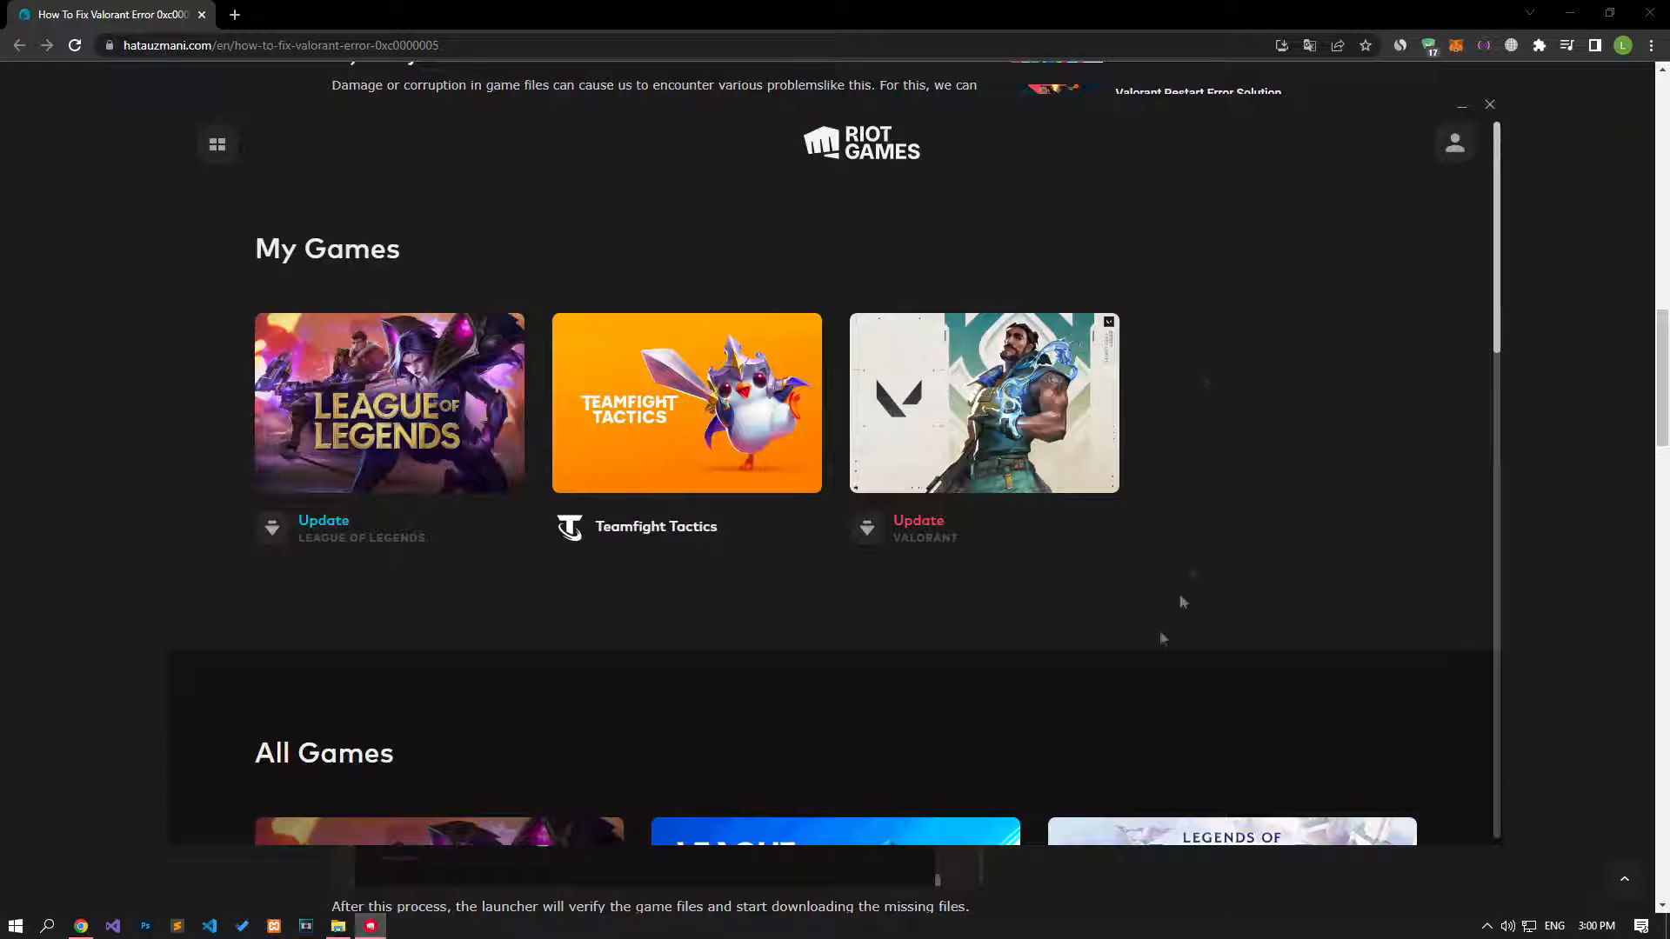
# Start a Repair of VALORANT from Riot Client's settings, then leave the settings
pyautogui.click(1454, 144)
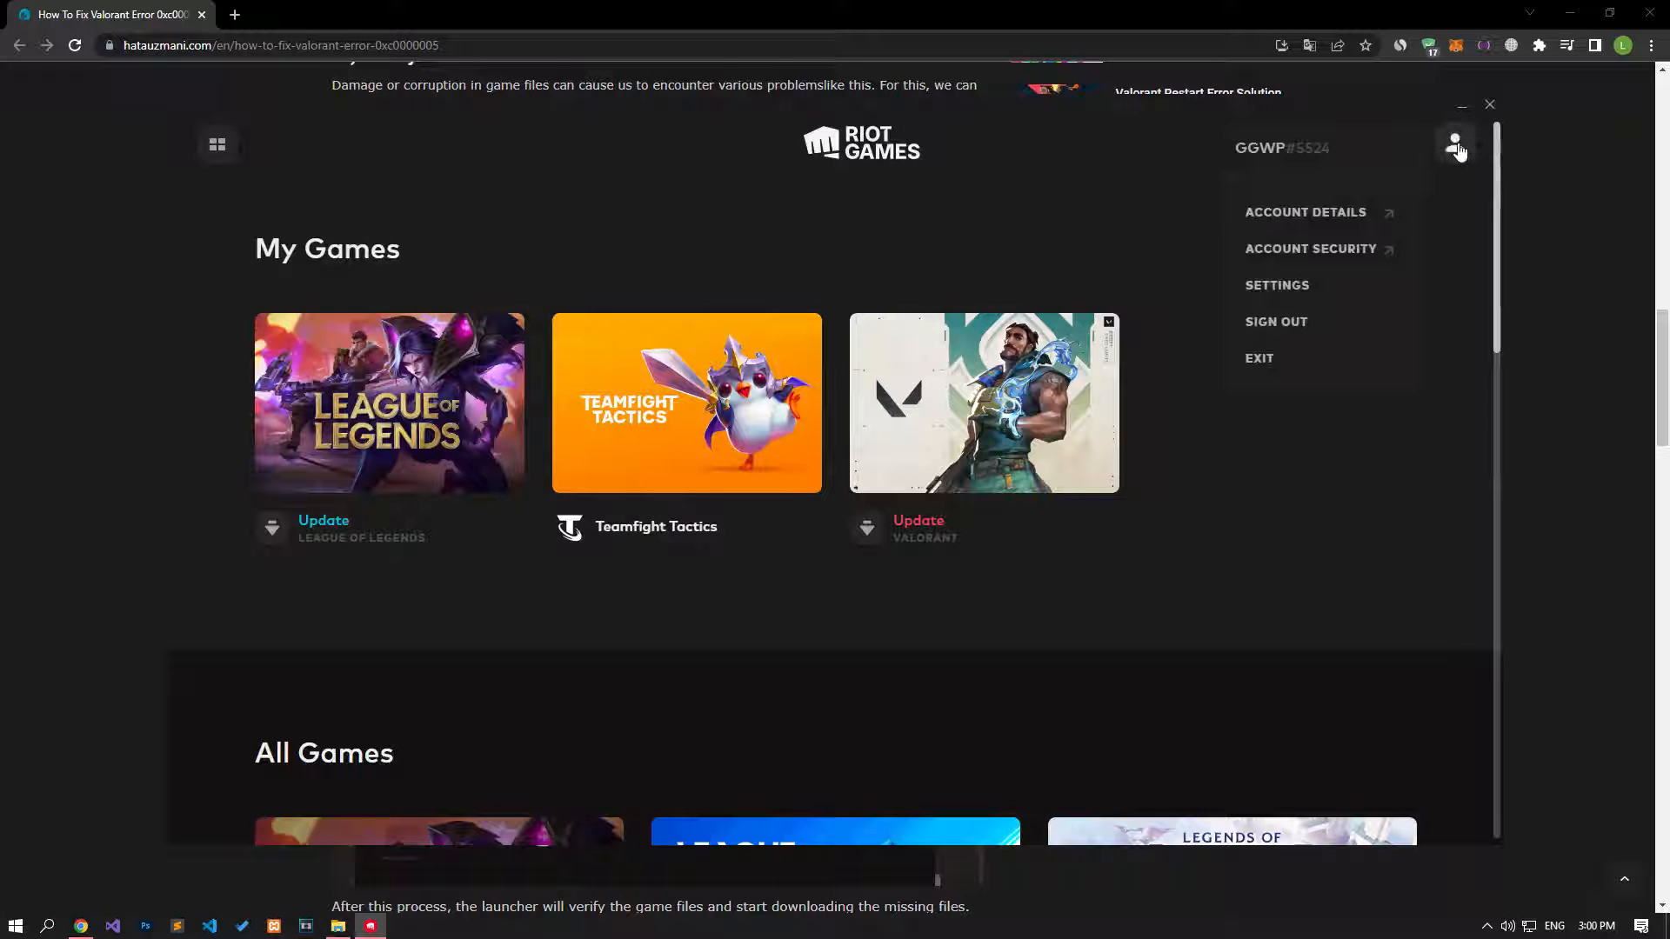
pyautogui.click(1277, 283)
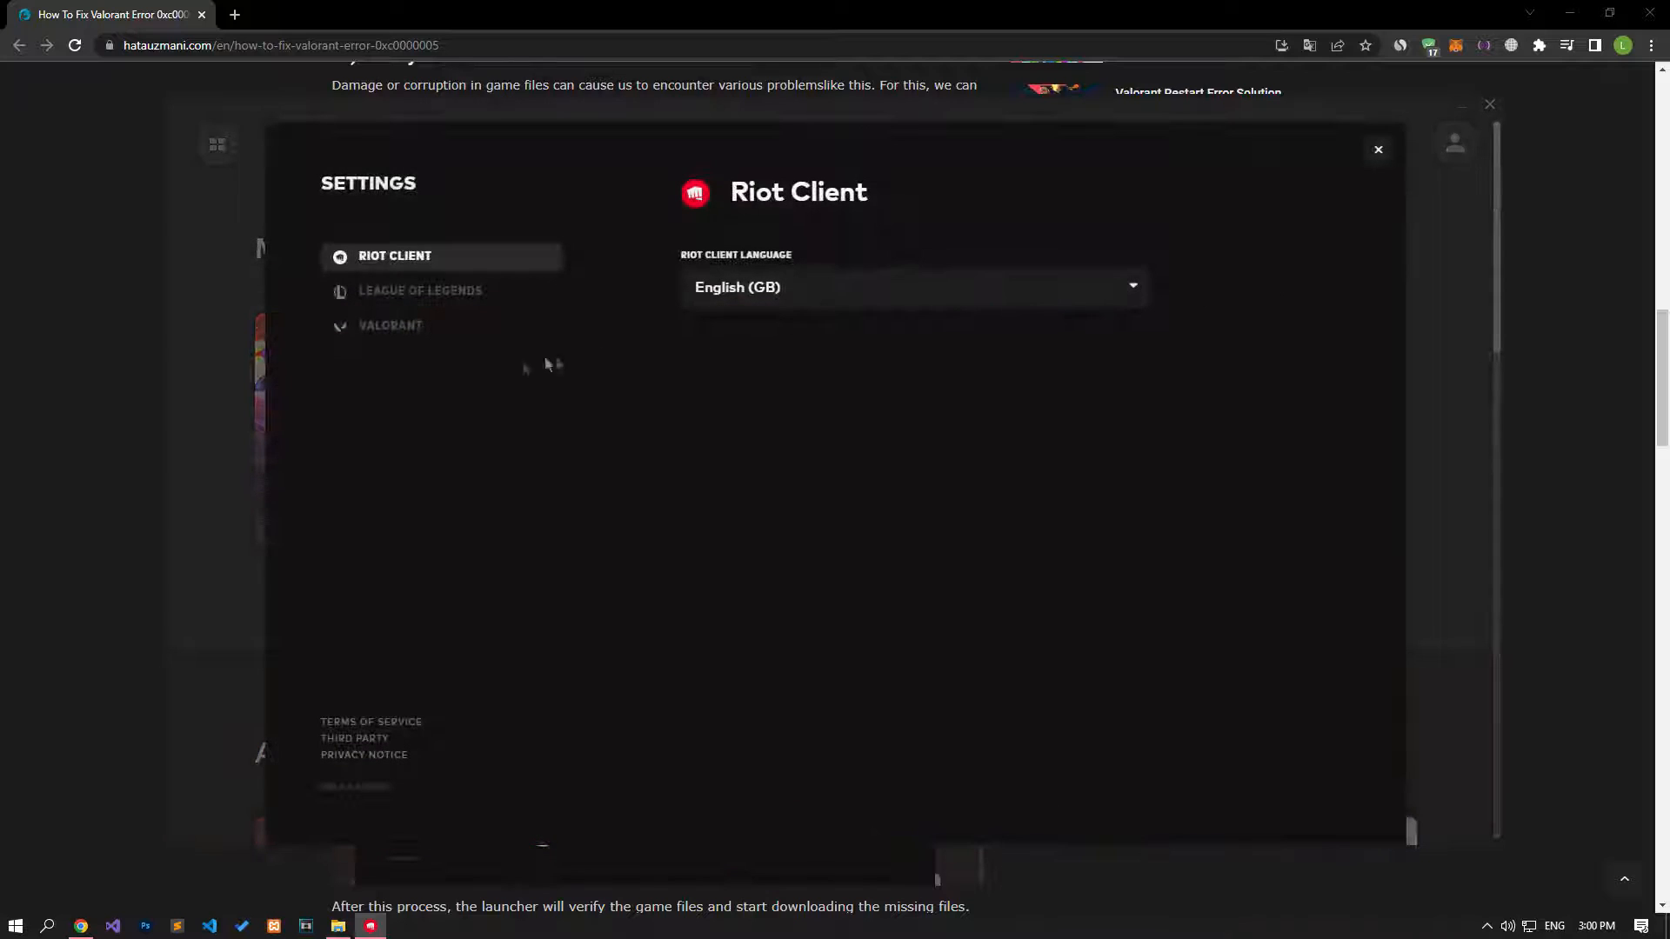
pyautogui.click(390, 325)
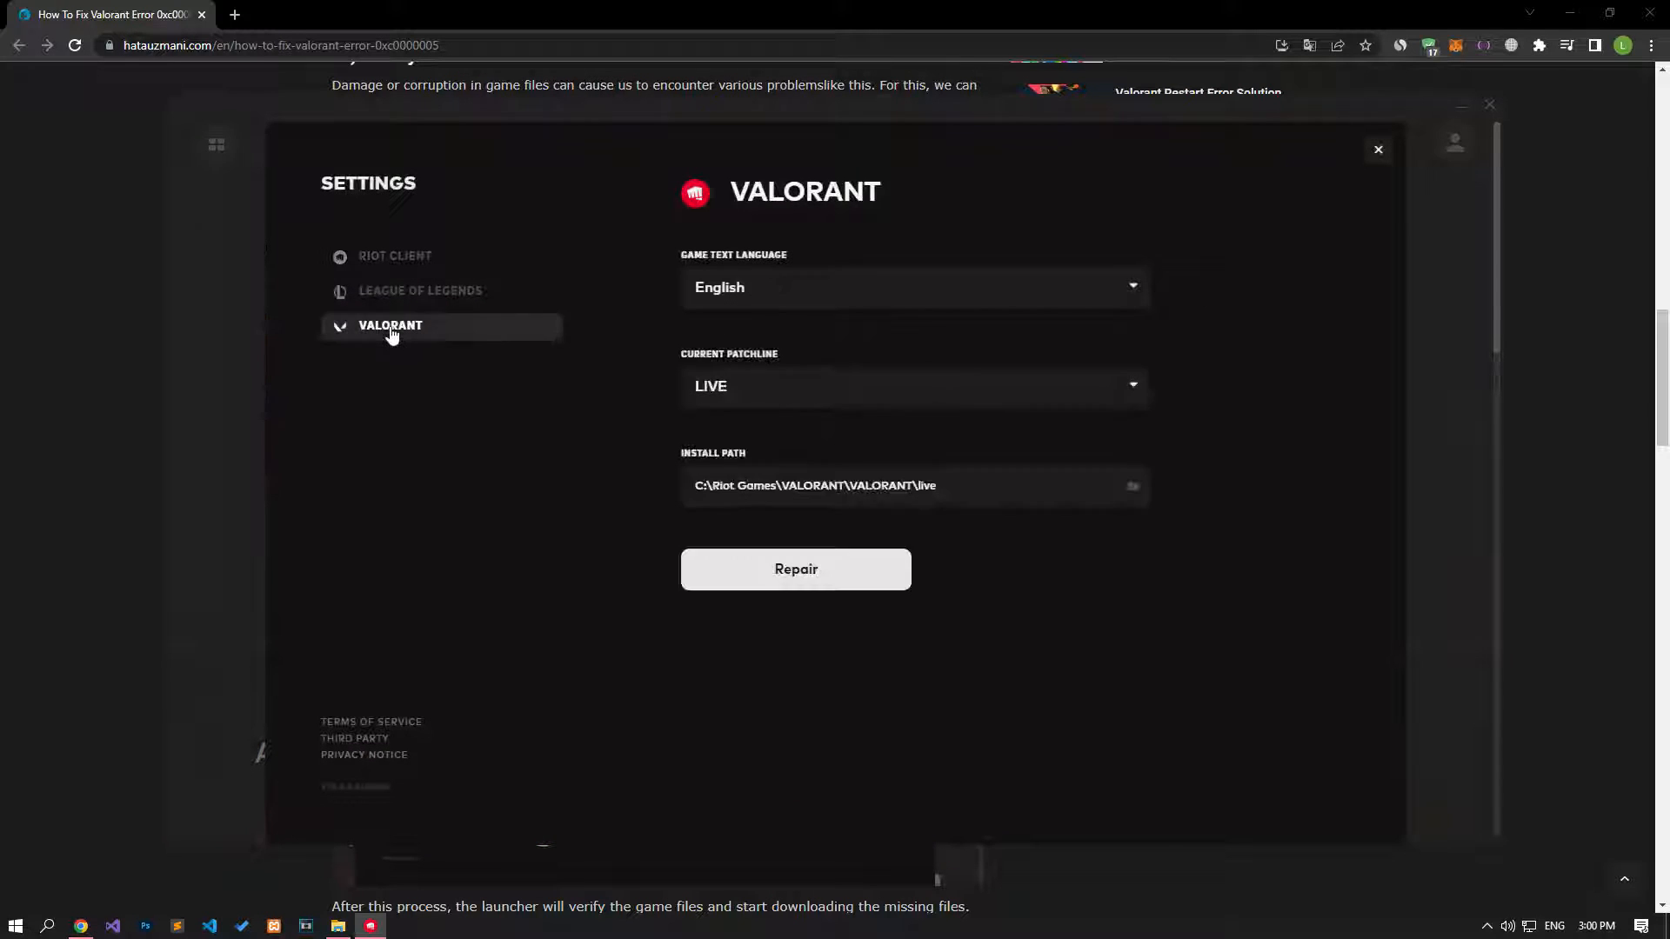
pyautogui.moveTo(795, 586)
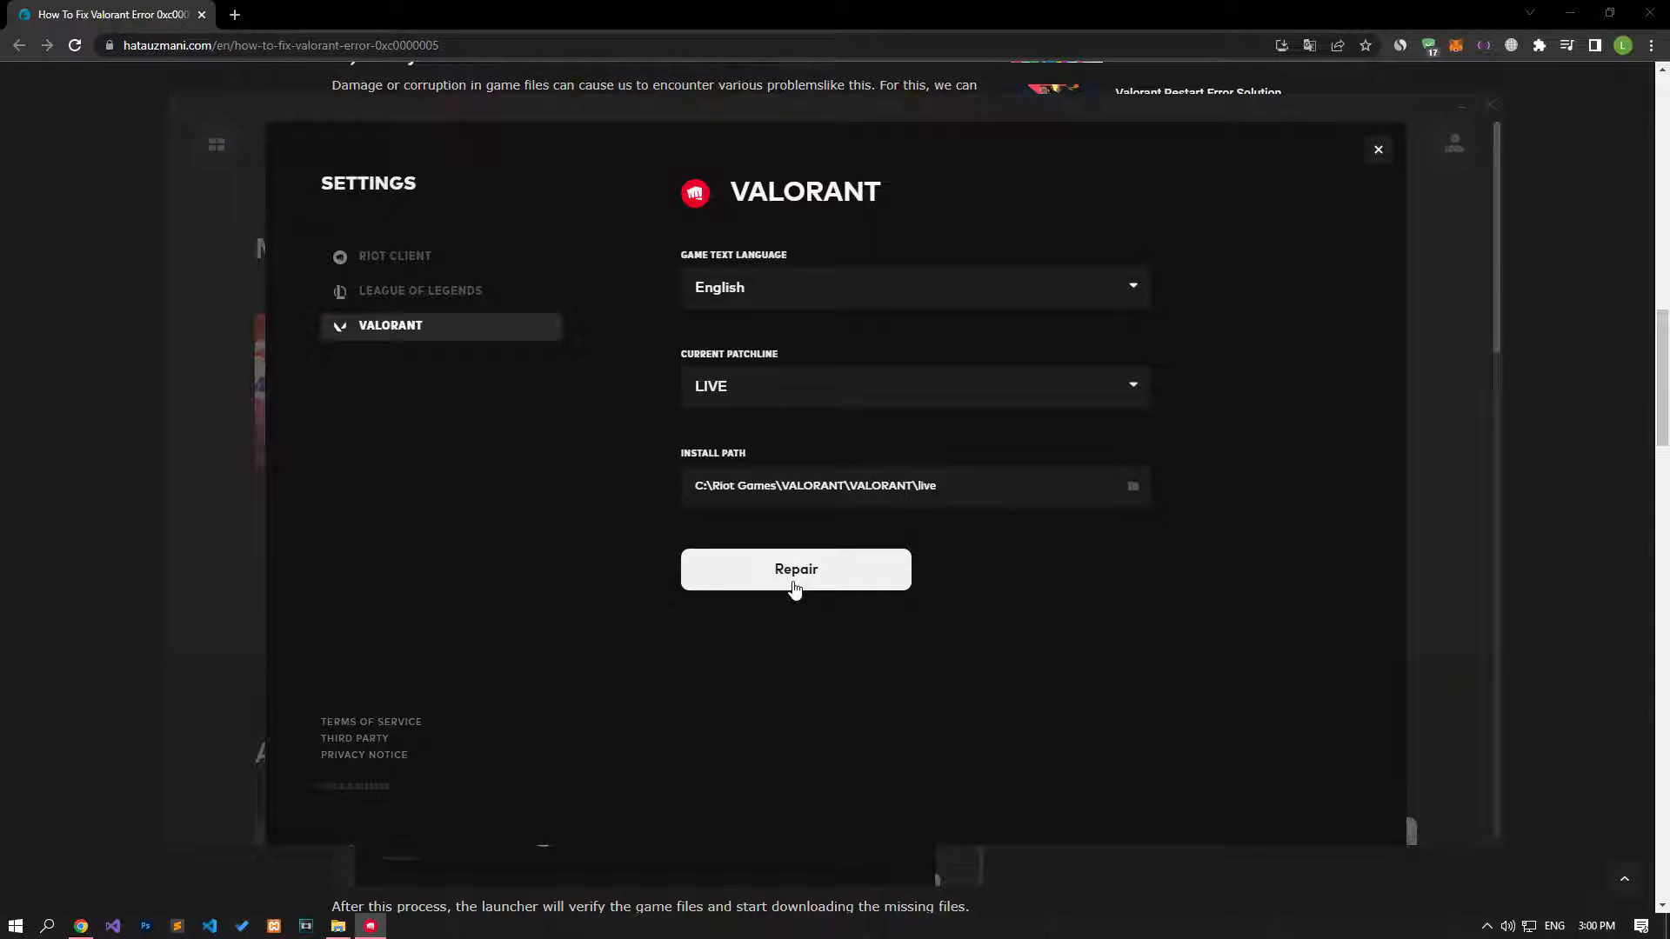
pyautogui.moveTo(1378, 150)
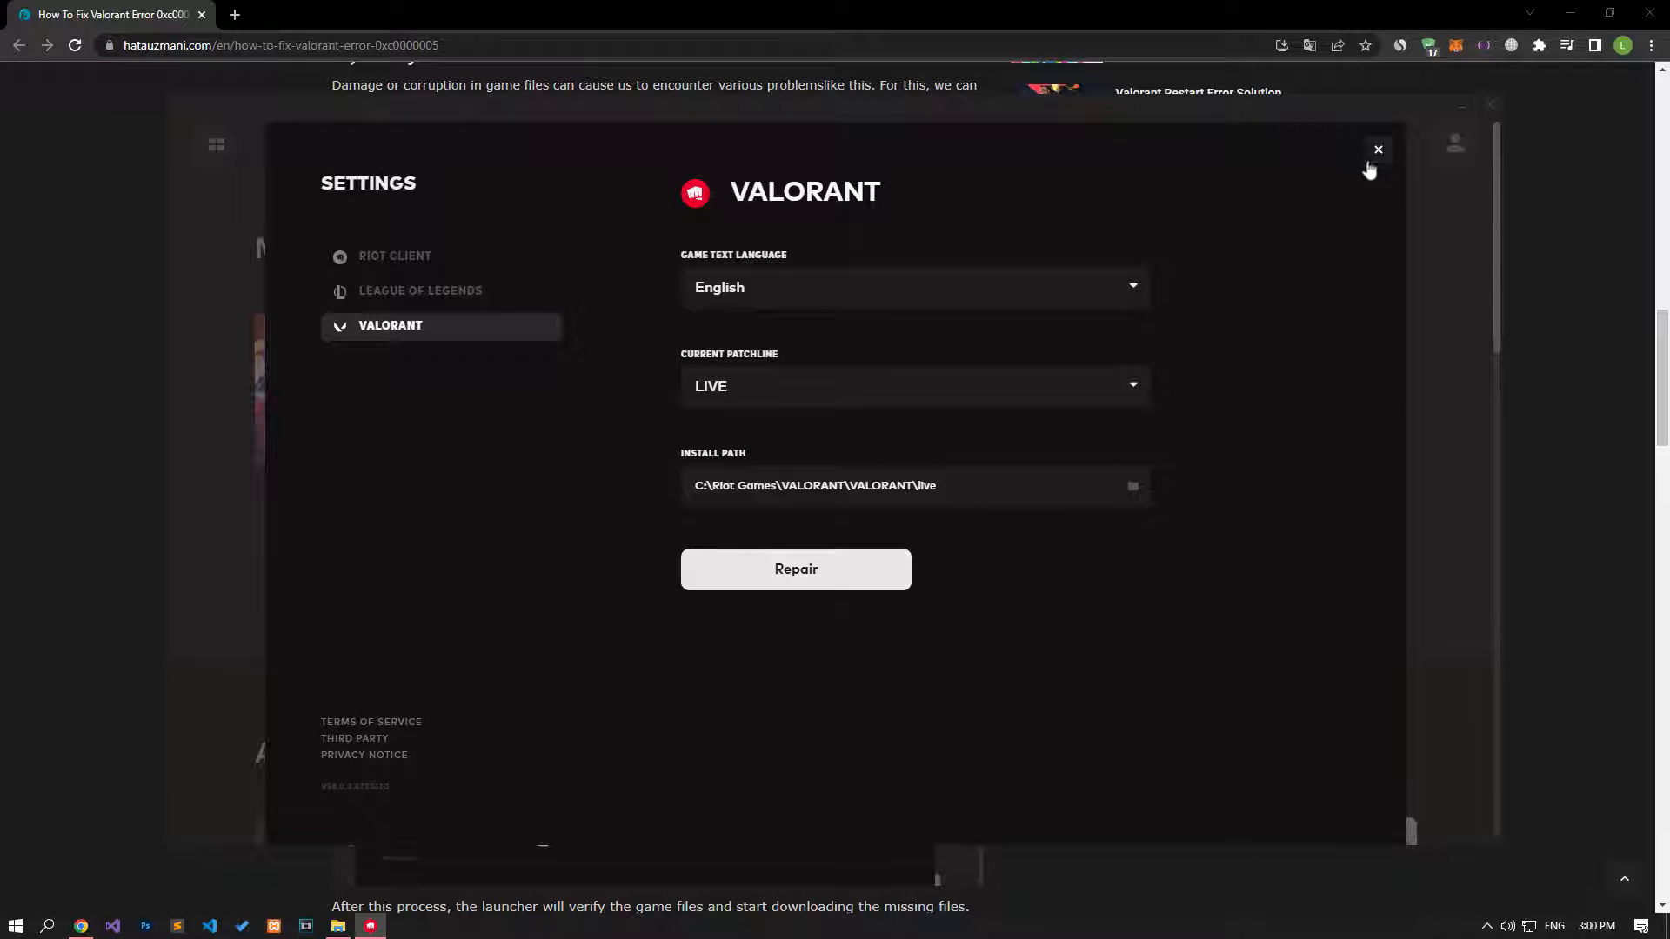
pyautogui.click(1378, 150)
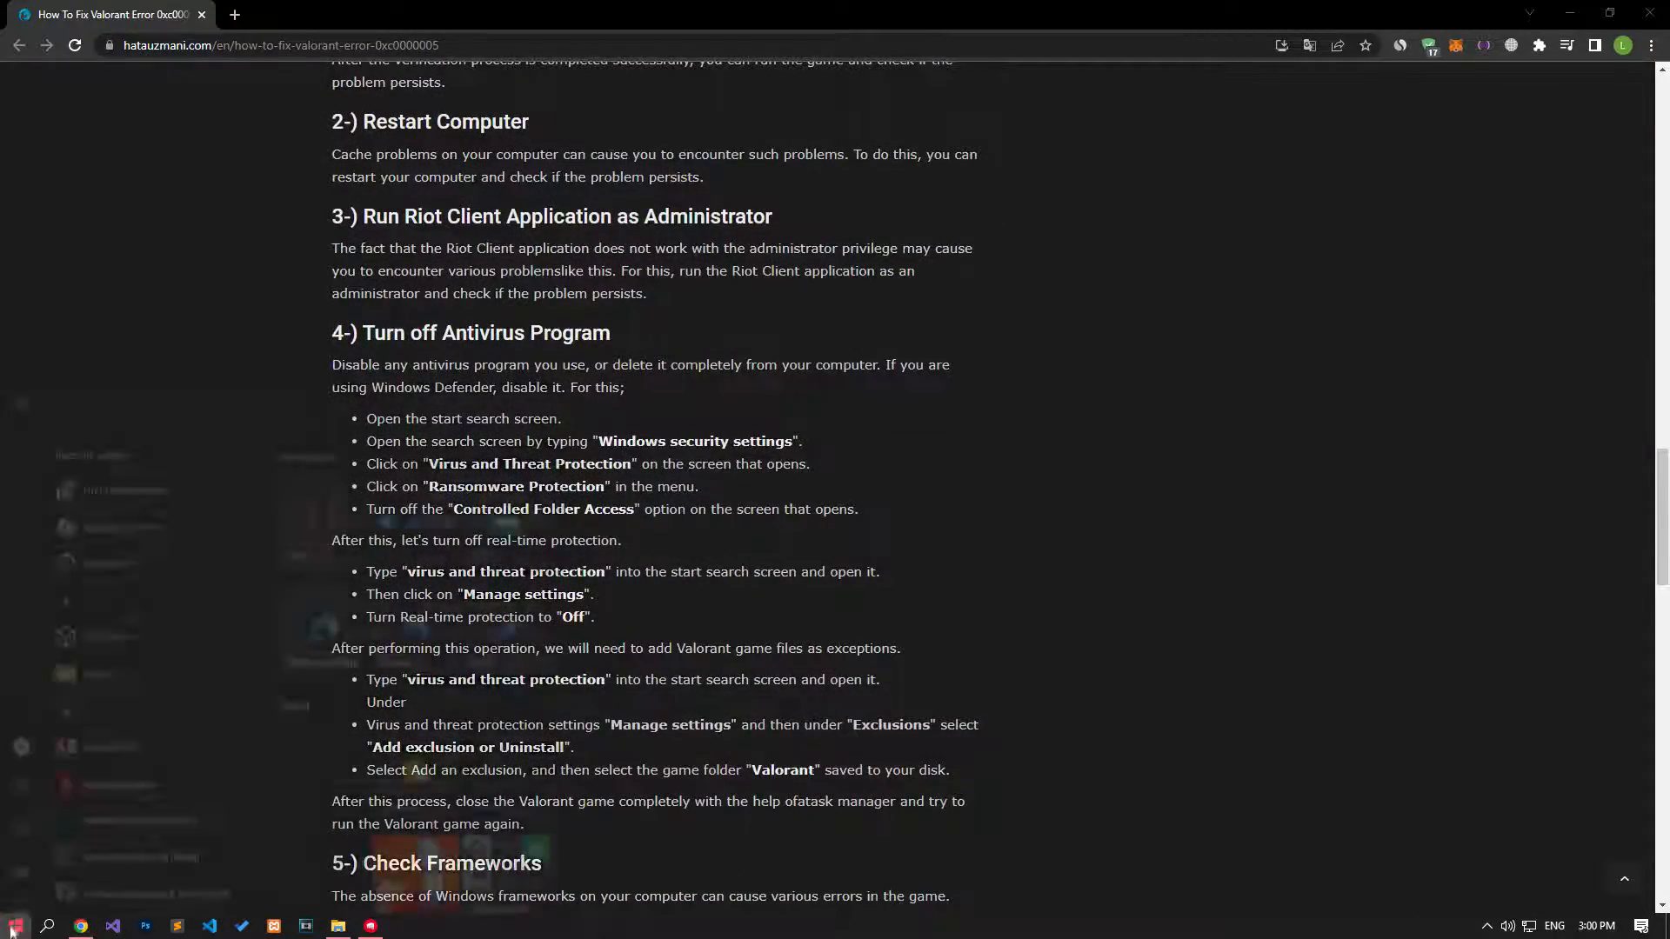
# Return to the guide and reach its antivirus and Check Frameworks sections
pyautogui.click(16, 924)
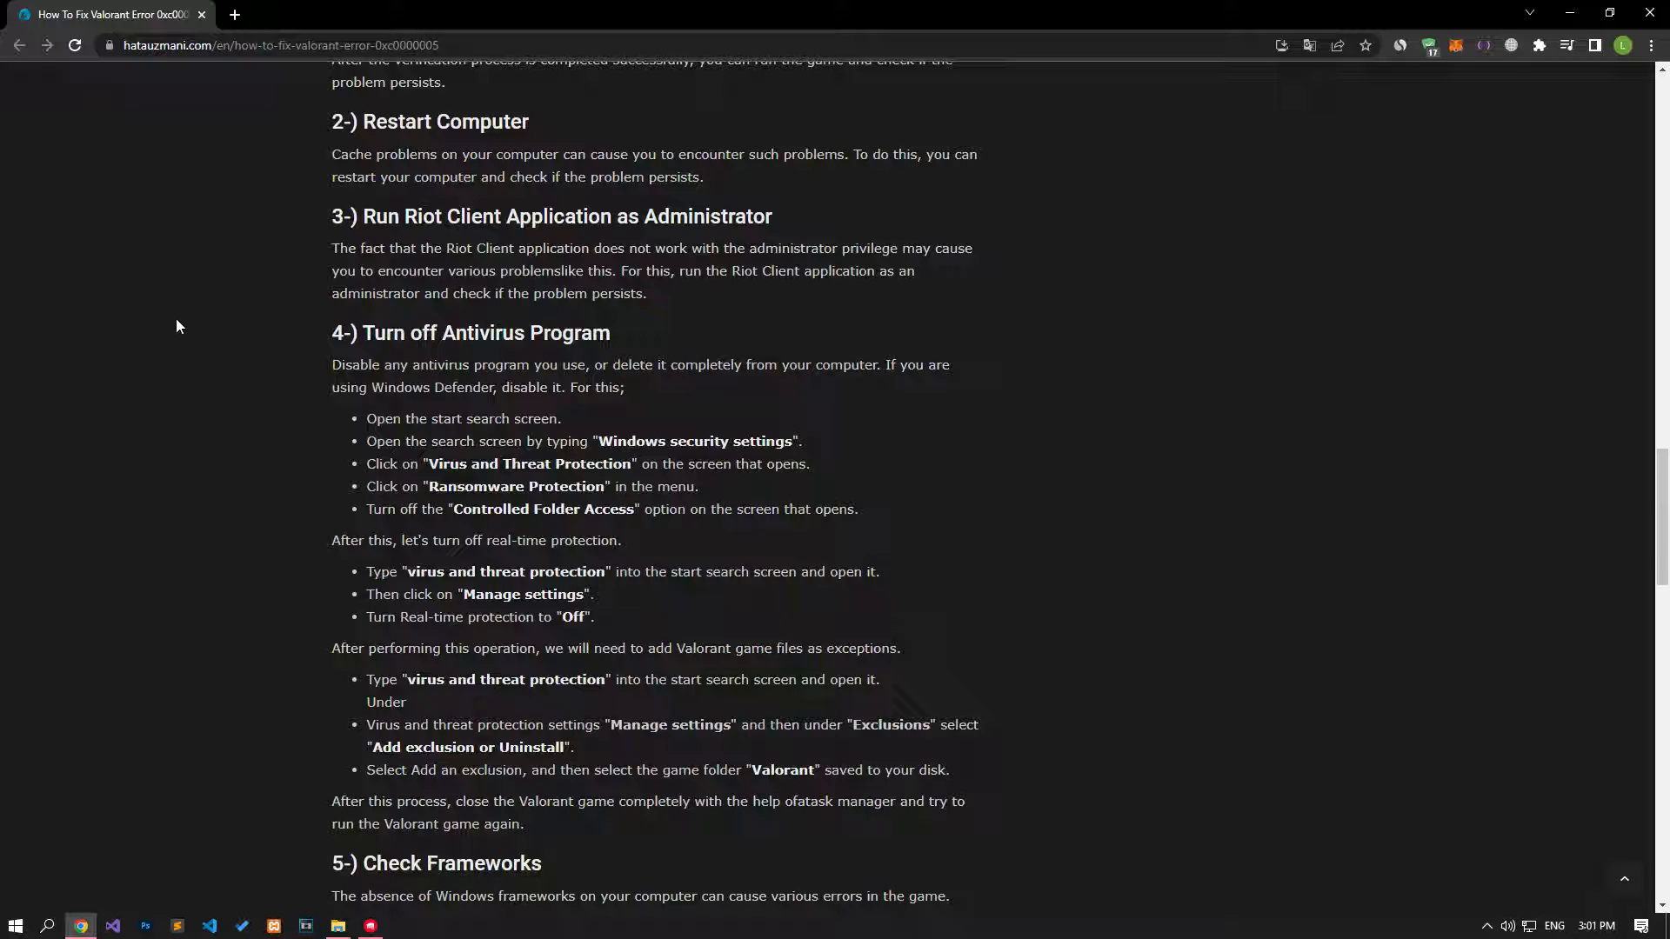
pyautogui.scroll(-3)
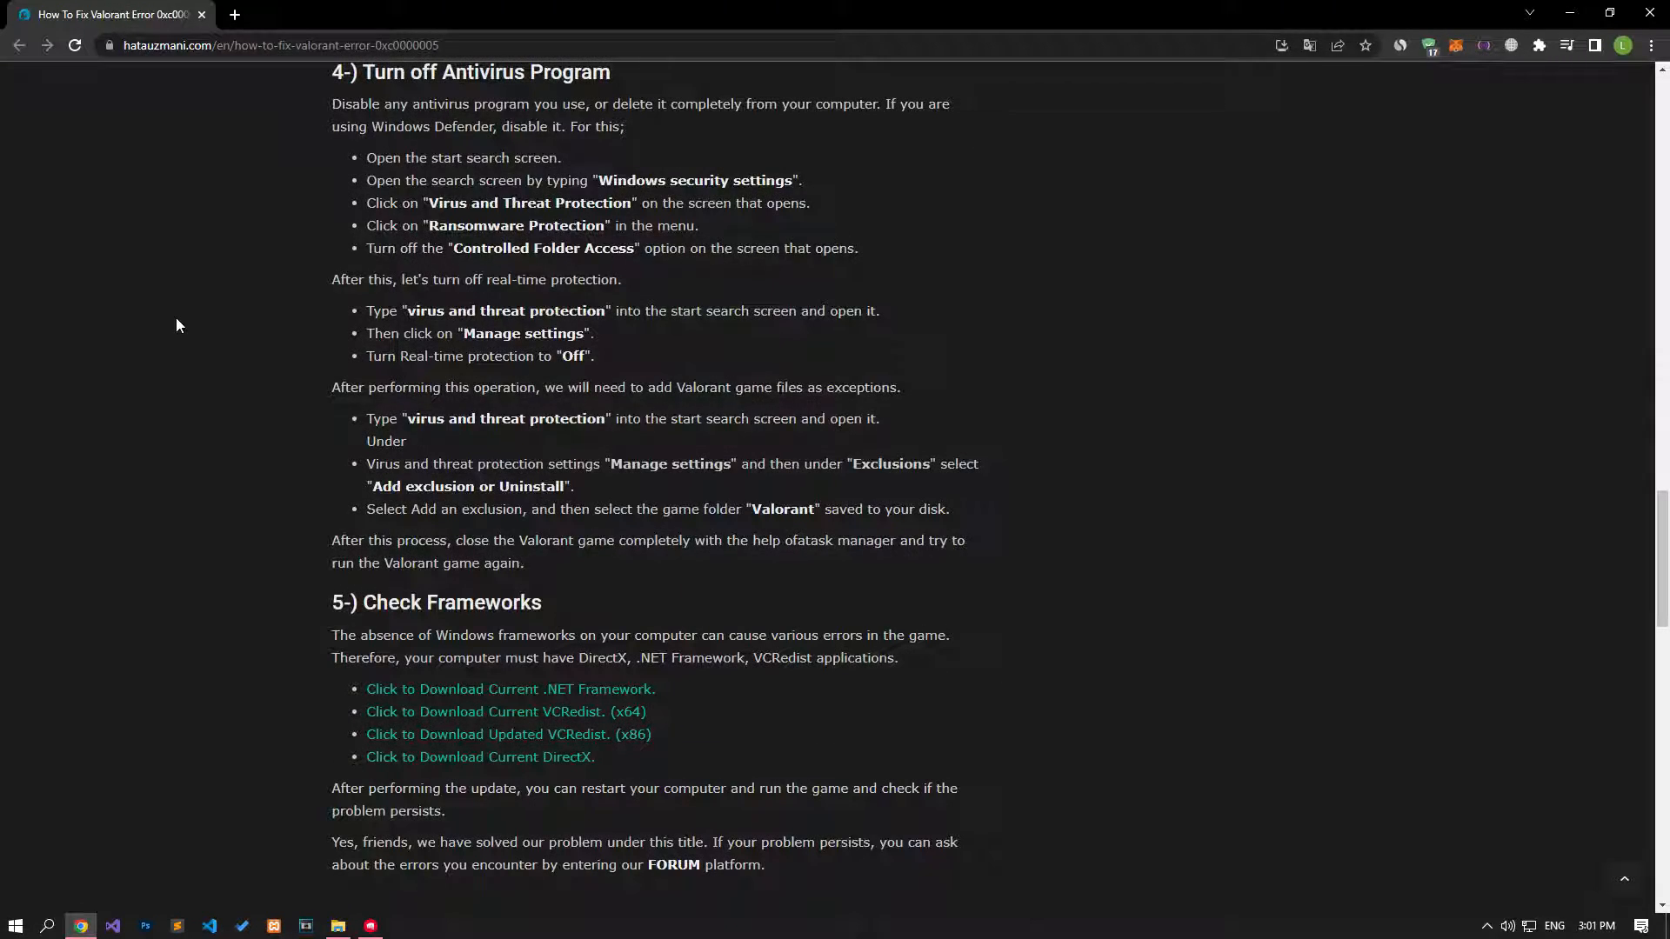
# Find 'vir' in Start search and open Virus & threat protection
pyautogui.click(15, 925)
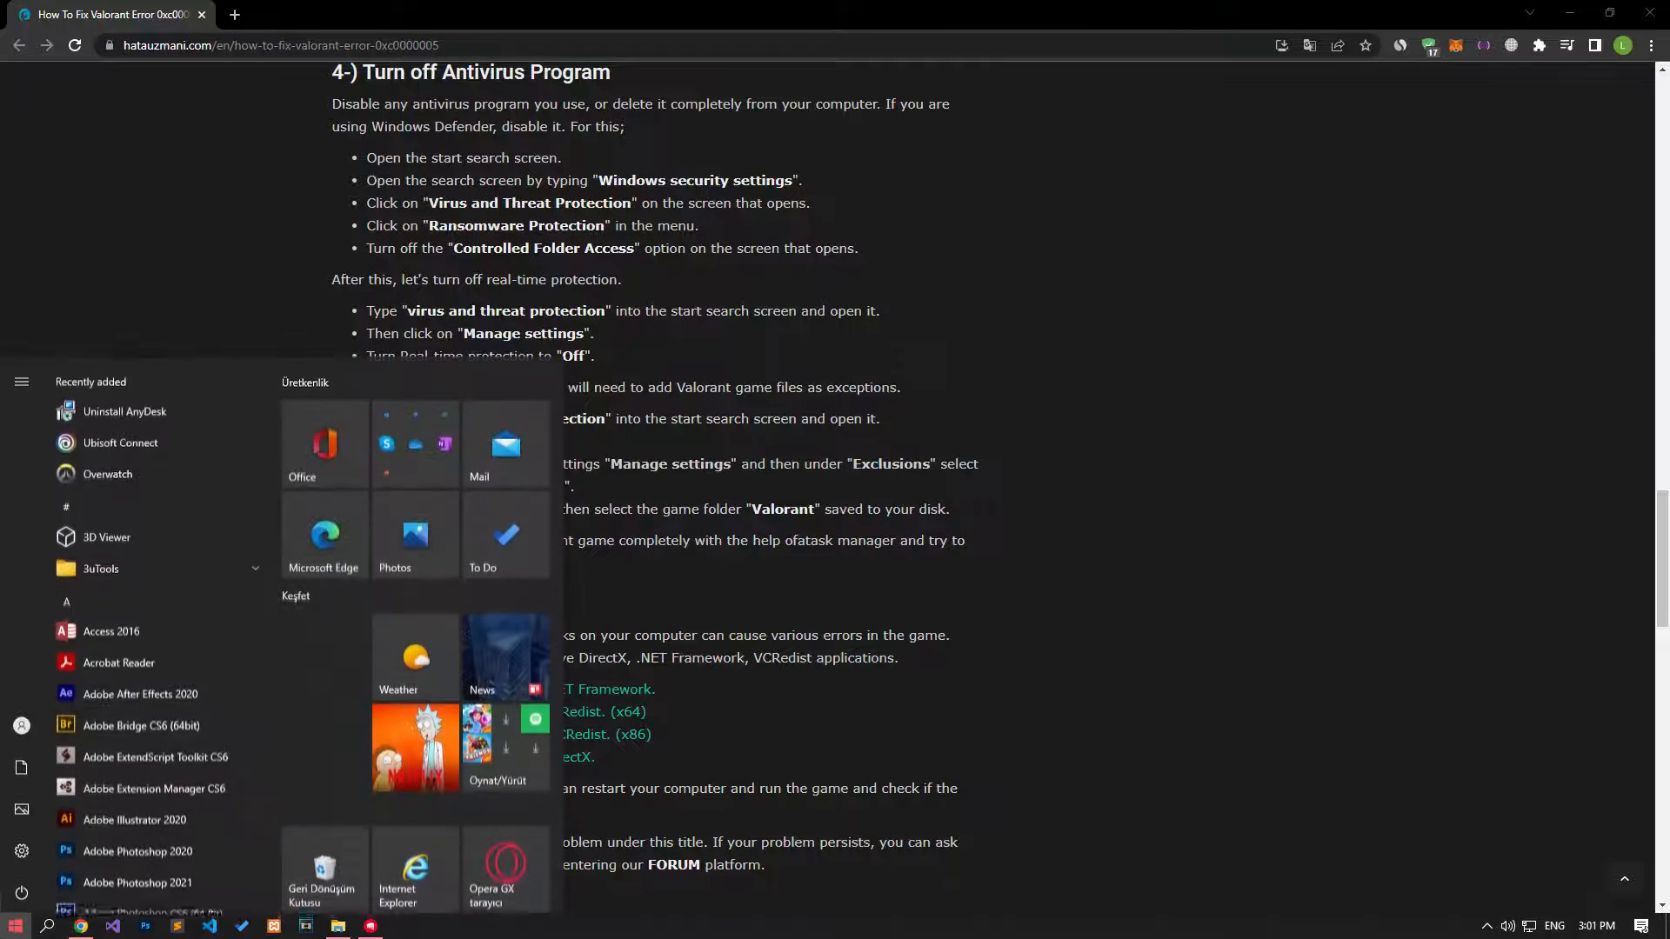
pyautogui.write('vir')
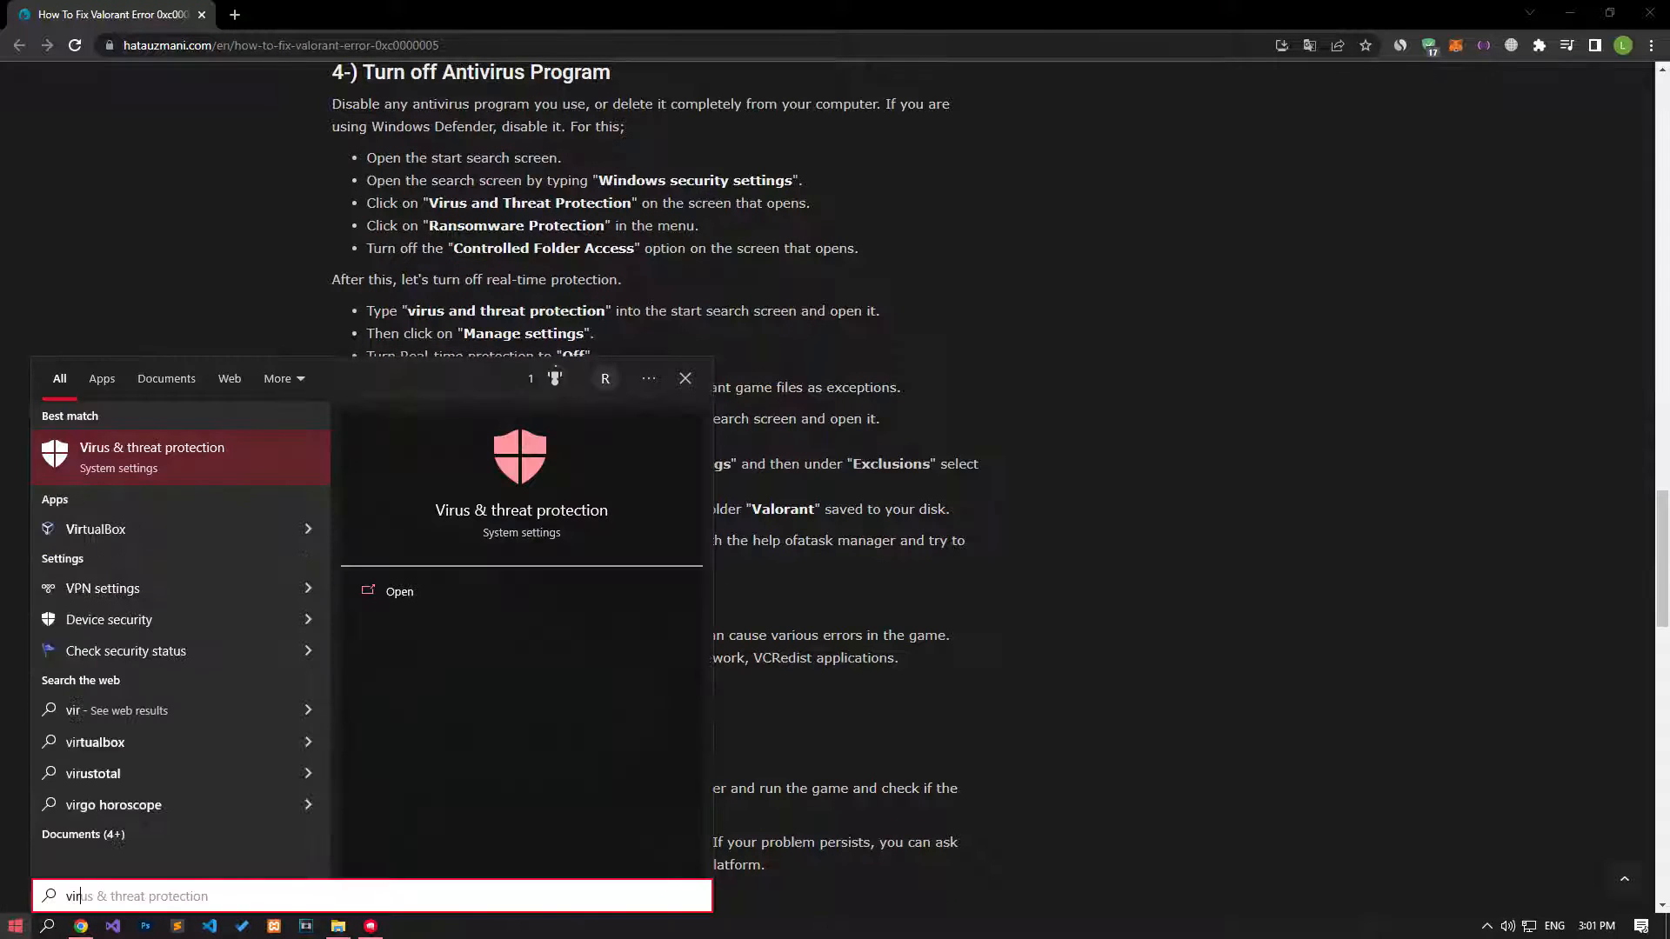
pyautogui.moveTo(153, 457)
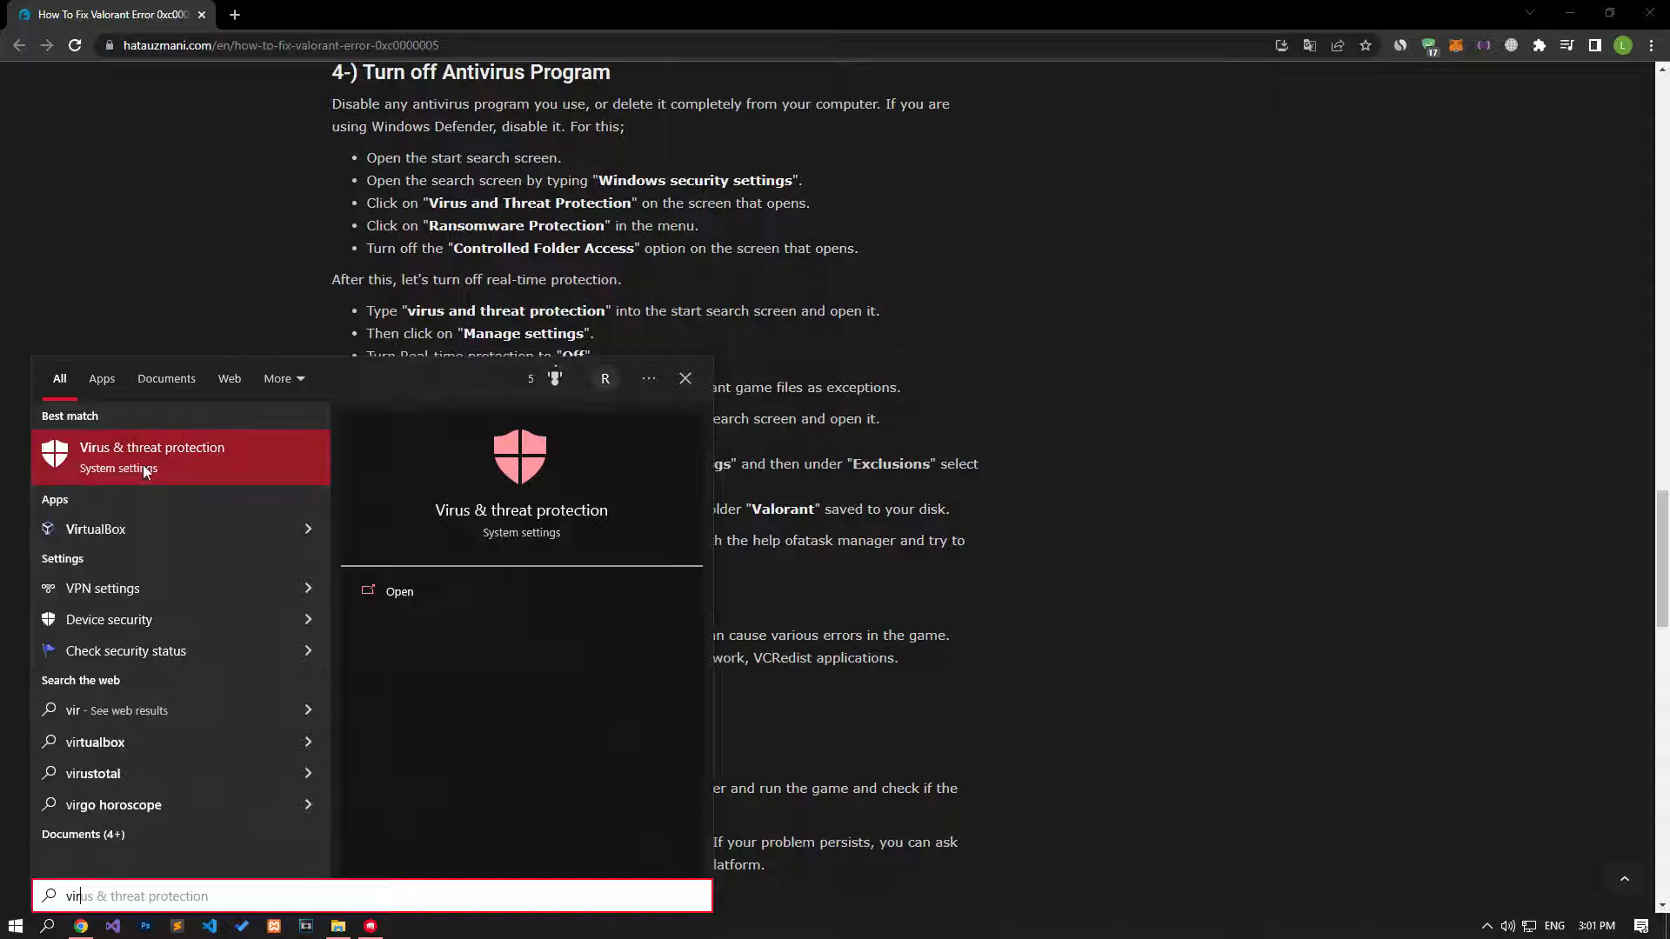
pyautogui.click(399, 592)
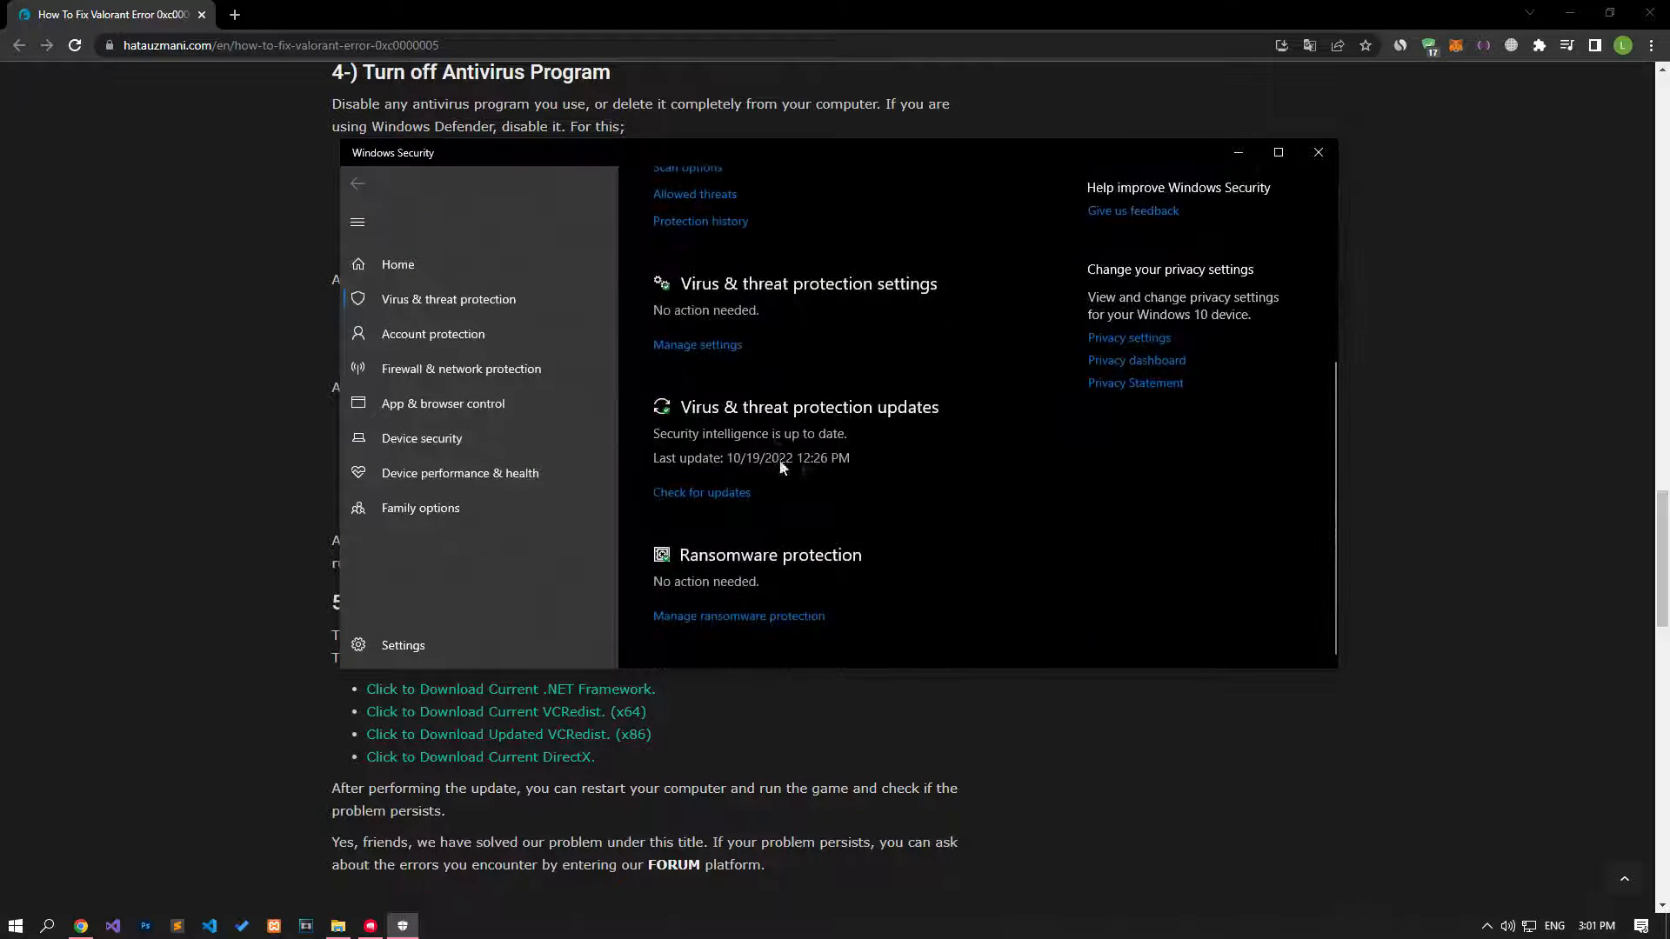
# In Manage settings, turn off Real-time protection and Controlled folder access, reaching Exclusions
pyautogui.click(696, 345)
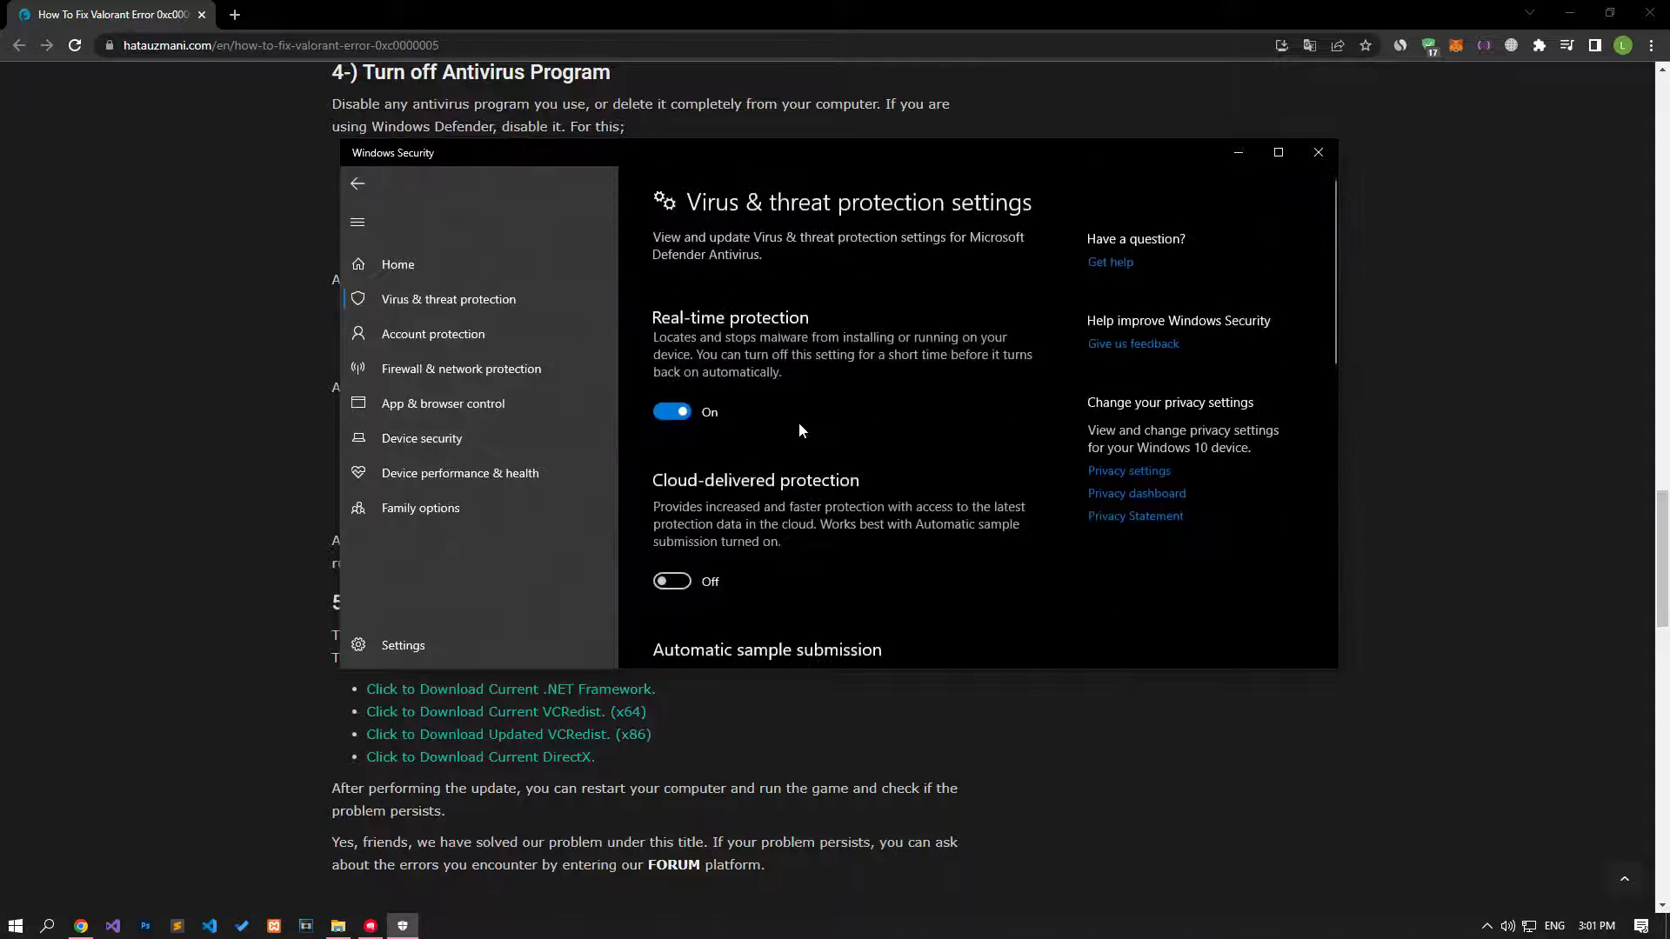
pyautogui.scroll(-3)
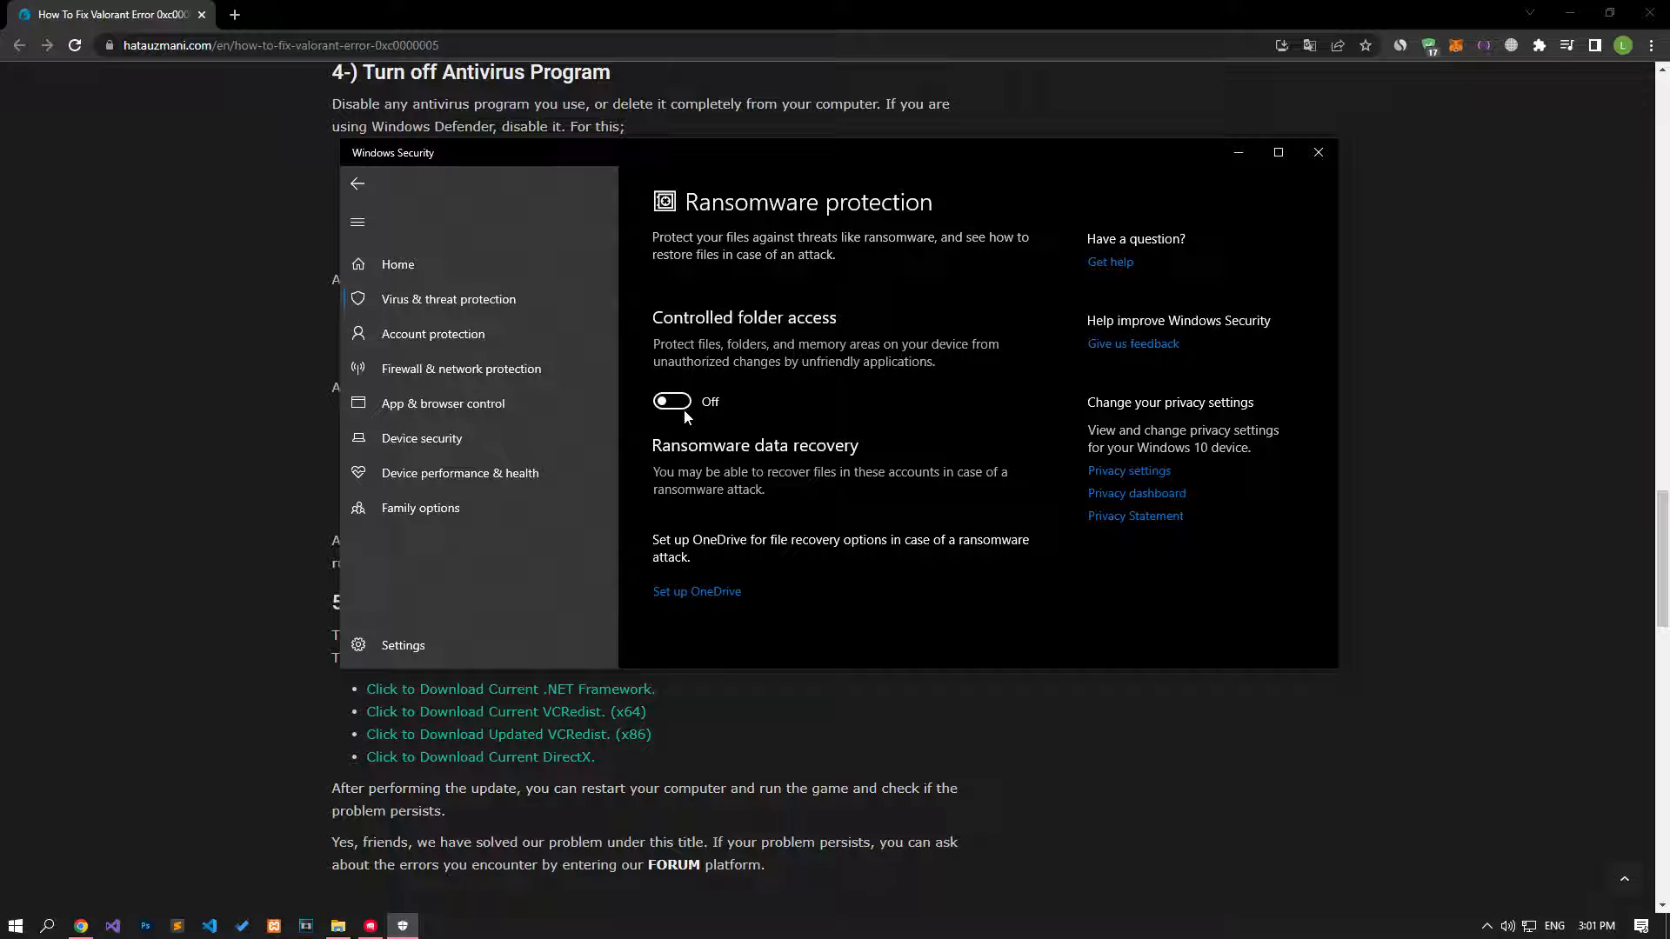
pyautogui.scroll(3)
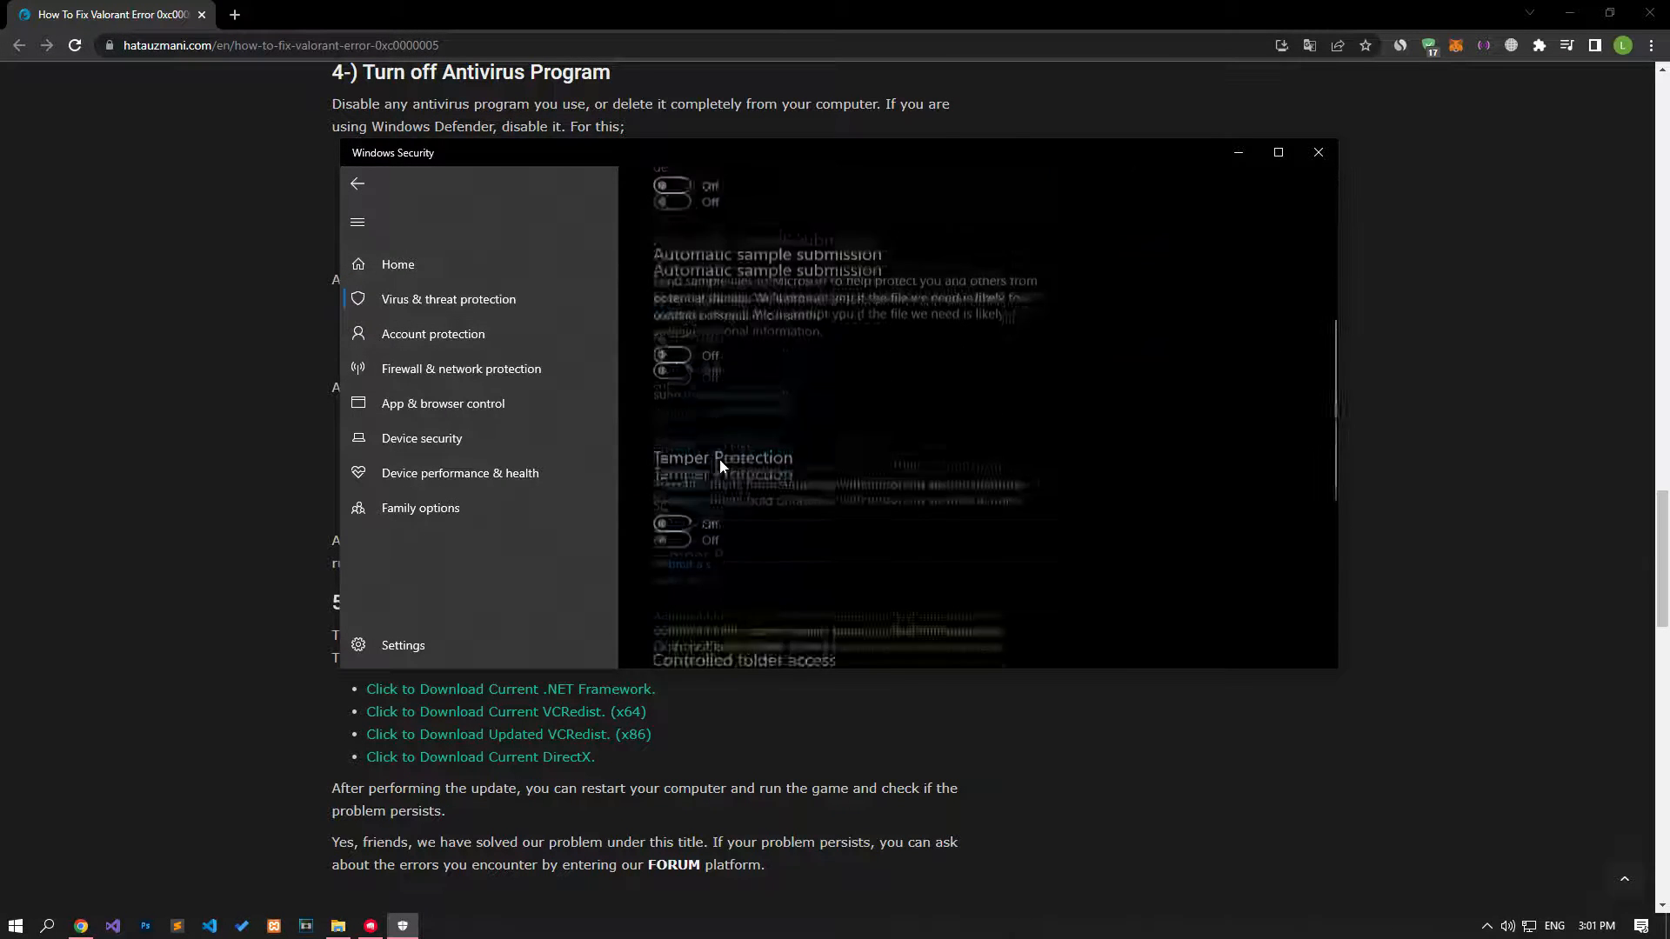
pyautogui.scroll(-3)
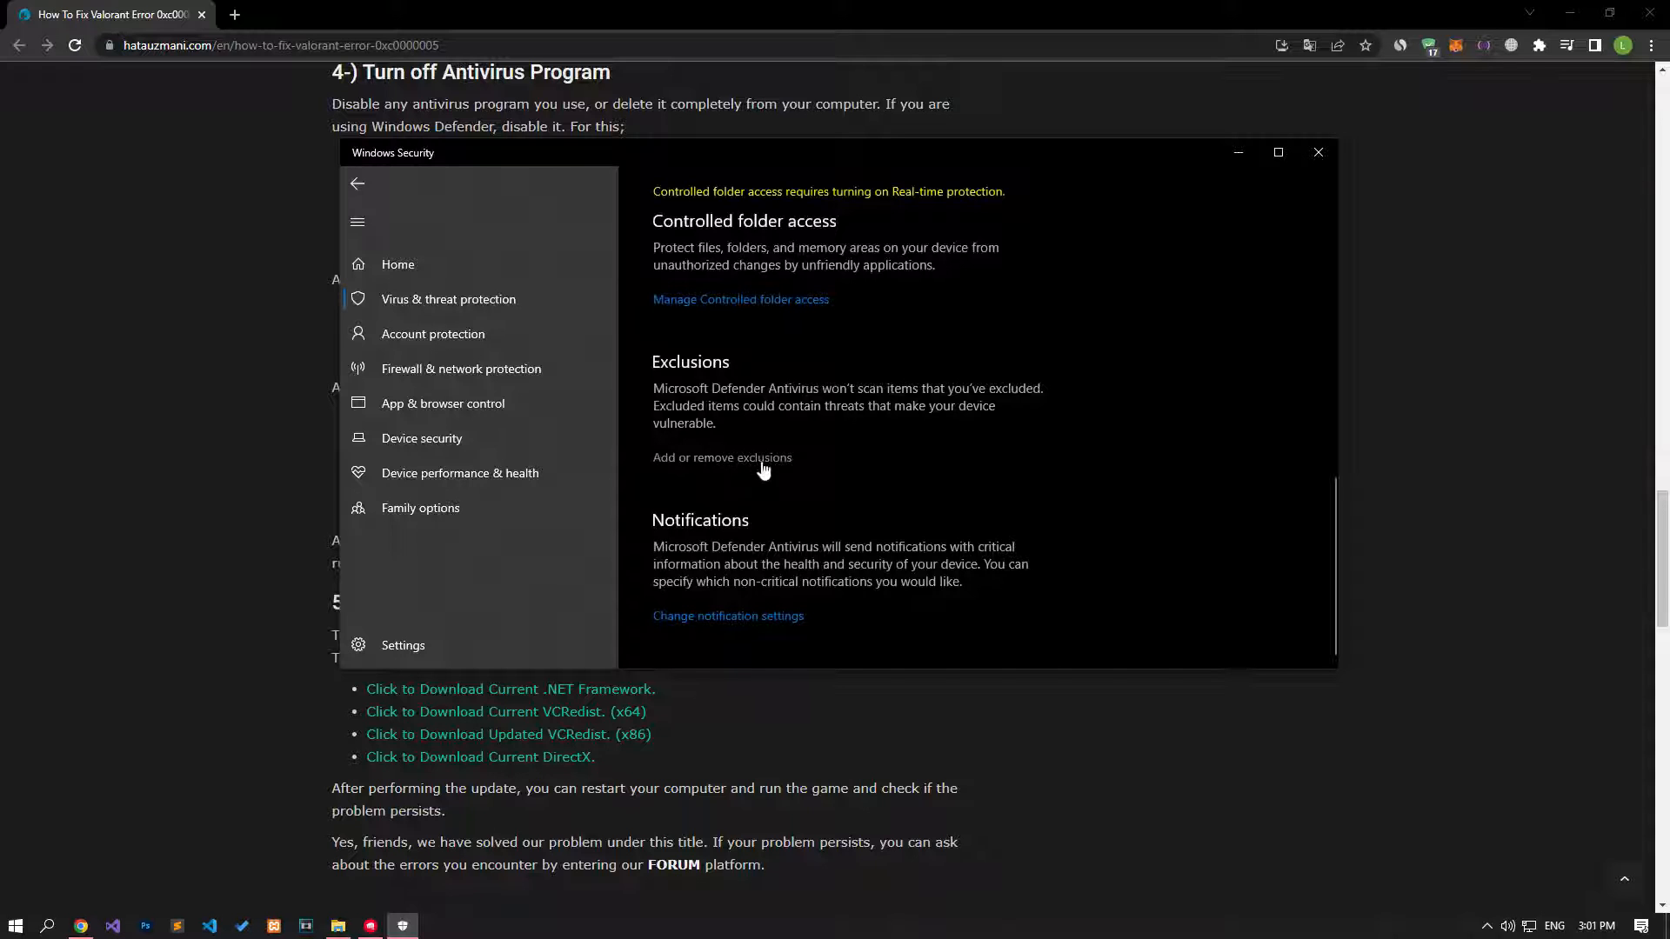
# Add C:\Riot Games as a folder exclusion in Defender
pyautogui.click(721, 458)
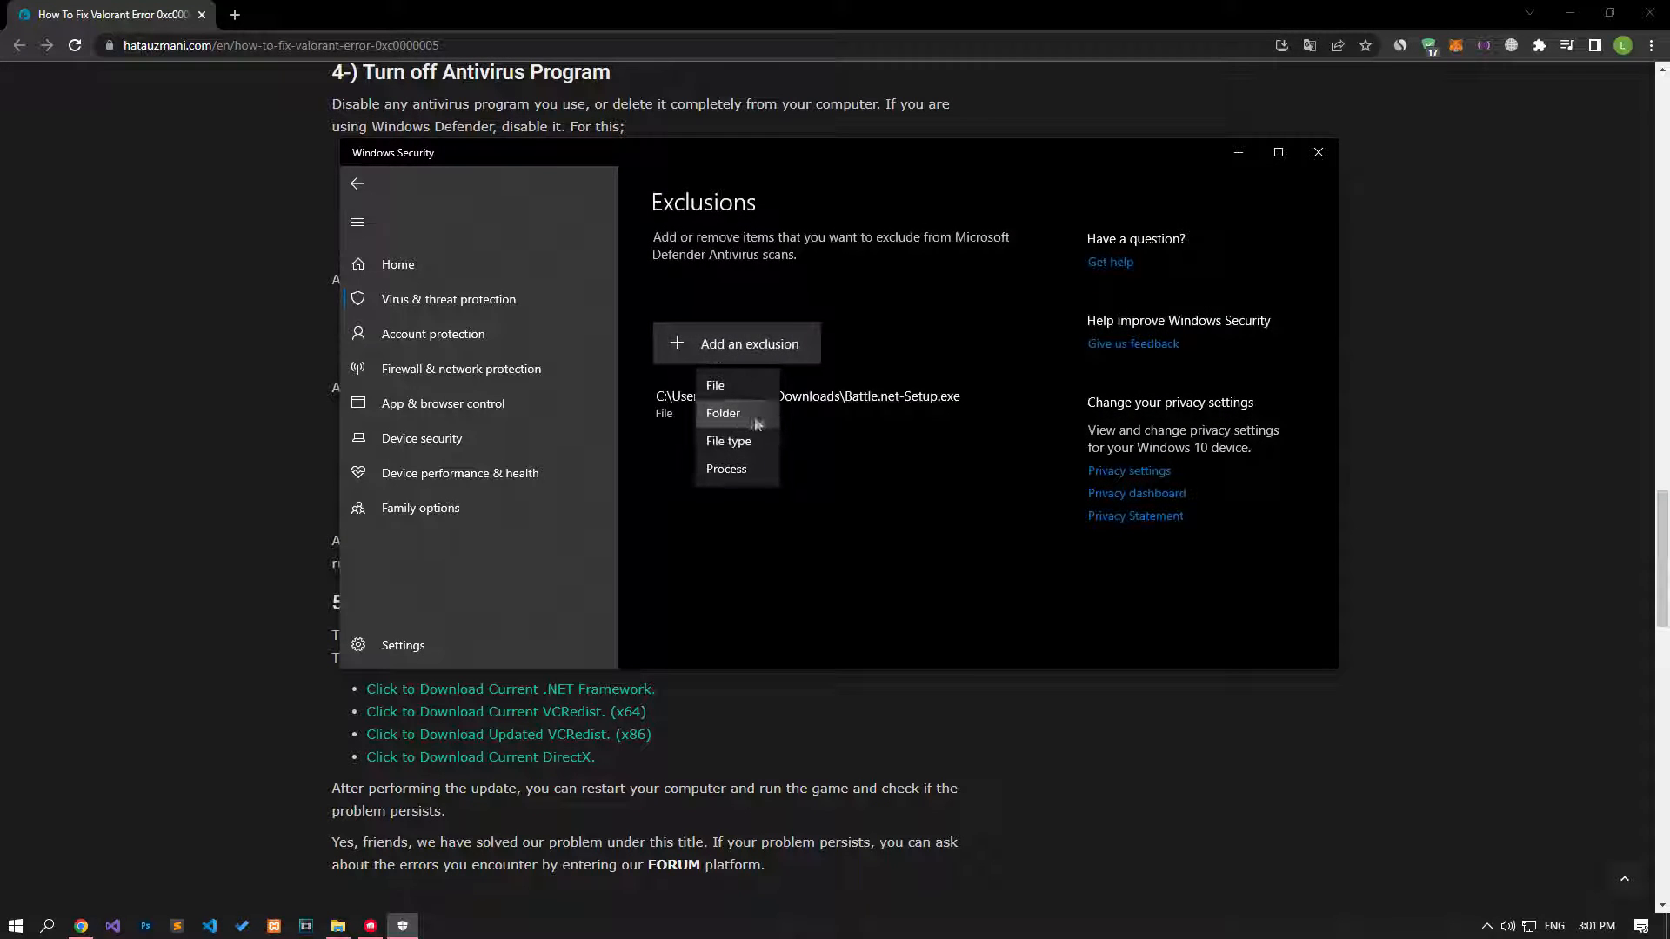
pyautogui.click(722, 414)
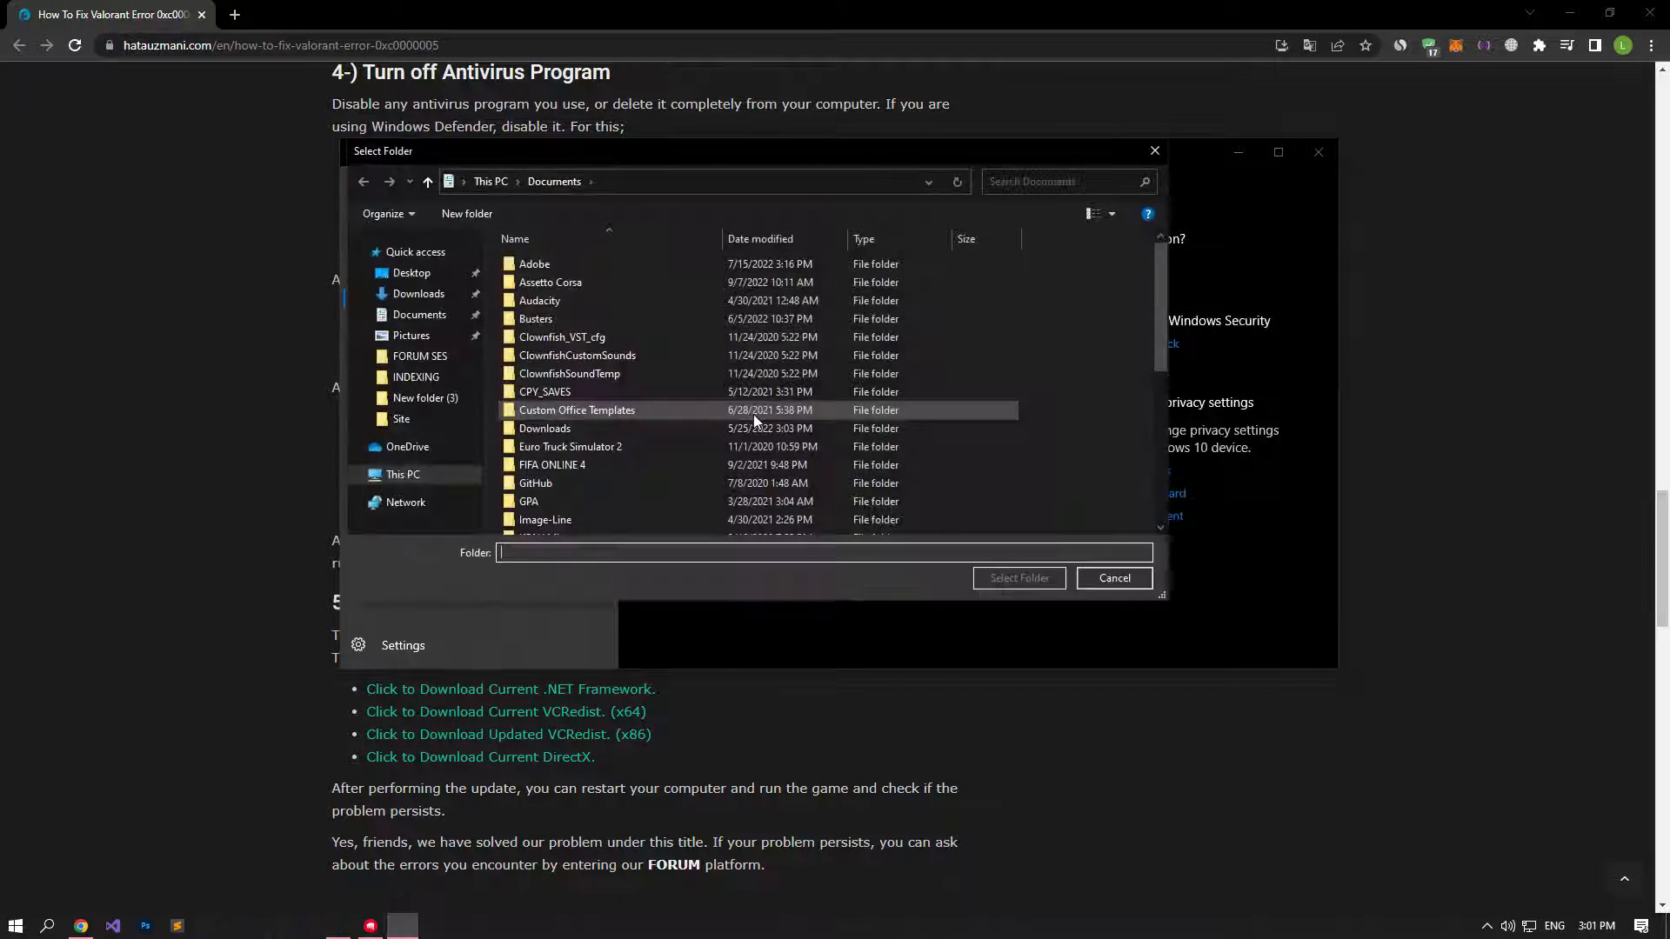
pyautogui.click(402, 473)
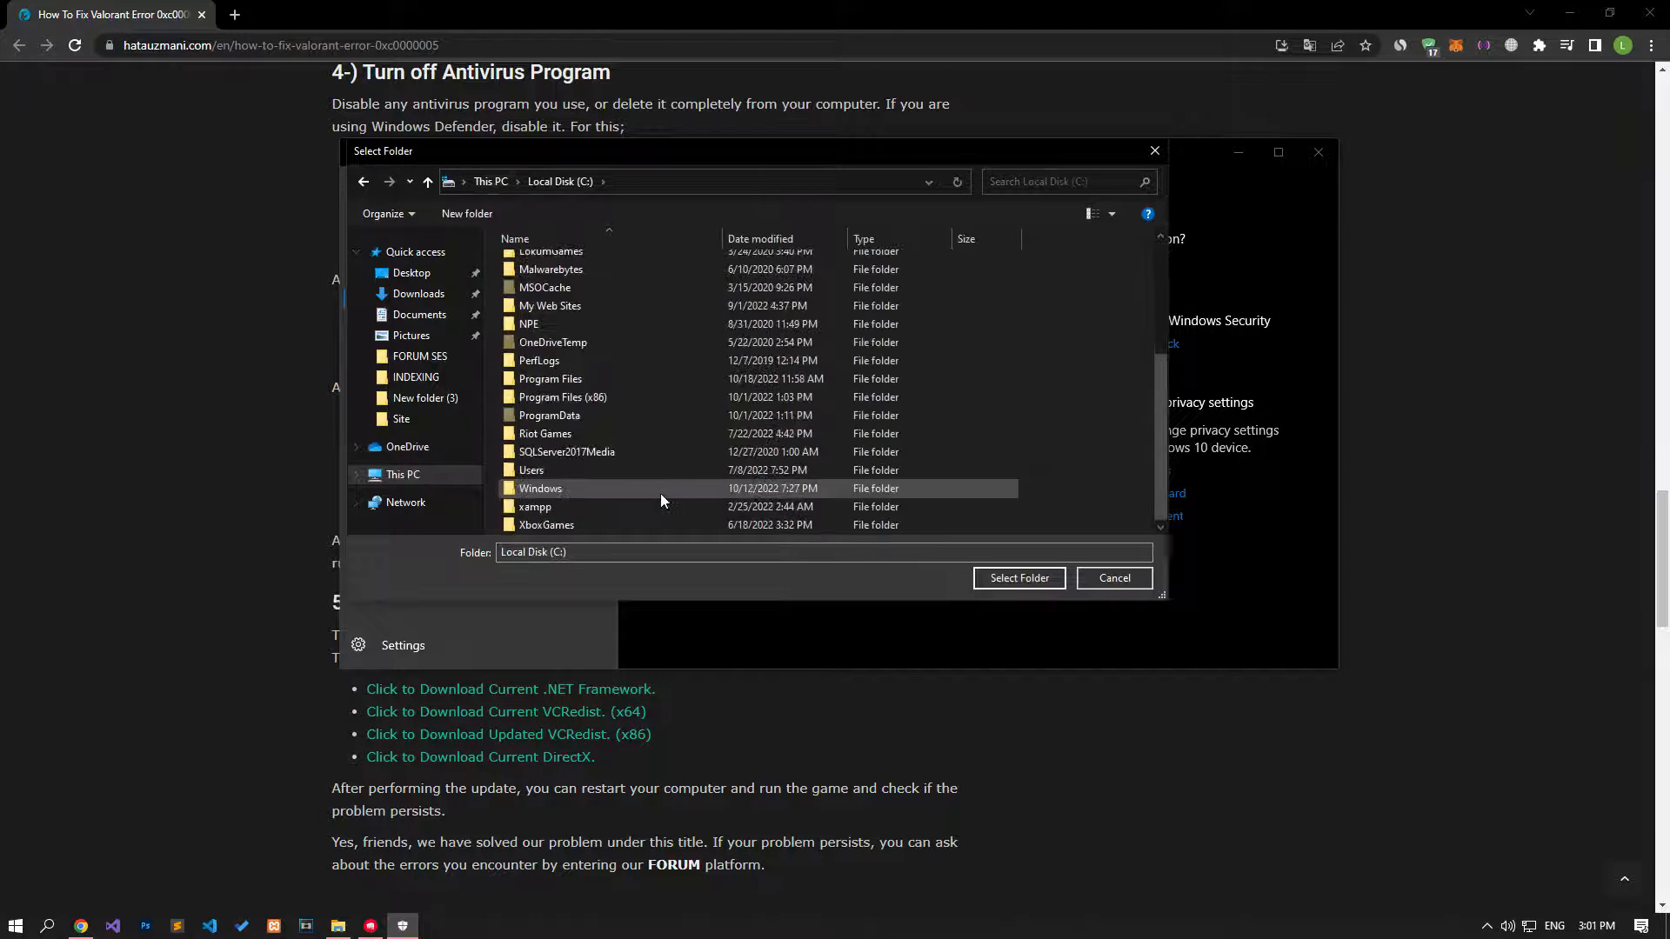
pyautogui.click(545, 433)
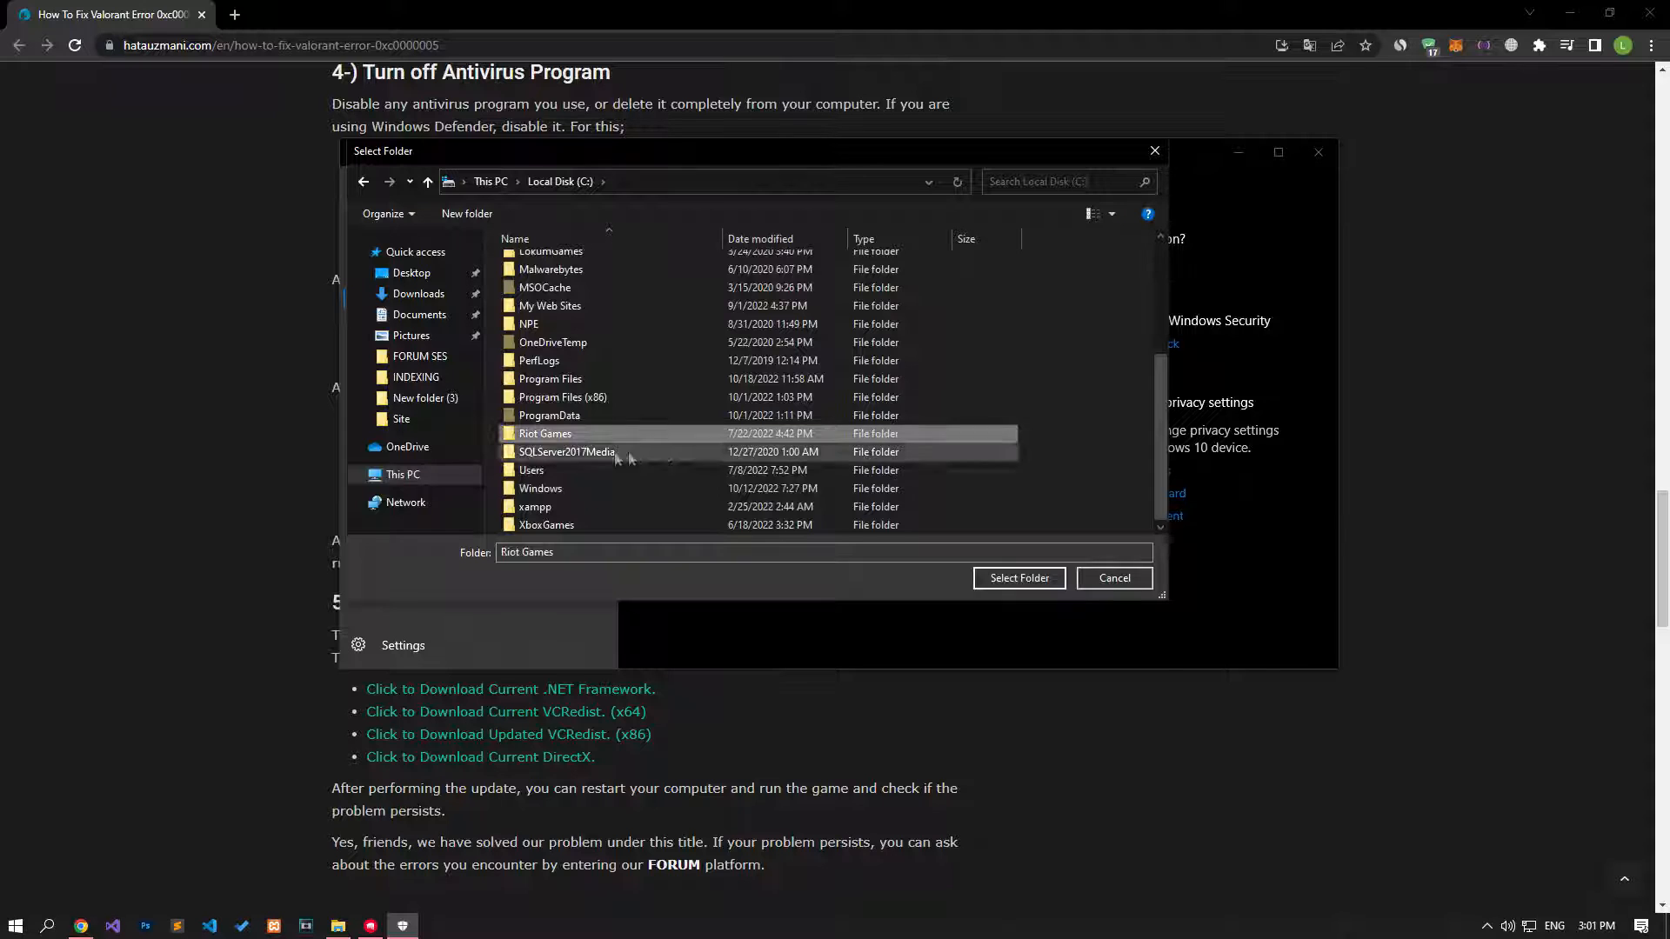
pyautogui.doubleClick(545, 433)
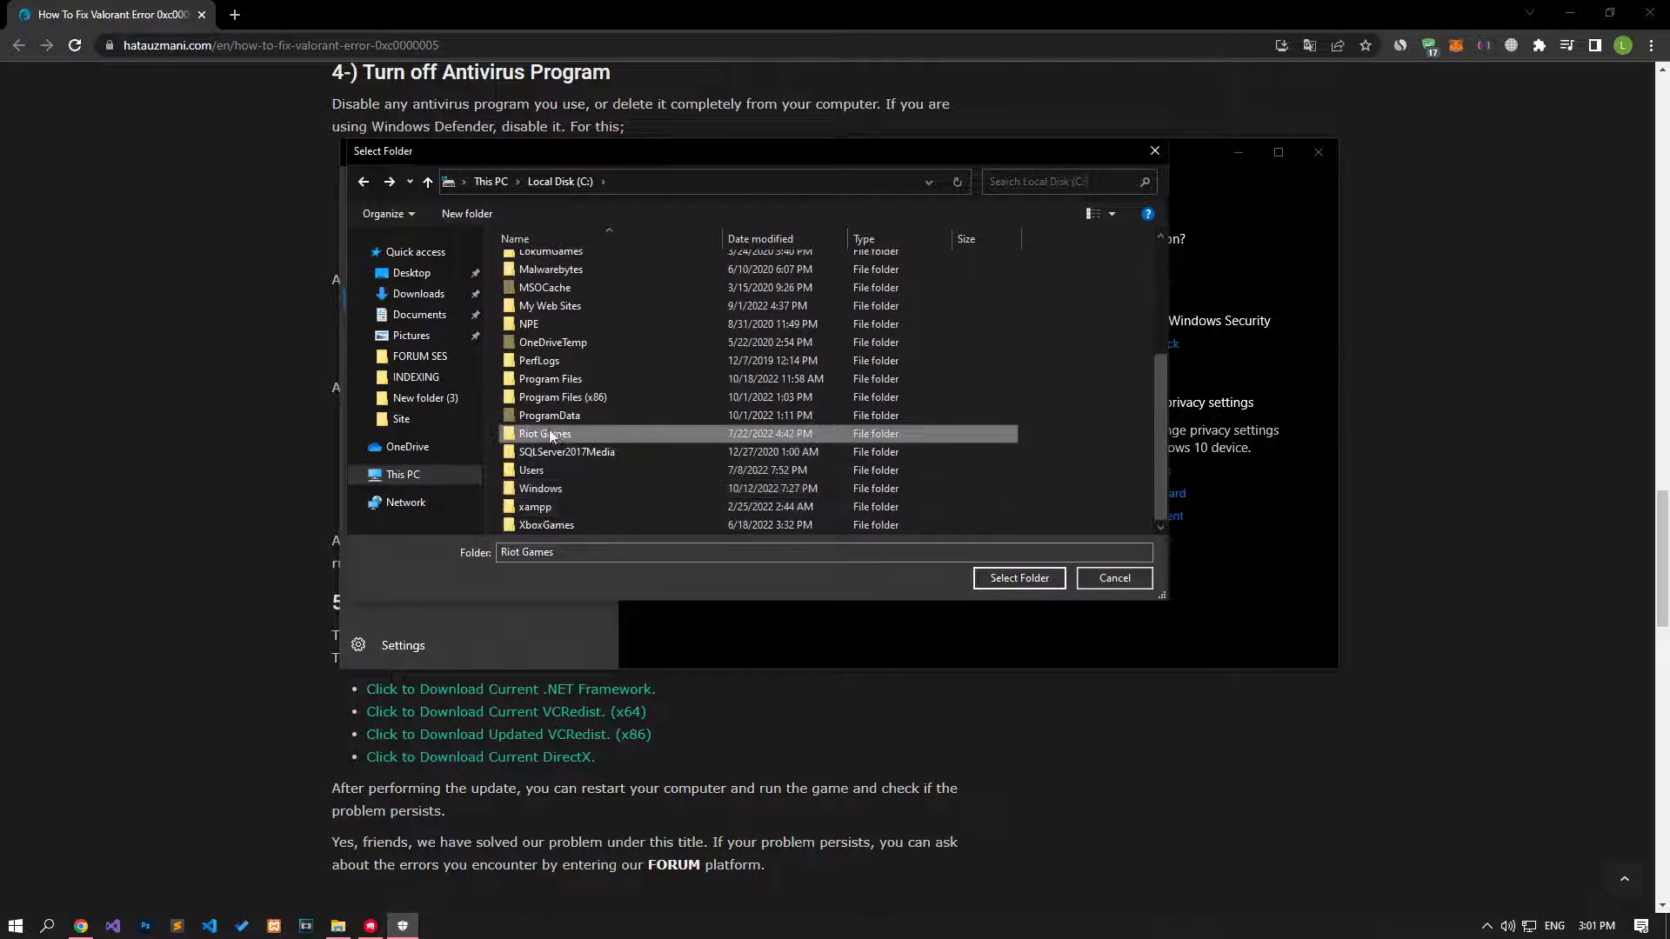
pyautogui.click(1017, 578)
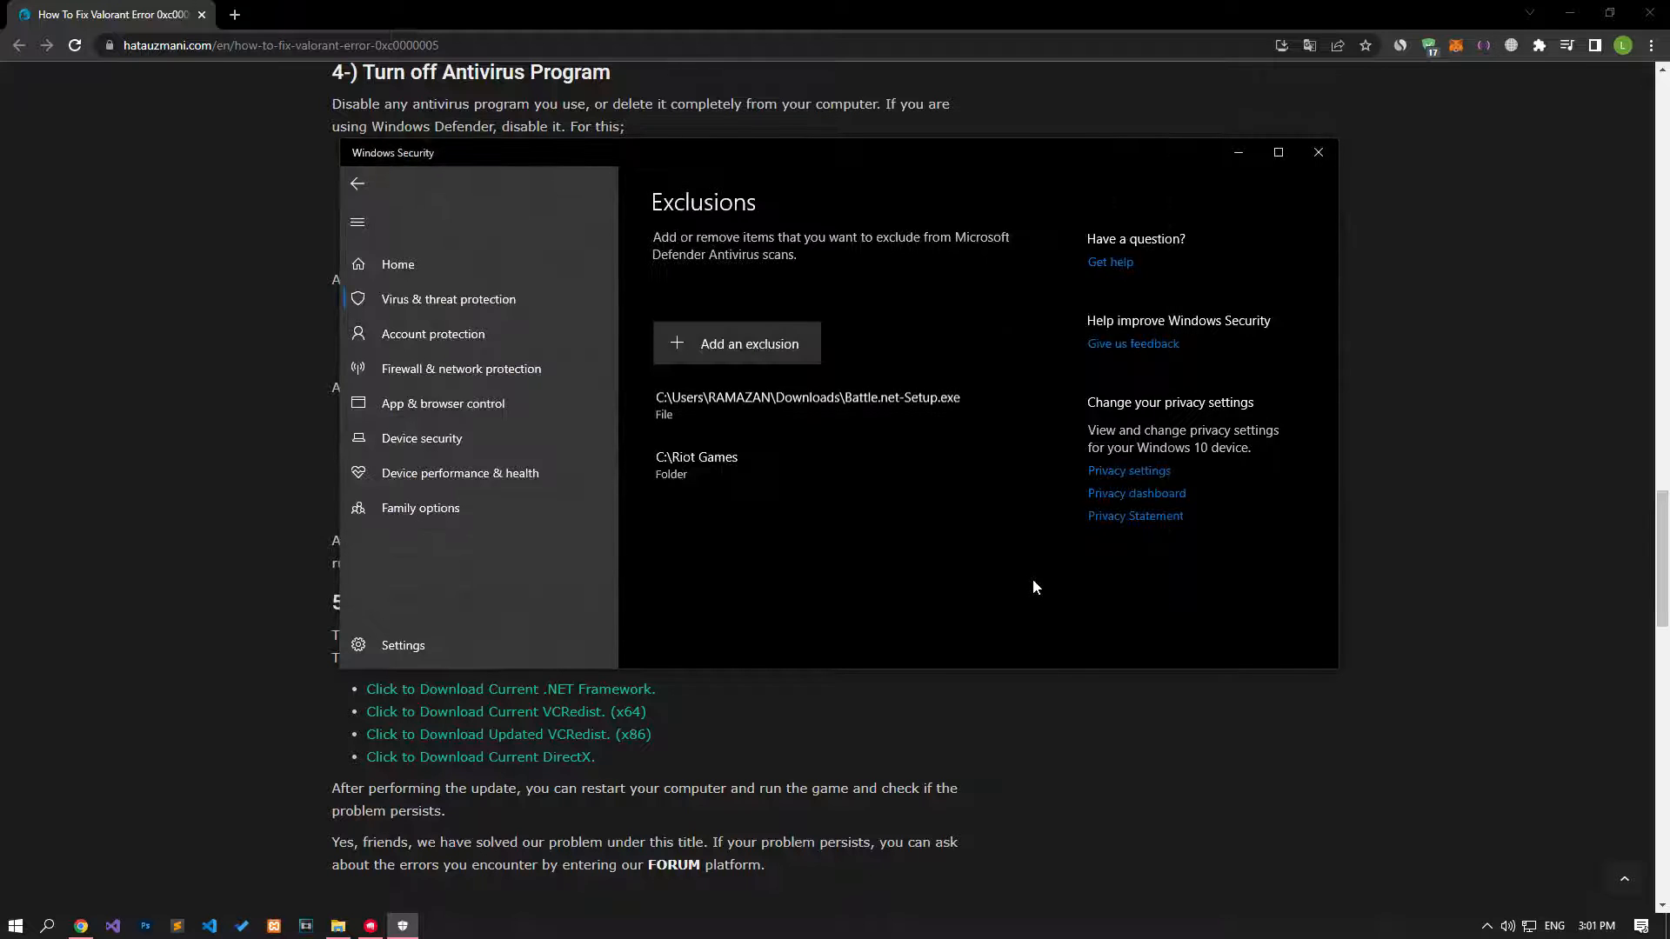
pyautogui.moveTo(743, 410)
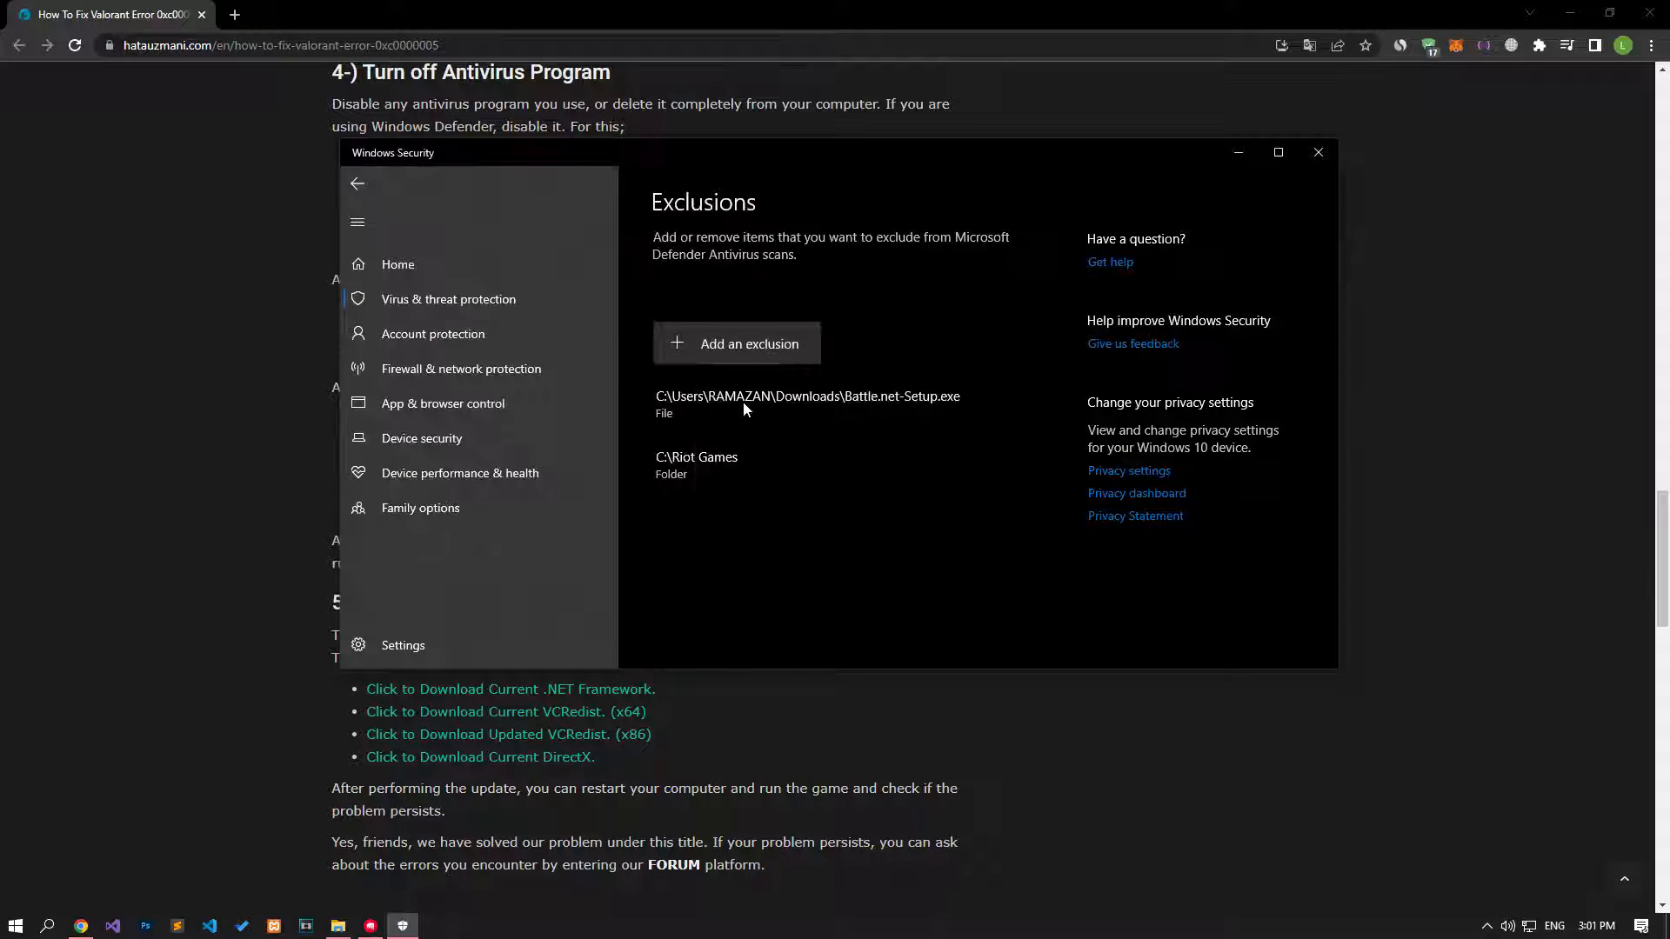
# Add C:\Program Files\Riot Vanguard as a second folder exclusion
pyautogui.click(748, 343)
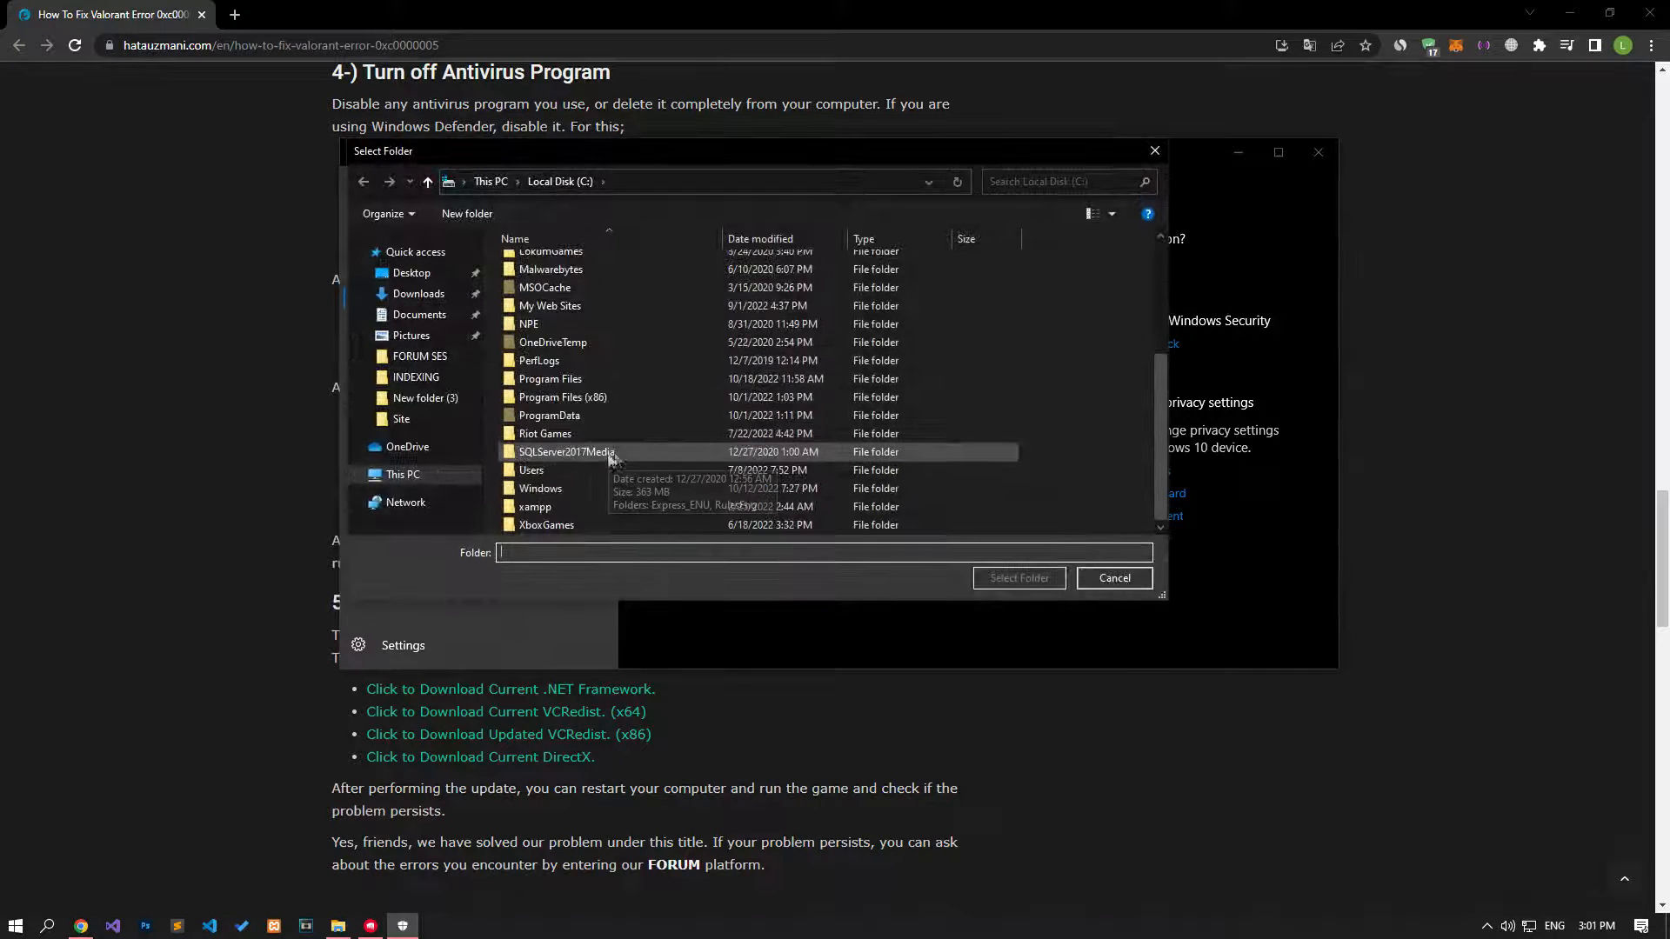
pyautogui.doubleClick(564, 397)
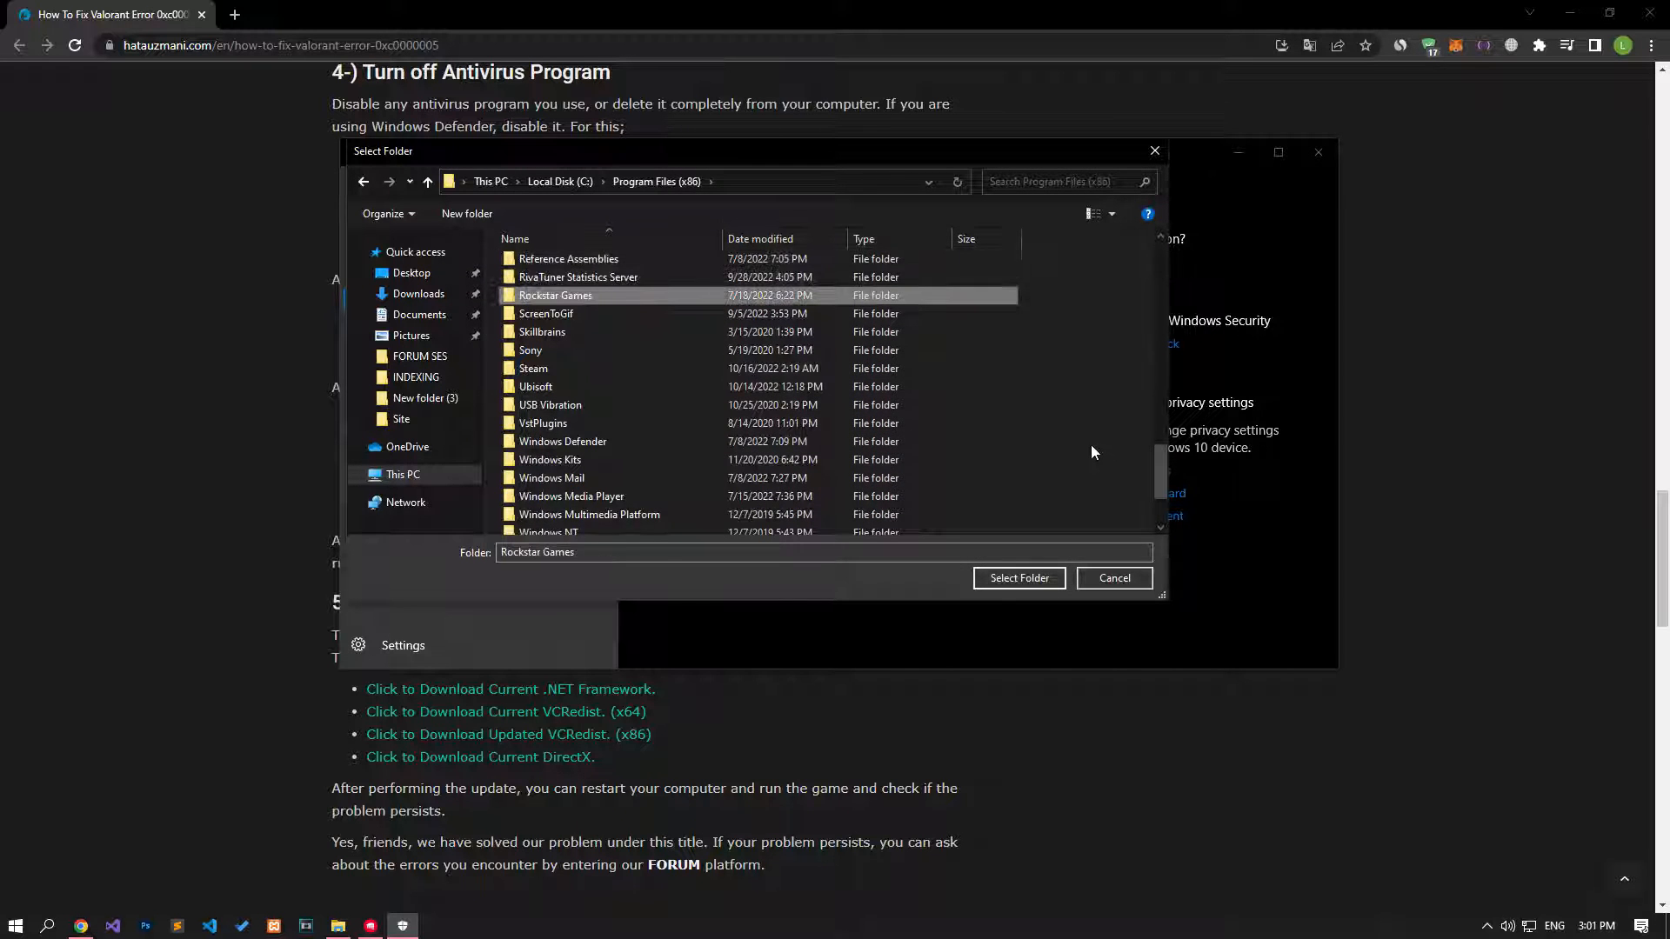
pyautogui.click(578, 277)
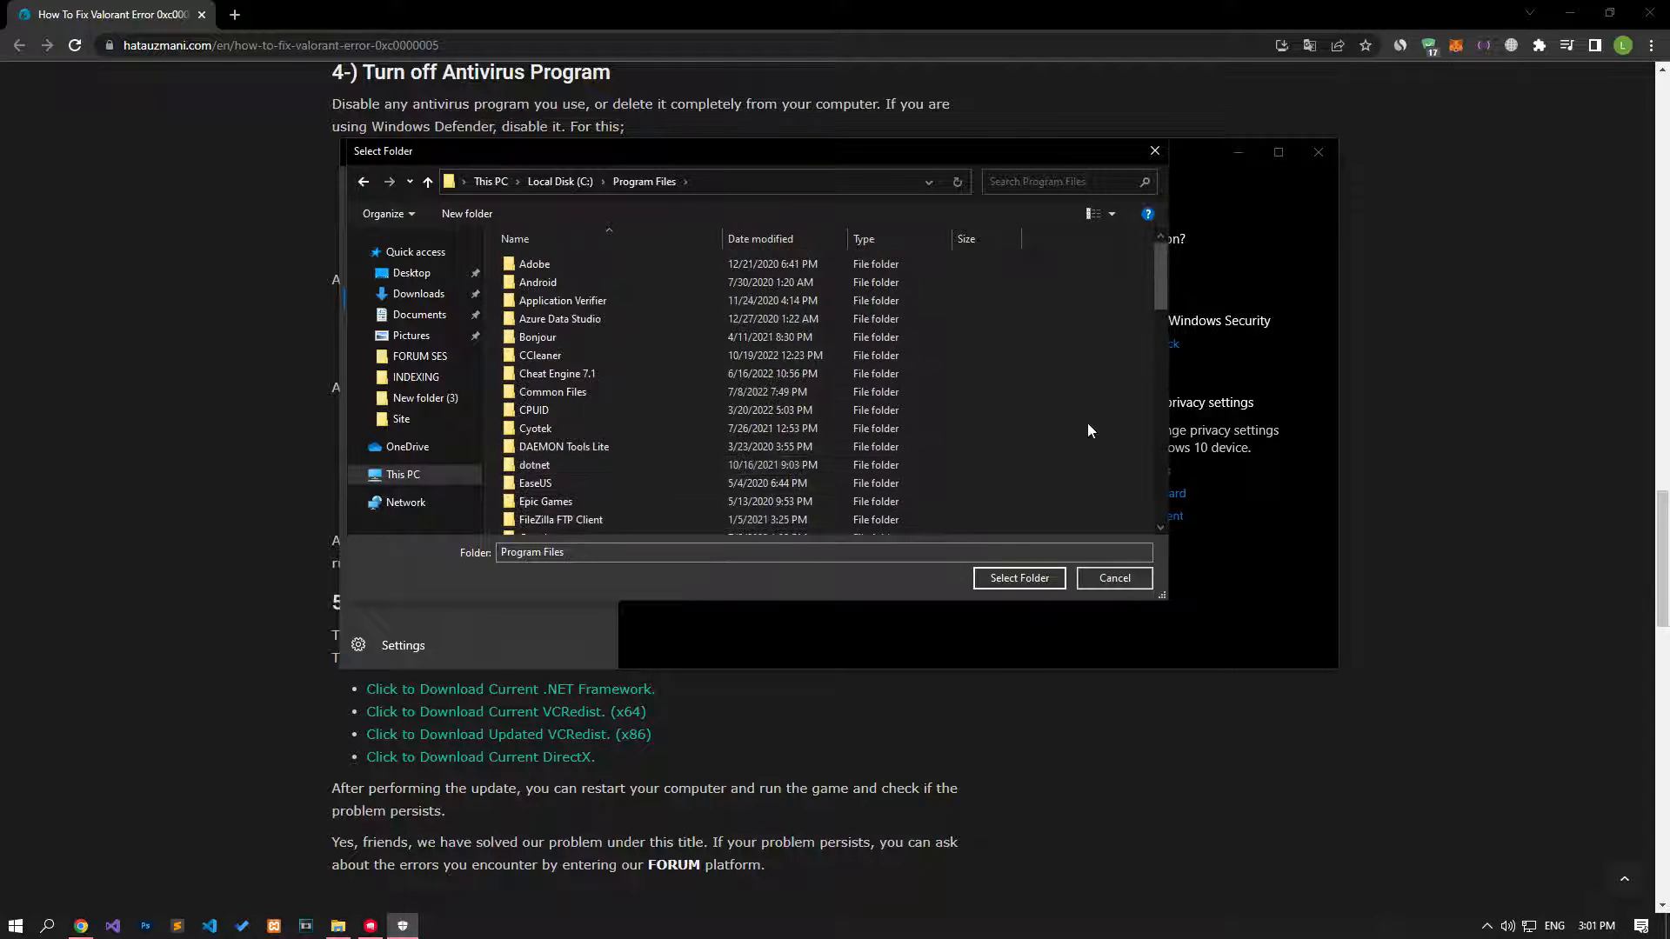
pyautogui.click(552, 313)
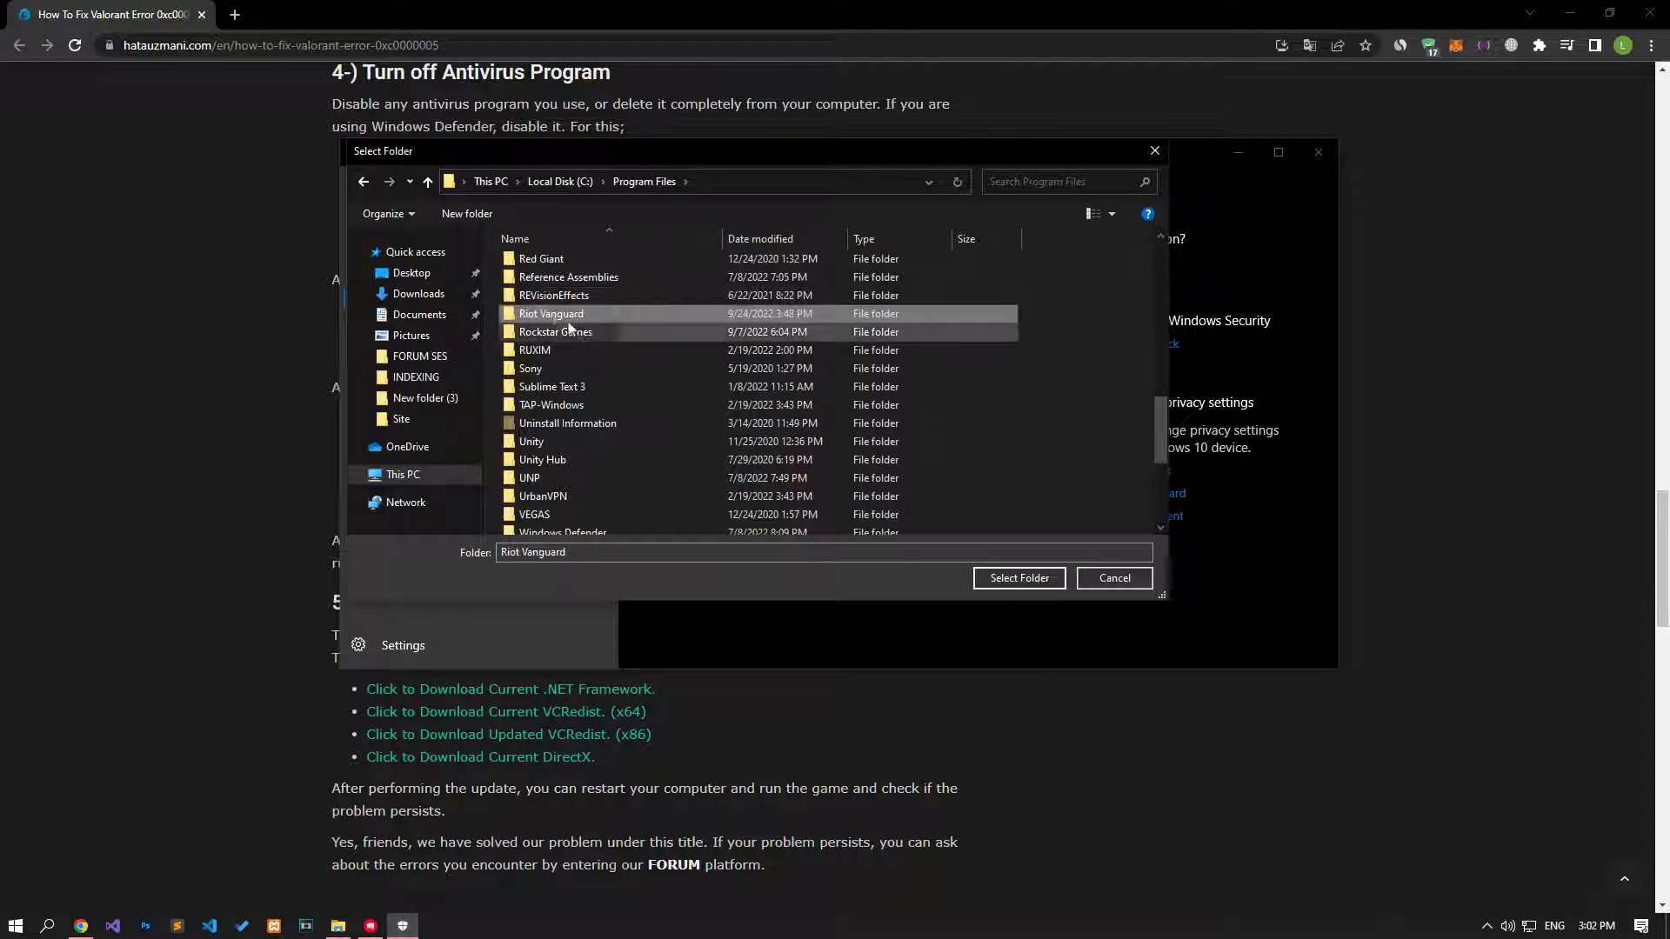
pyautogui.click(1017, 578)
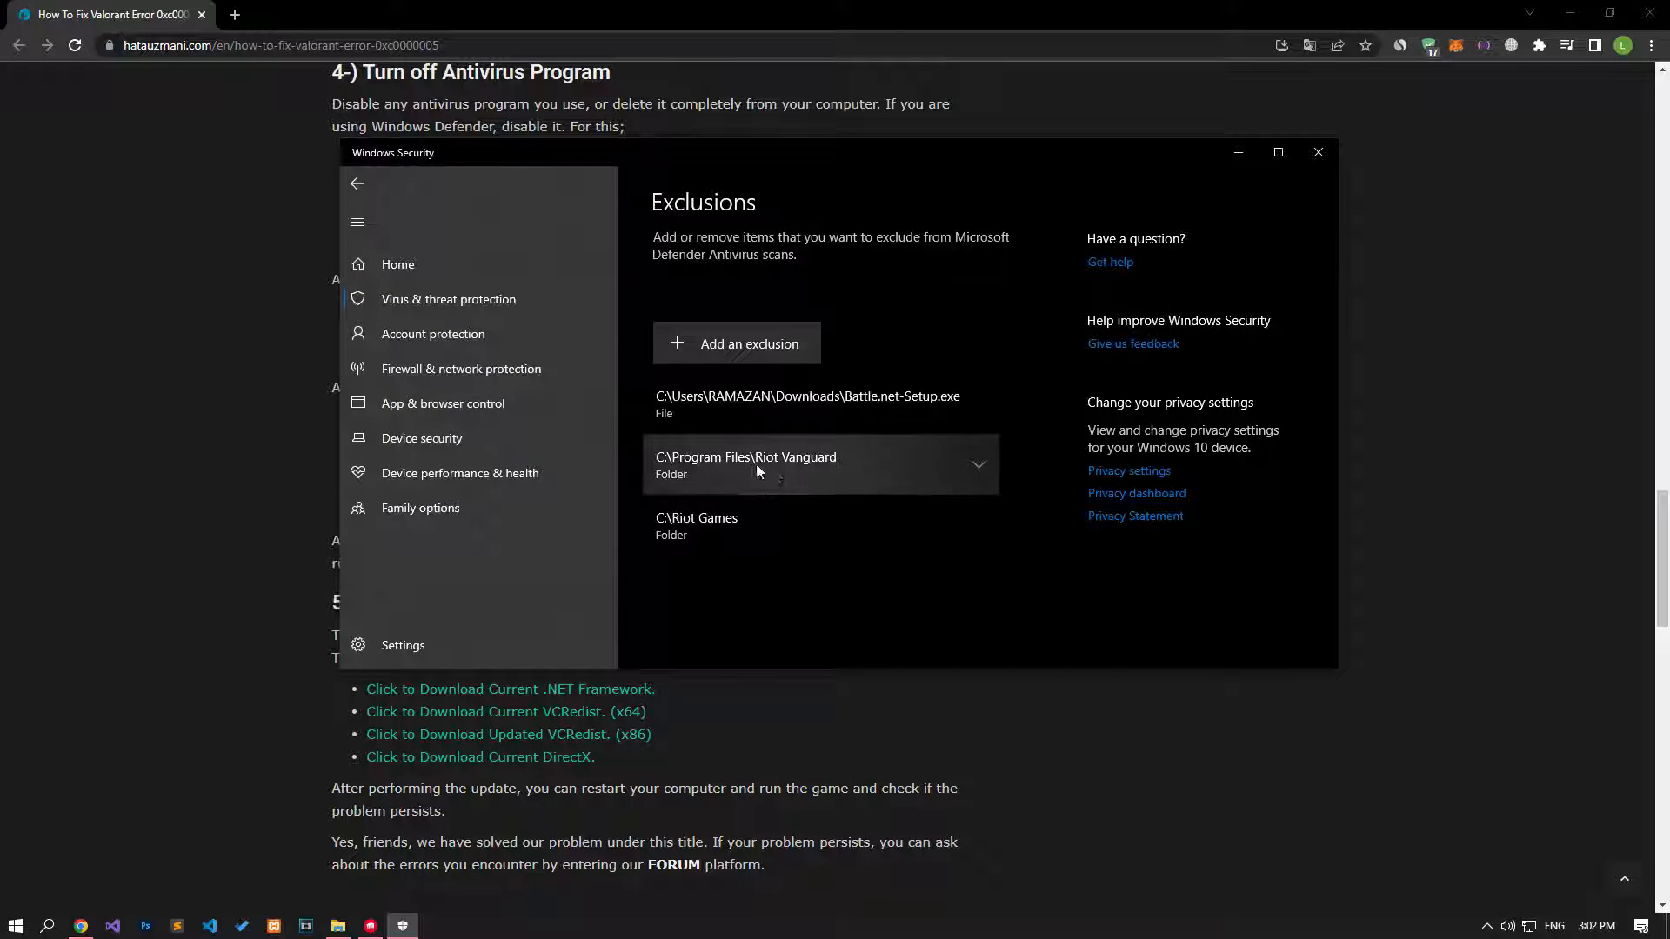
pyautogui.moveTo(1319, 153)
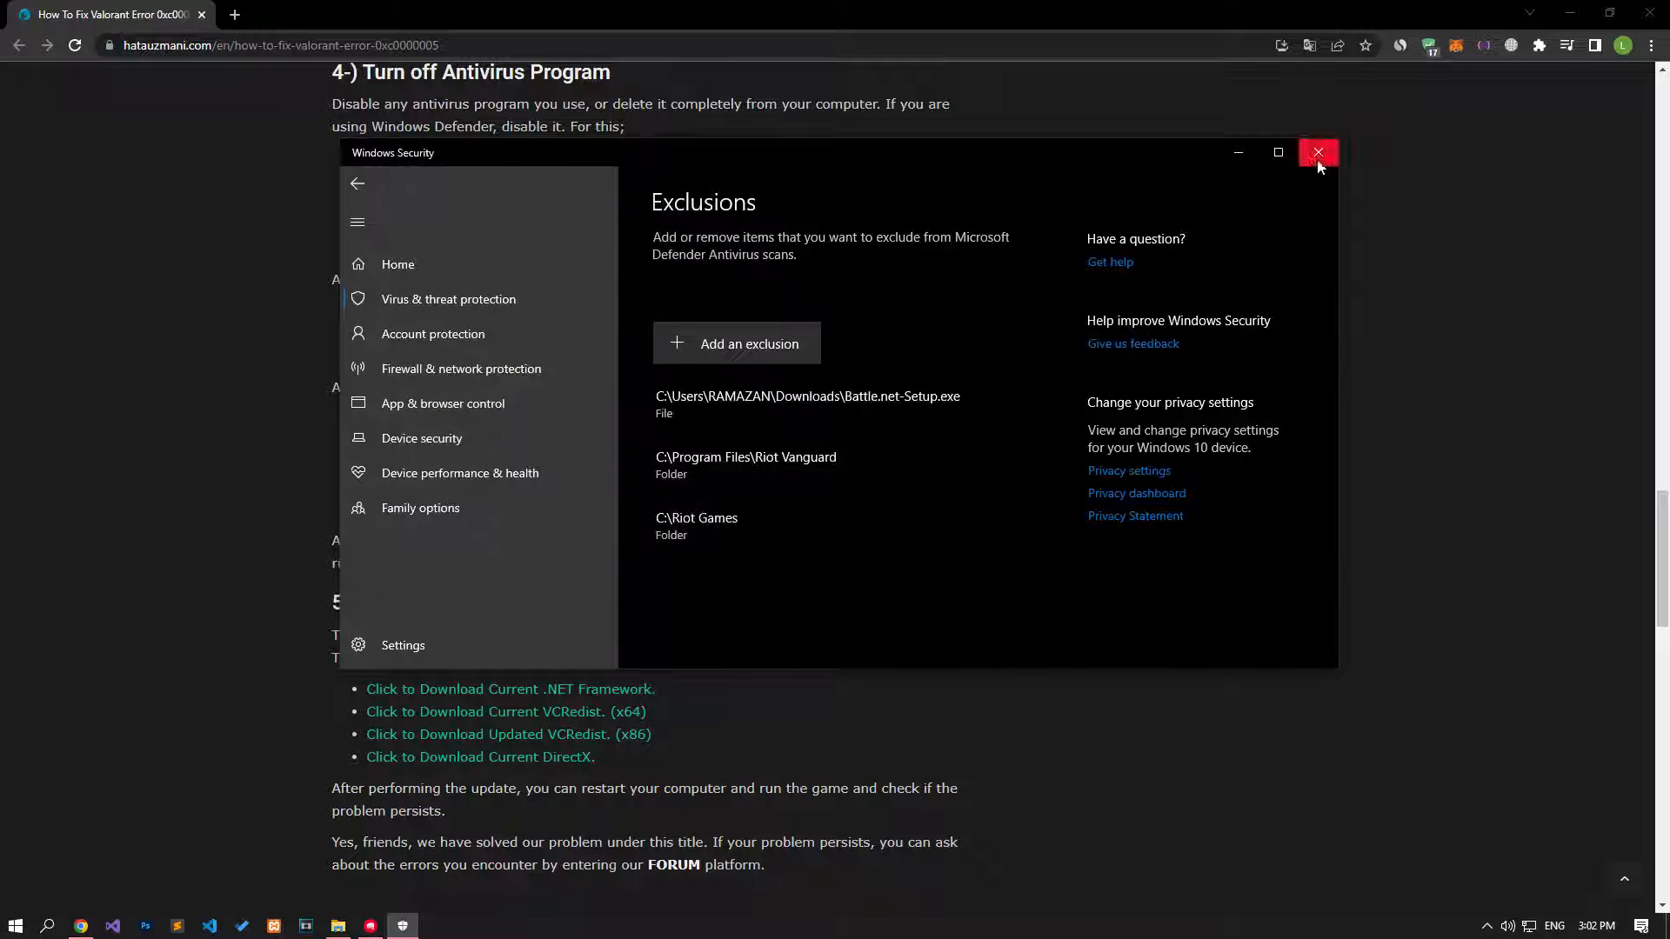
# End the Riot Client (32 bit) task in Task Manager after closing Windows Security
pyautogui.click(1319, 153)
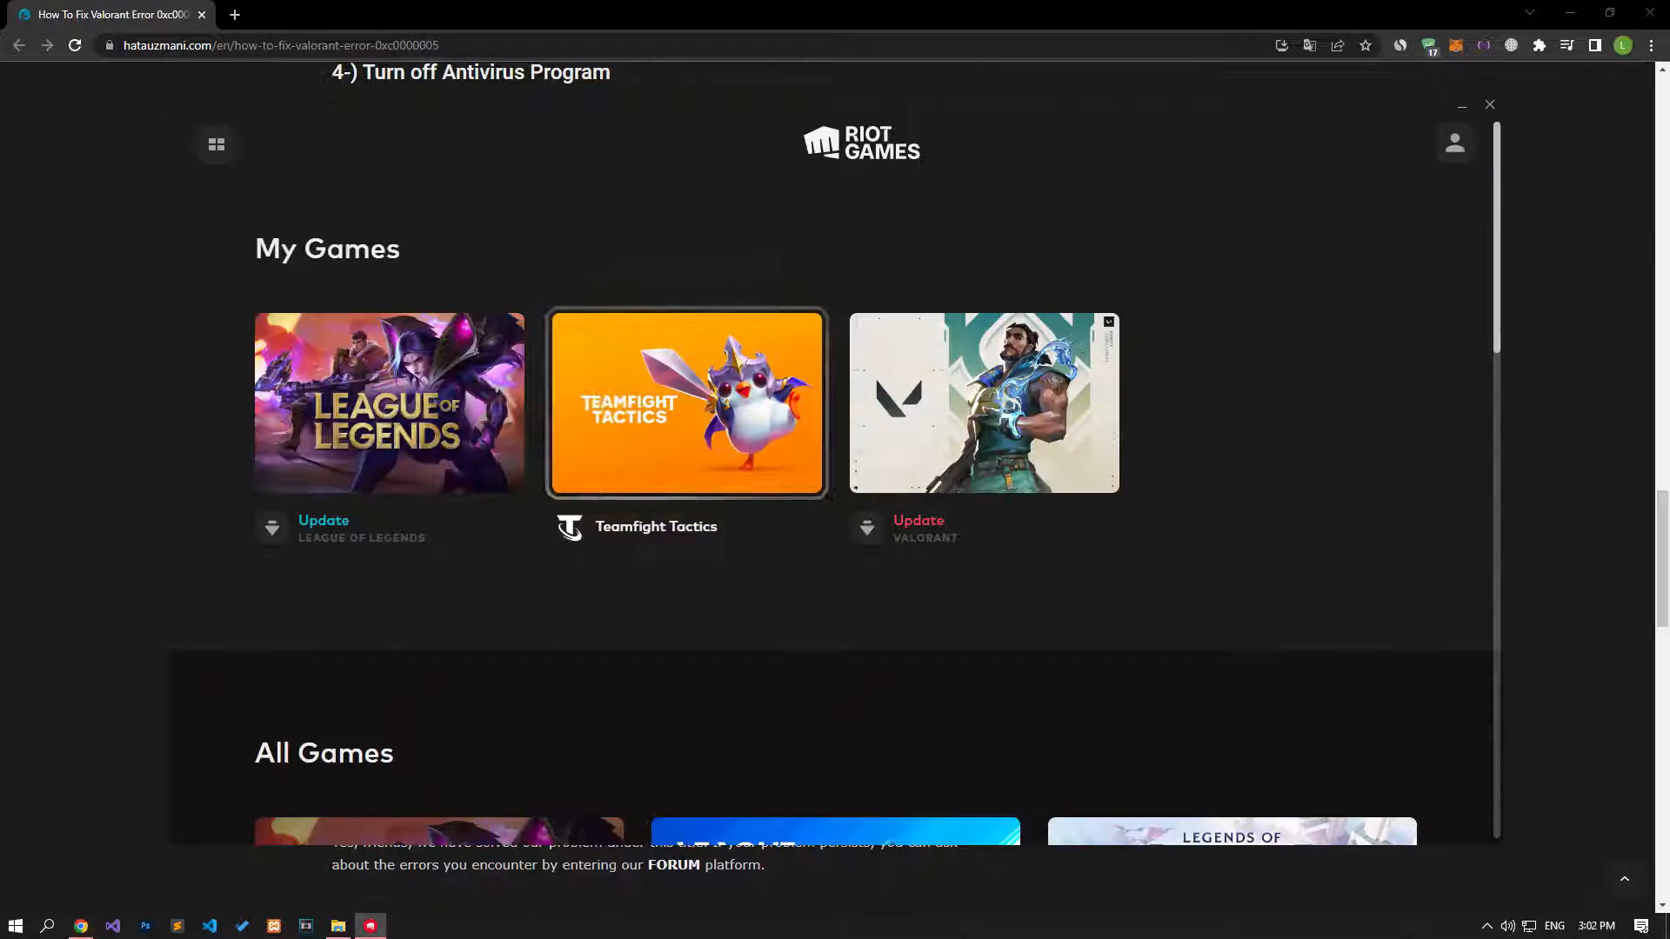
pyautogui.click(402, 923)
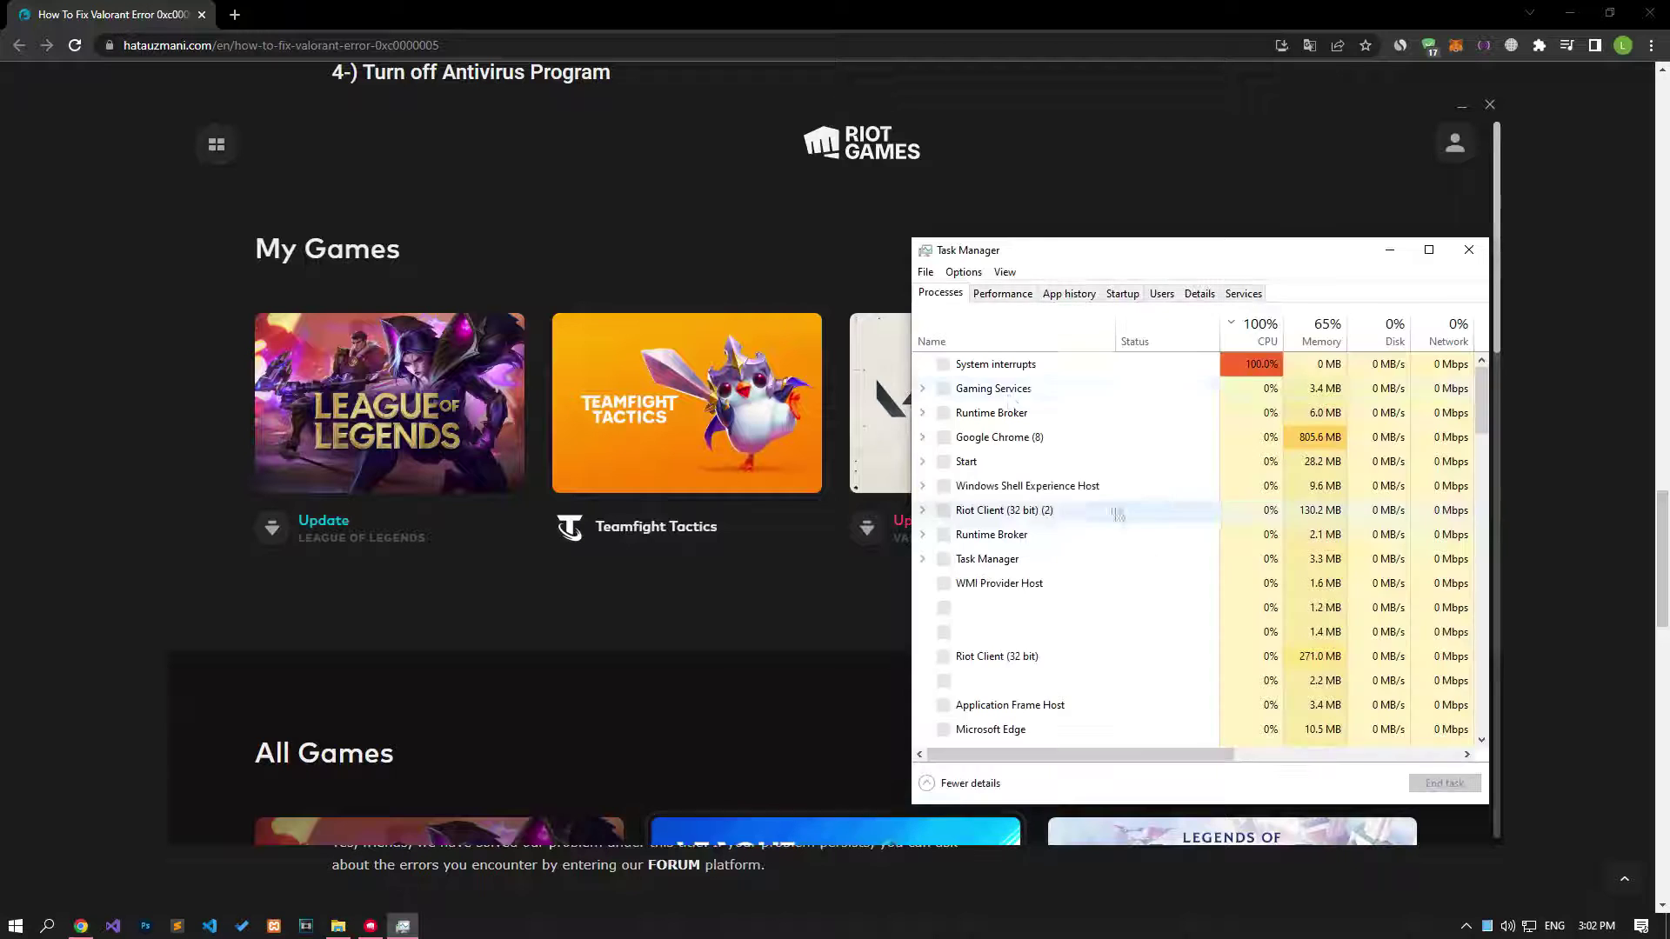
pyautogui.click(967, 783)
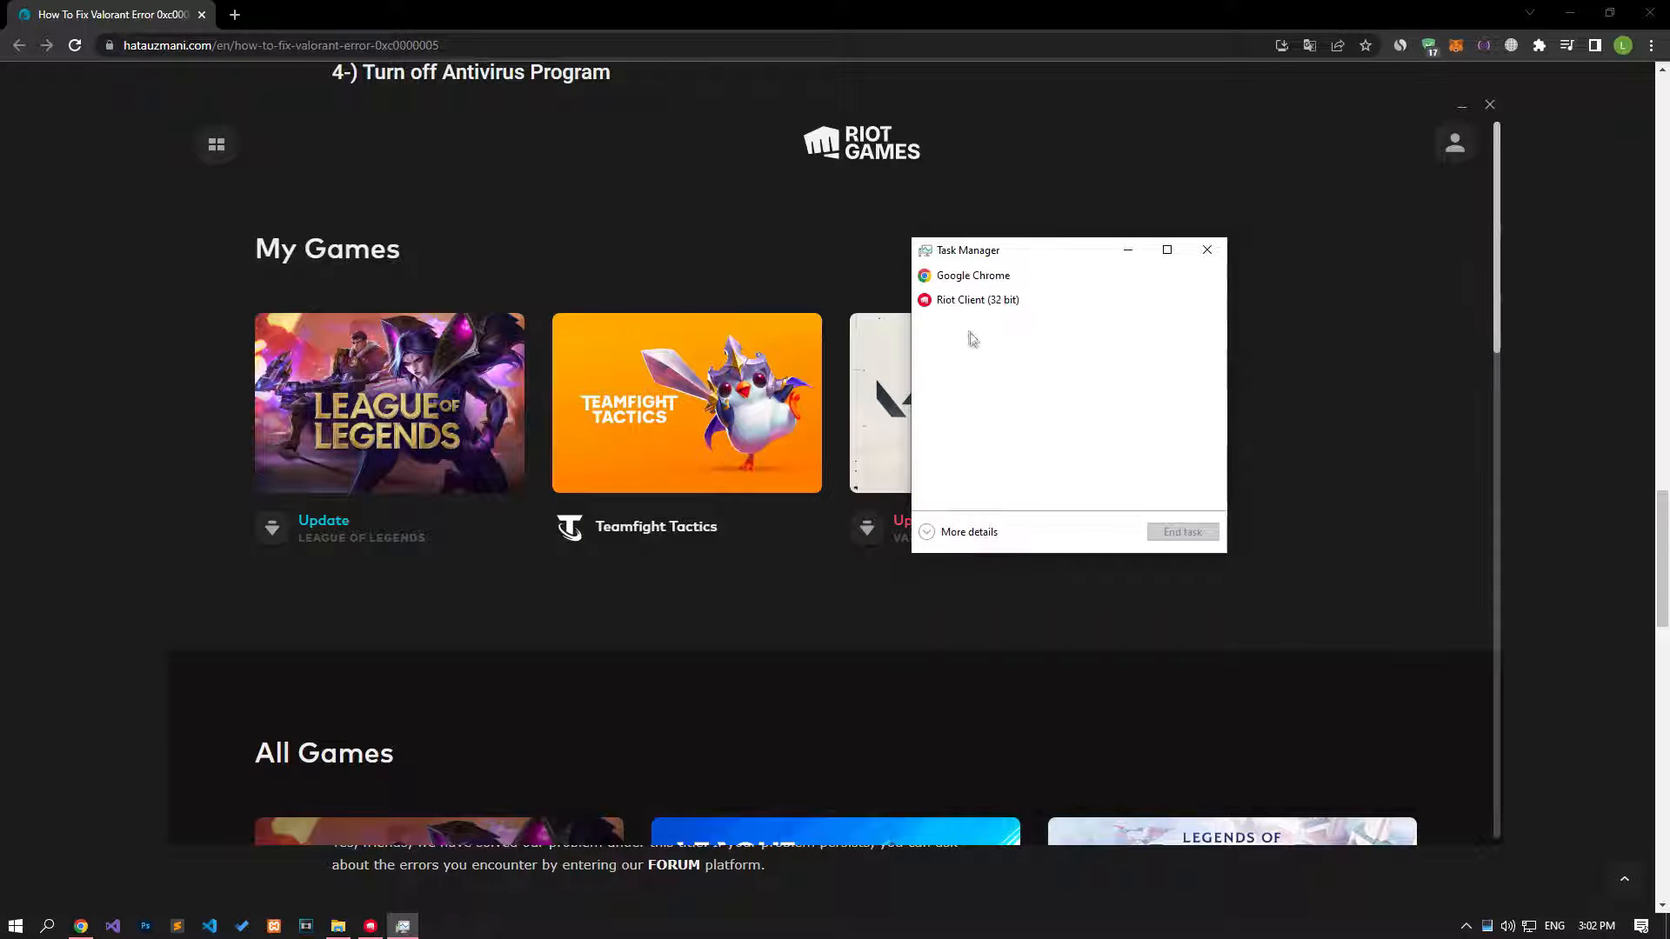
pyautogui.click(976, 299)
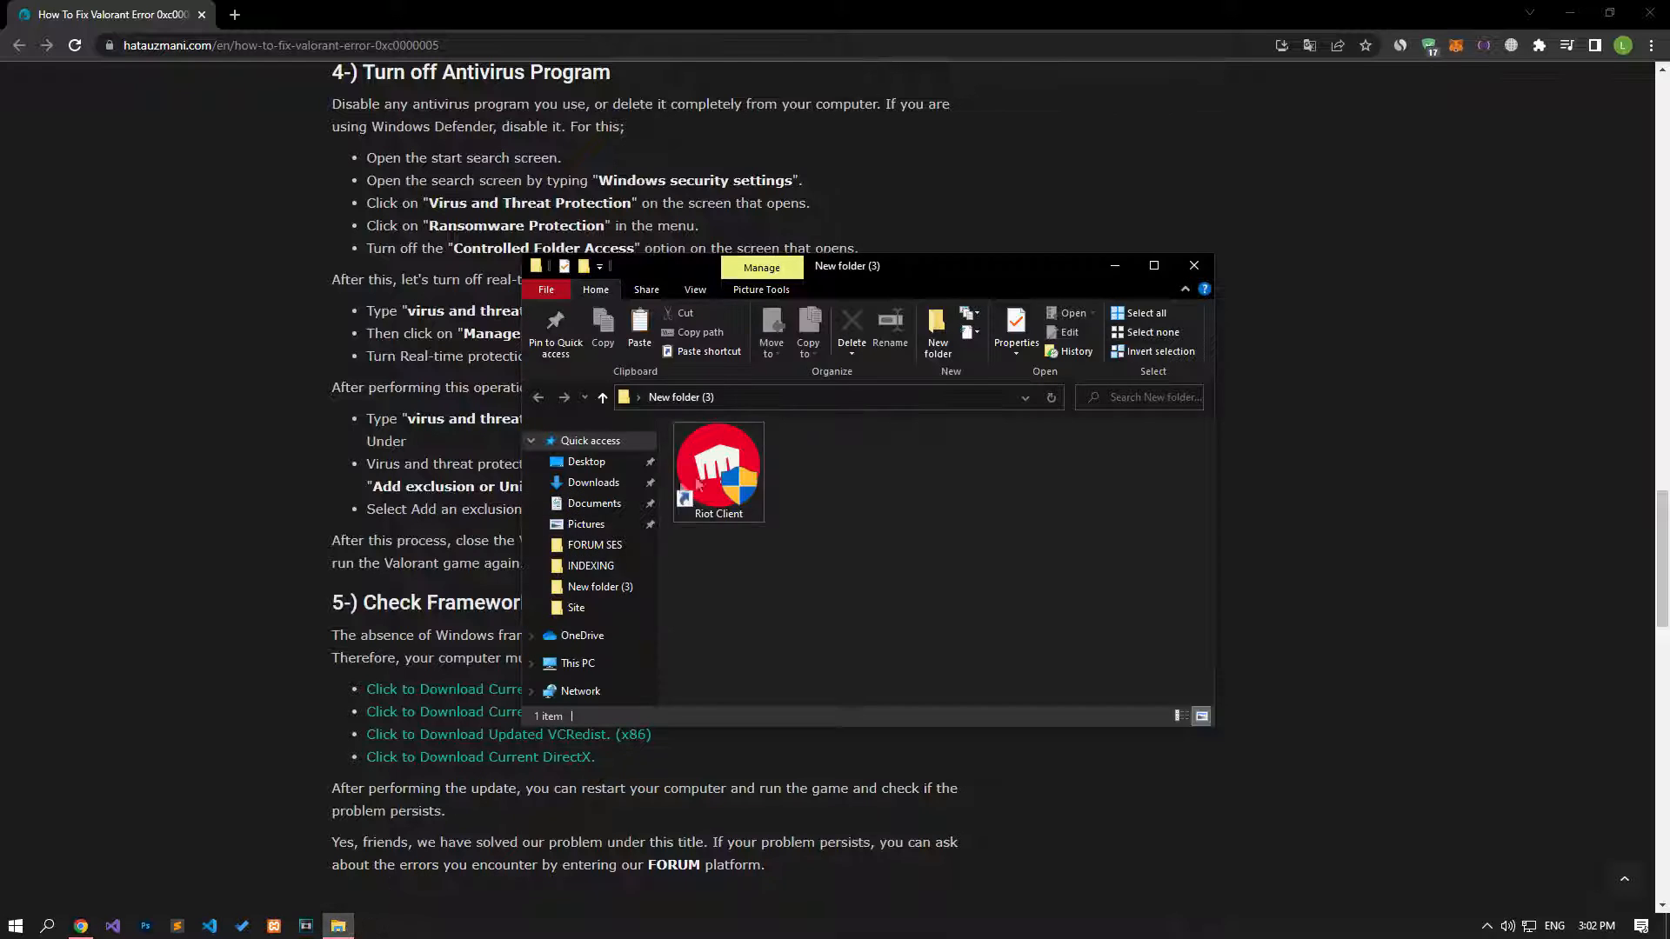
pyautogui.rightClick(718, 463)
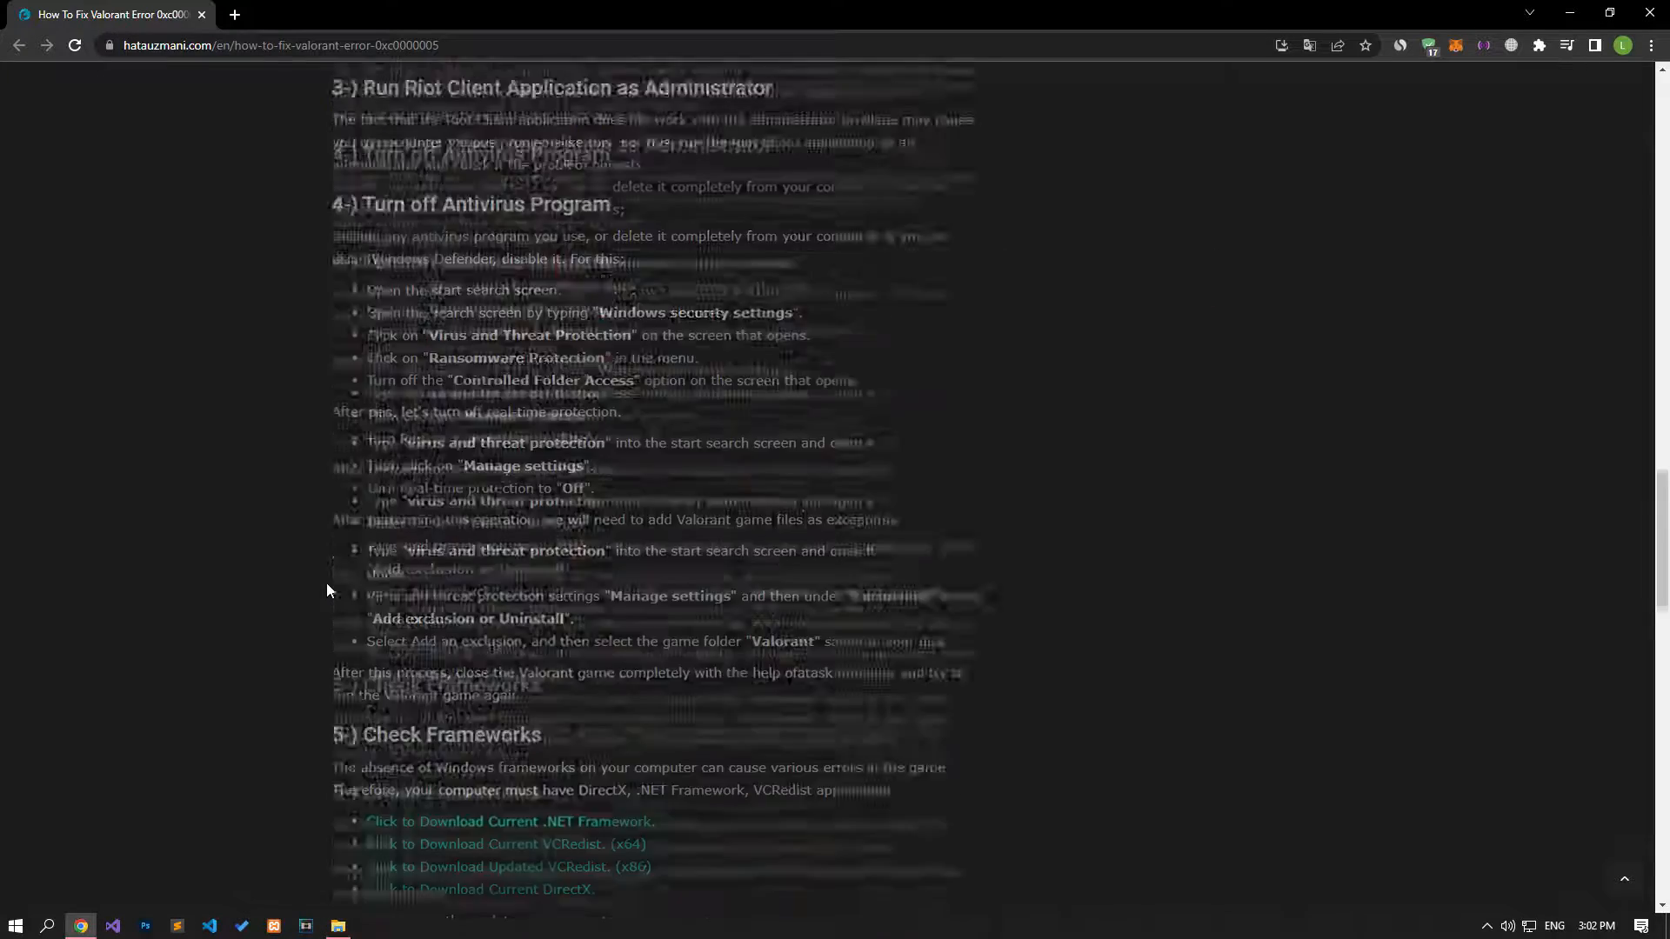
# Open the Hata Uzmanı Forum from the guide and begin a Post thread
pyautogui.scroll(-3)
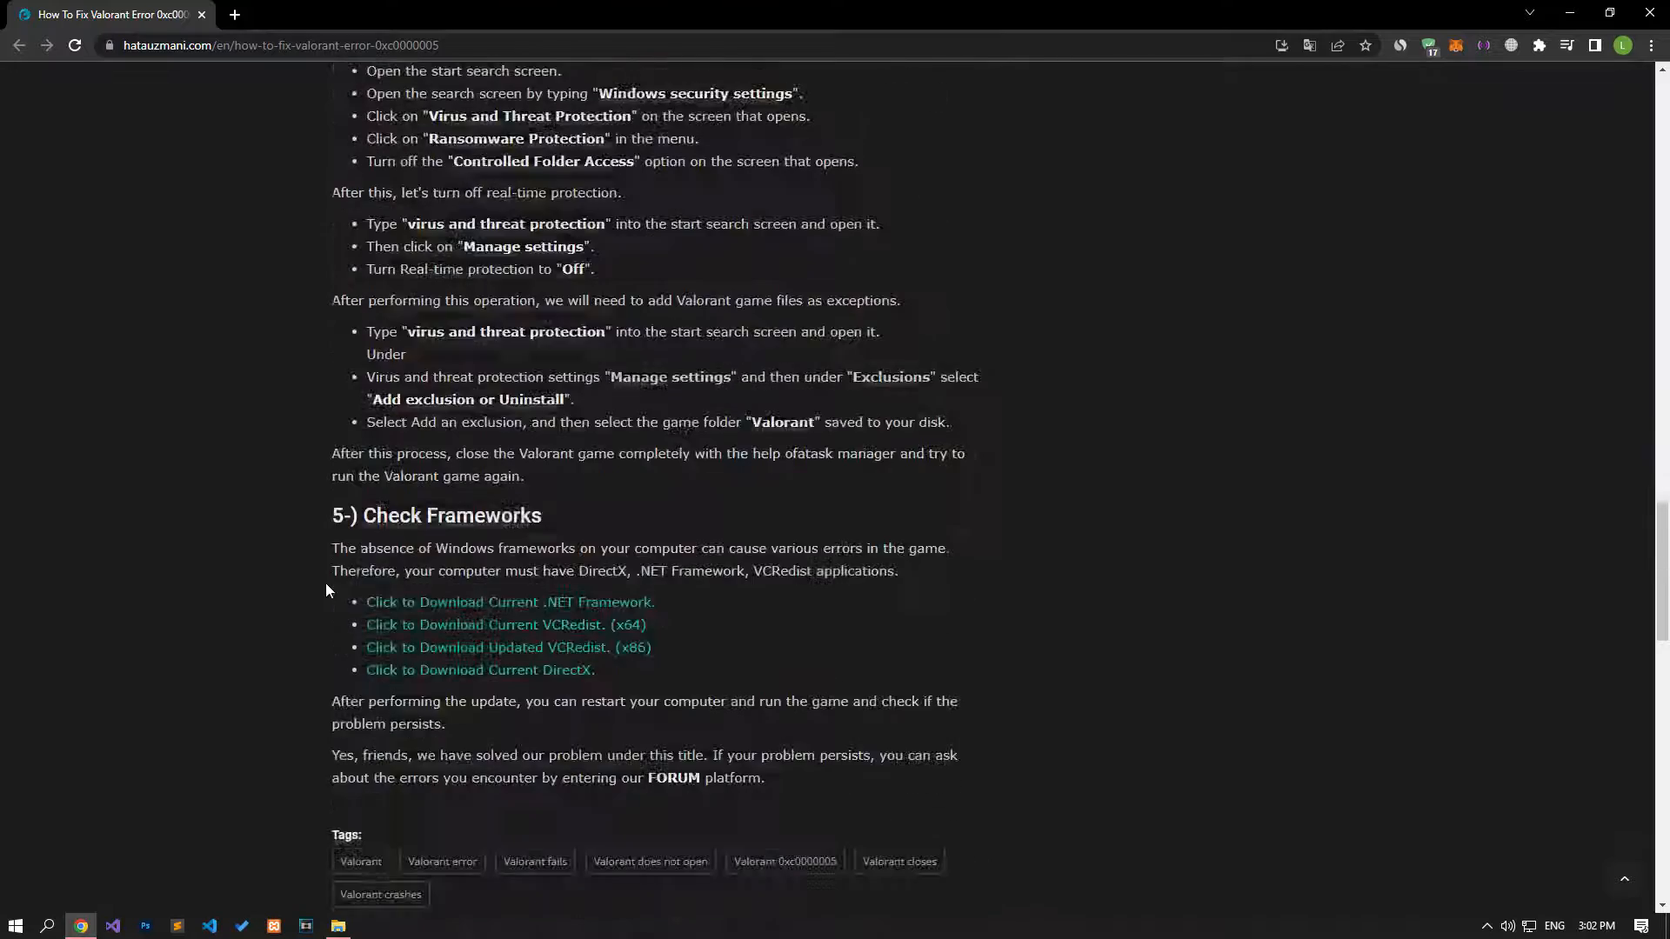
pyautogui.scroll(-3)
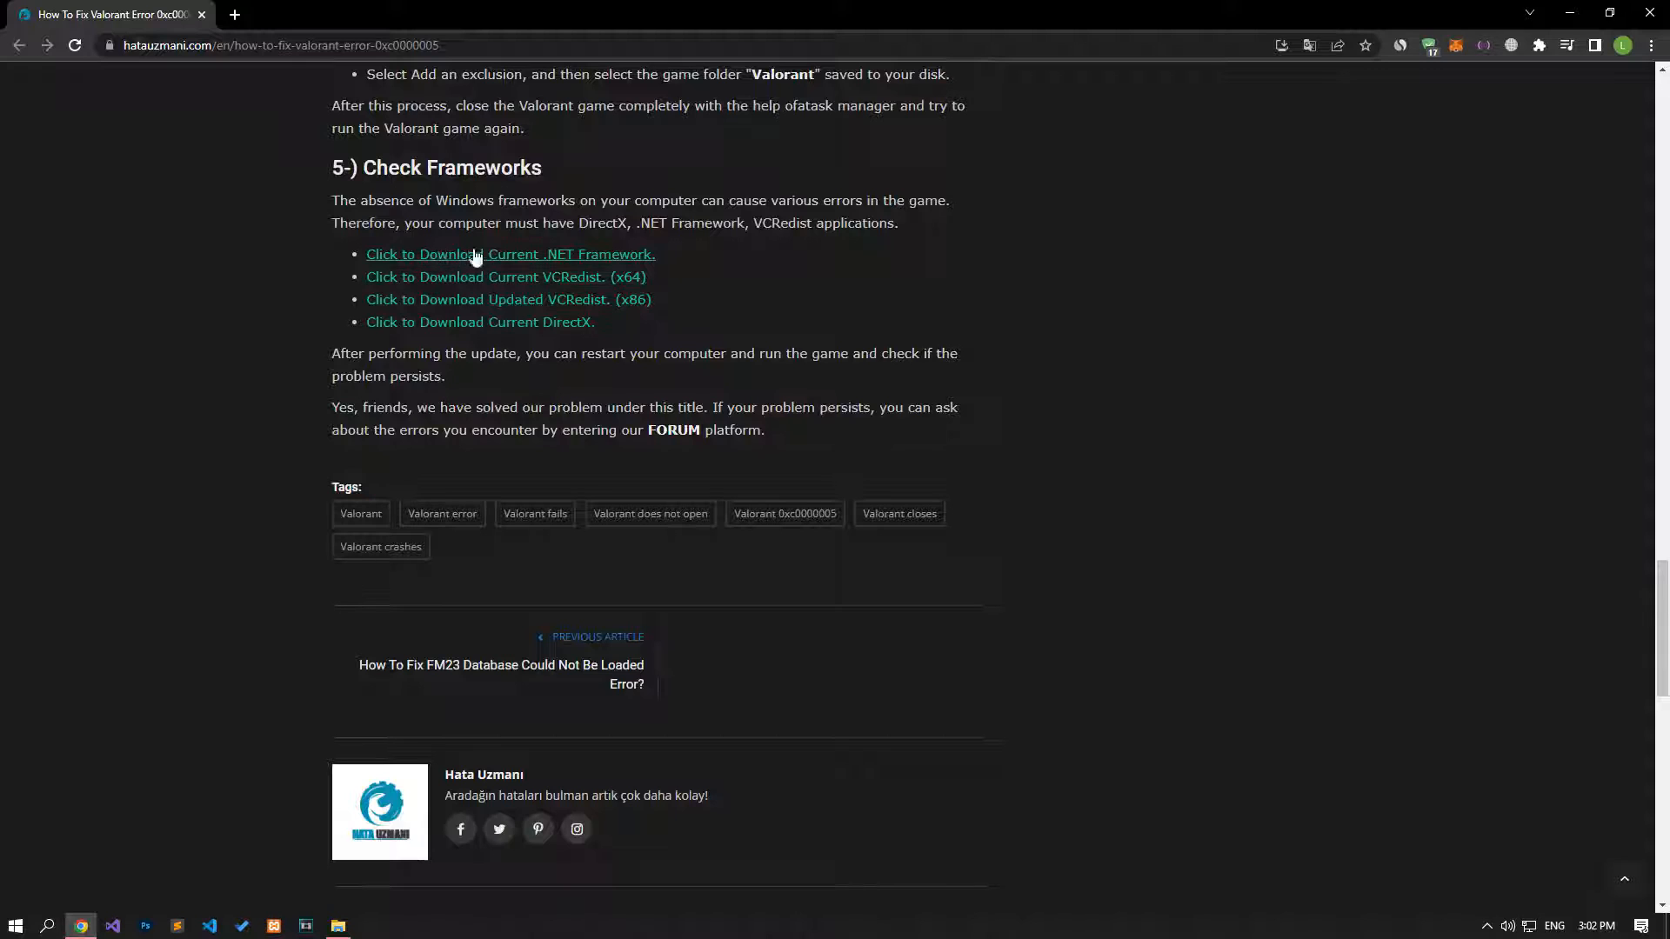
pyautogui.moveTo(480, 322)
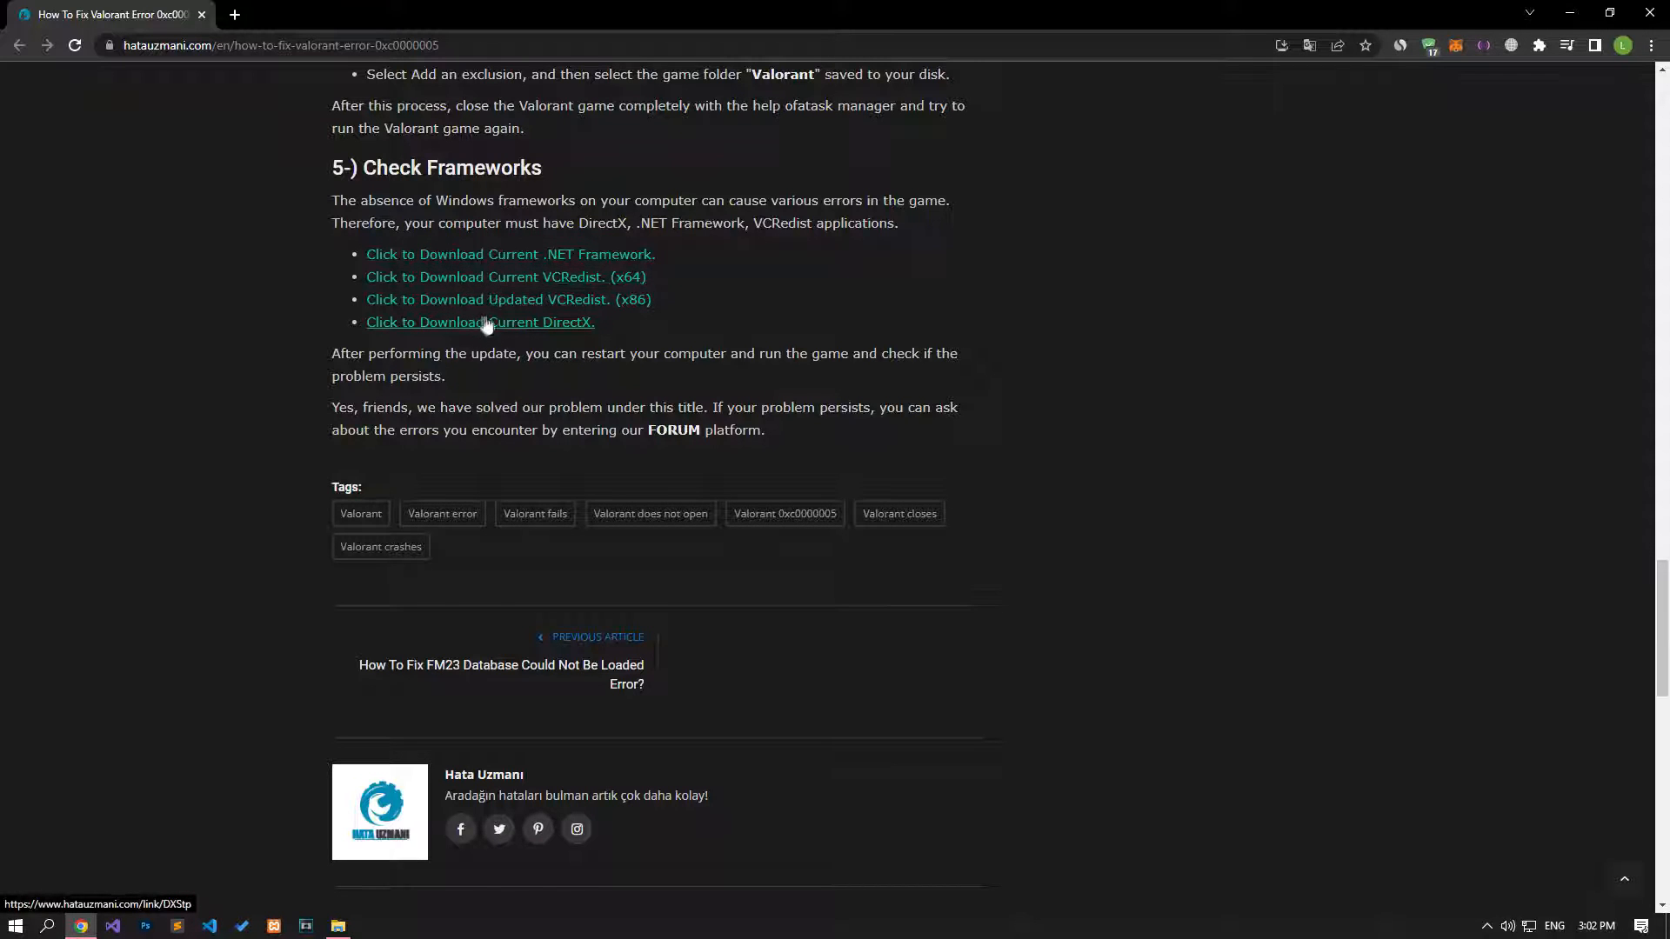
pyautogui.moveTo(302, 344)
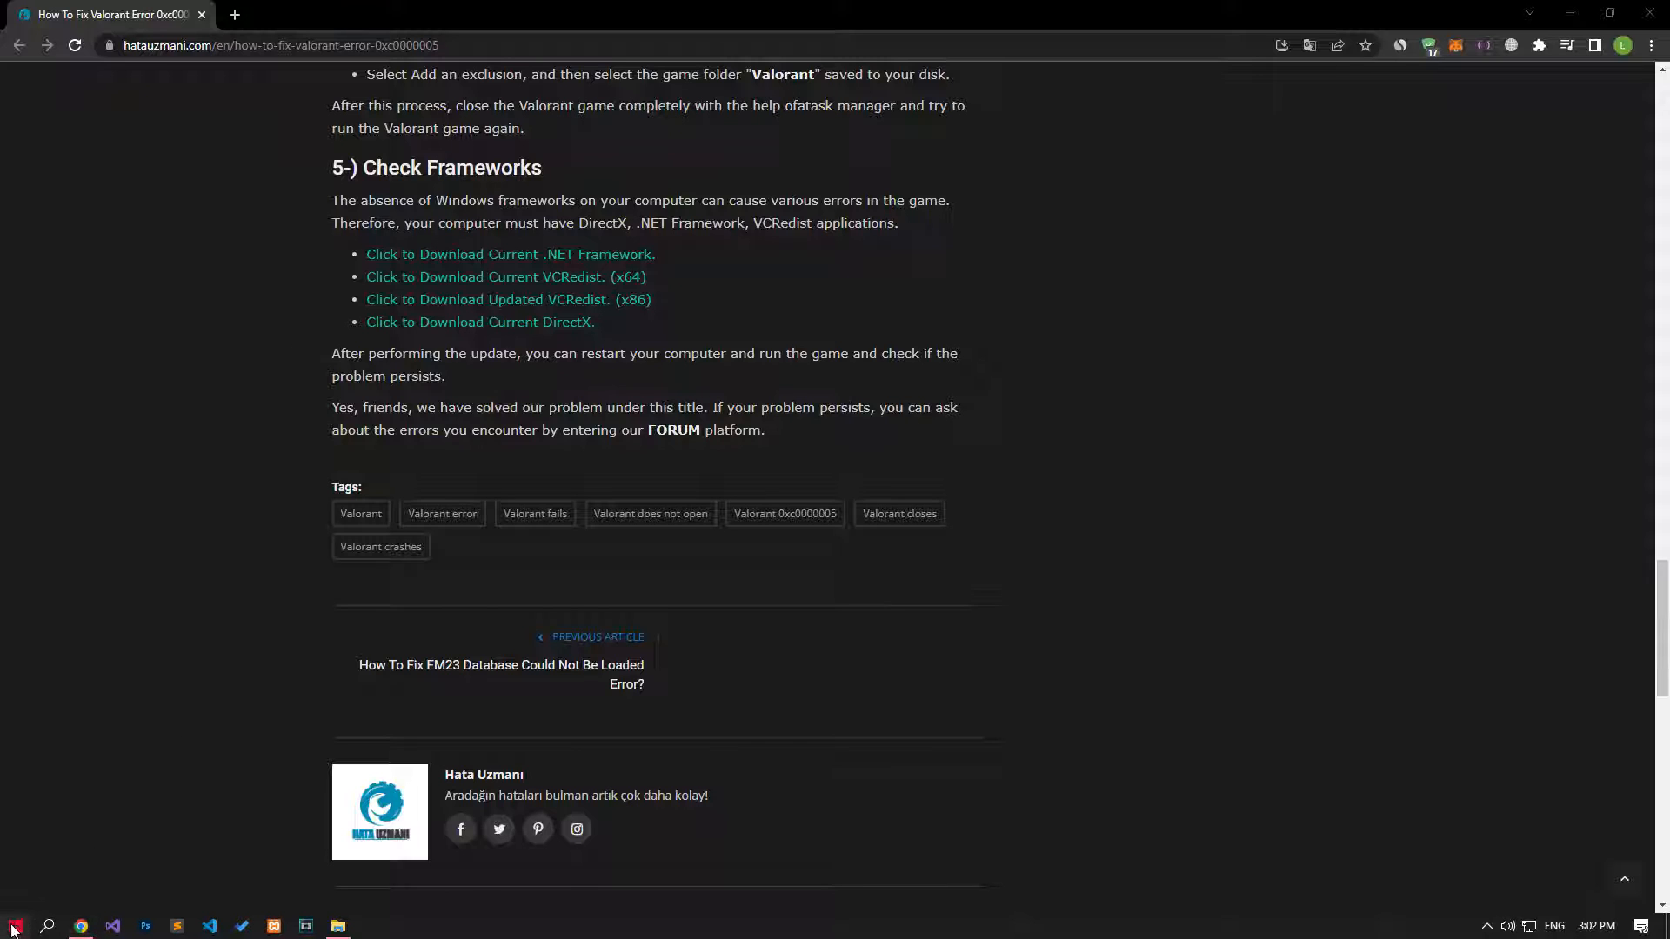
pyautogui.click(14, 925)
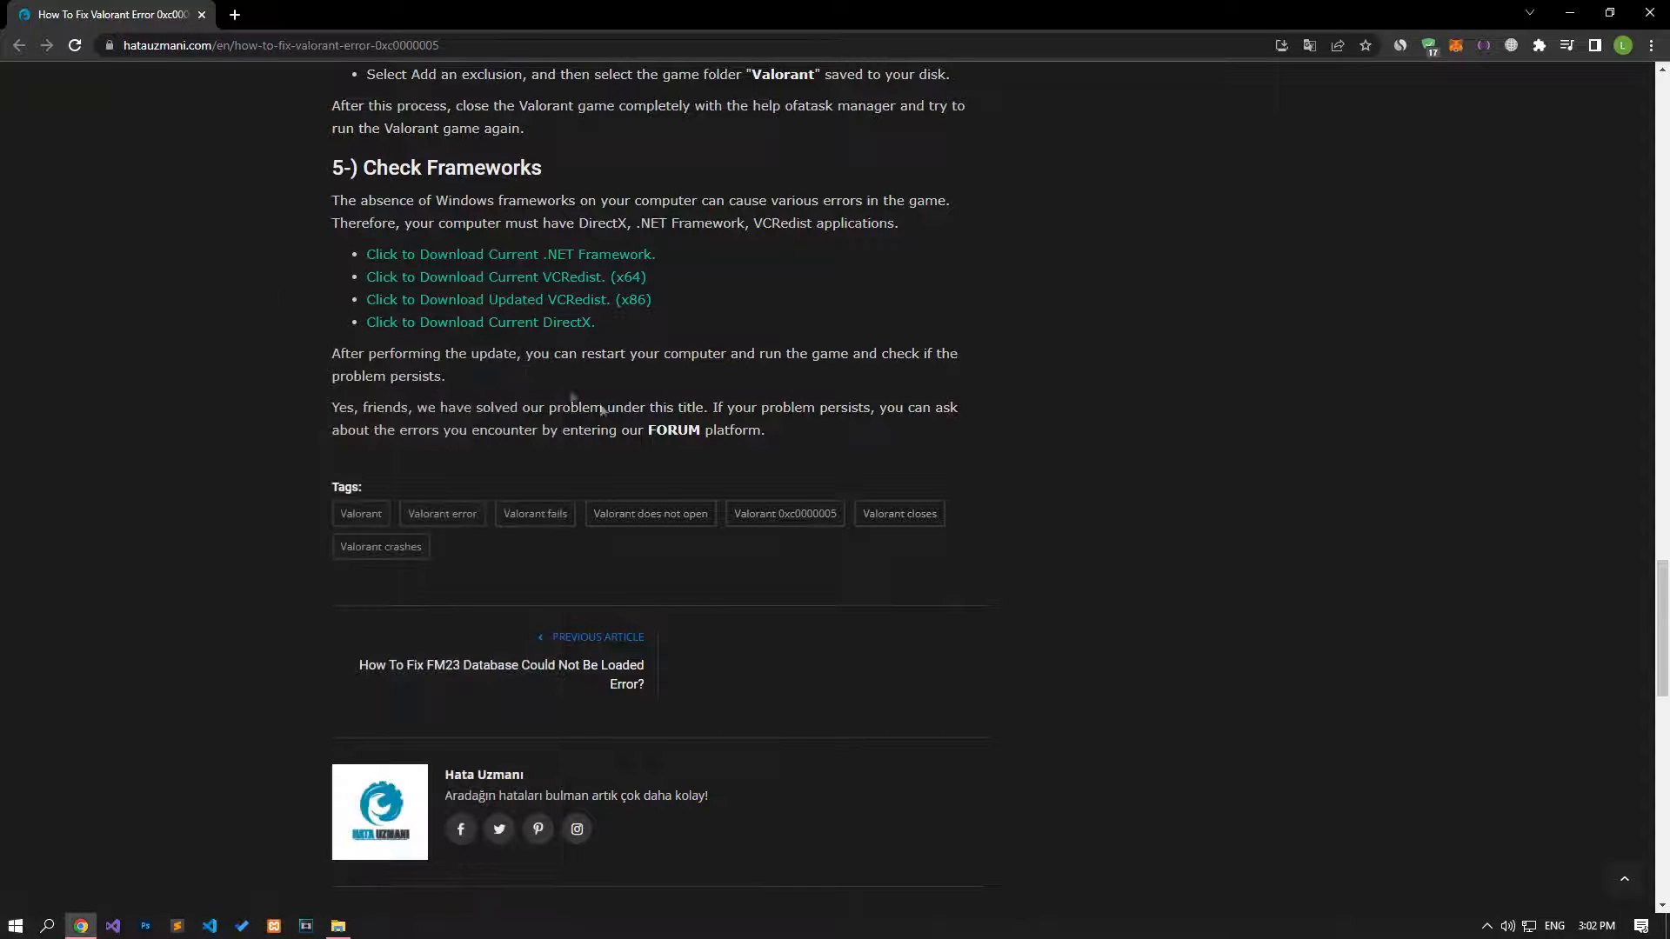
pyautogui.click(673, 430)
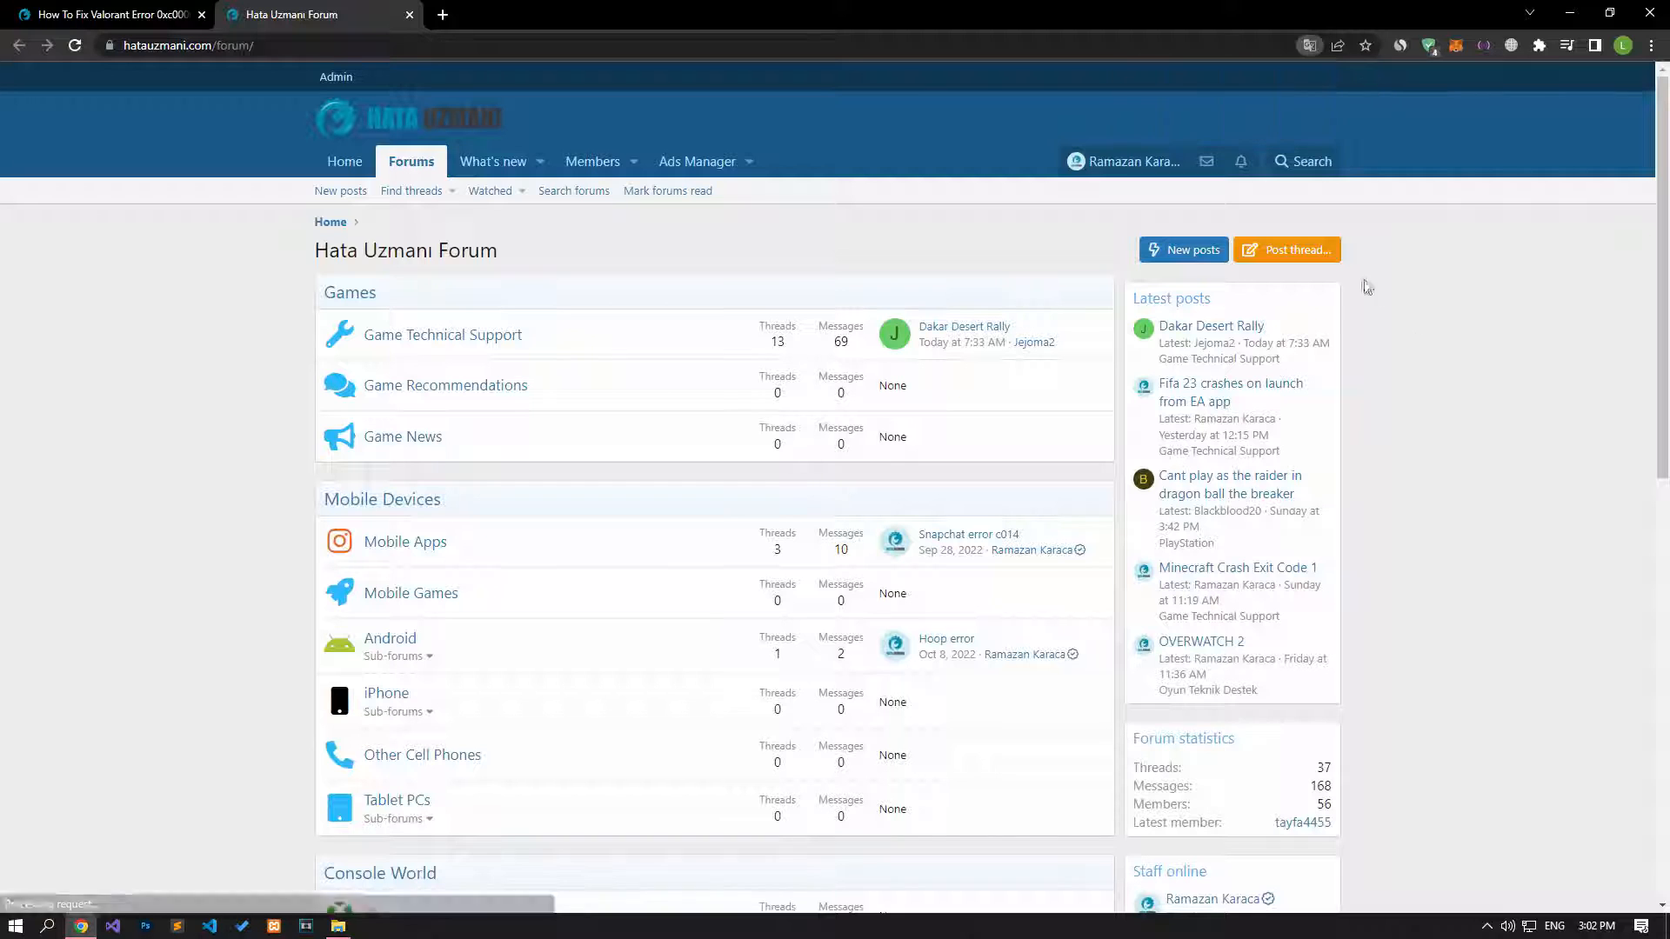
pyautogui.click(1285, 248)
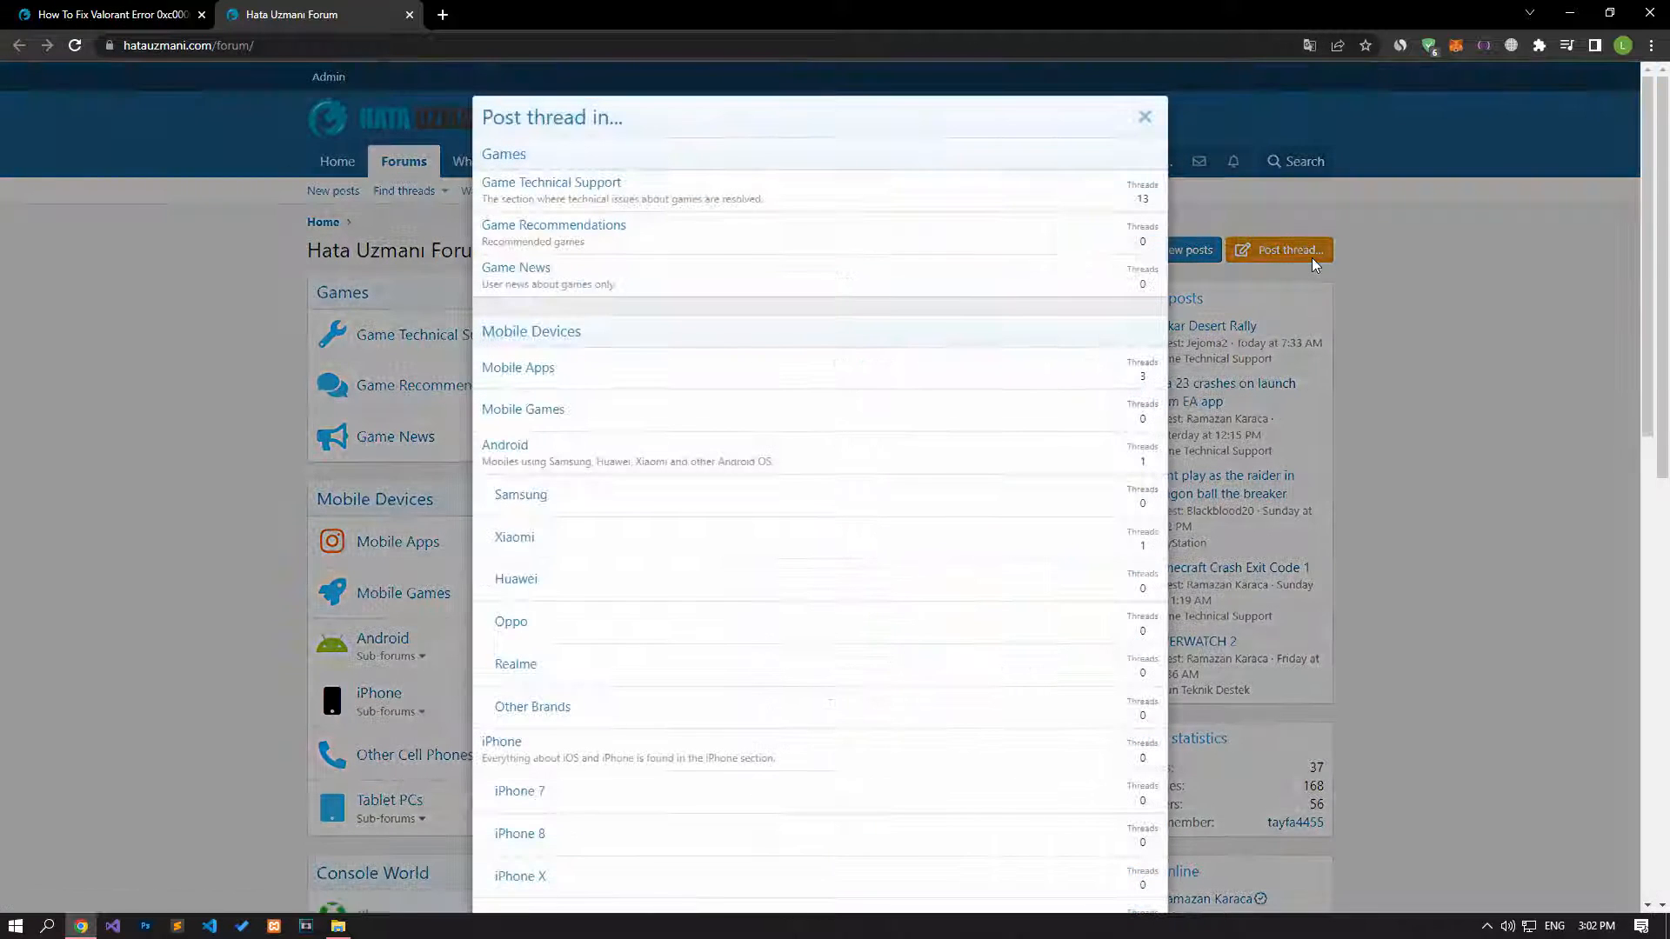